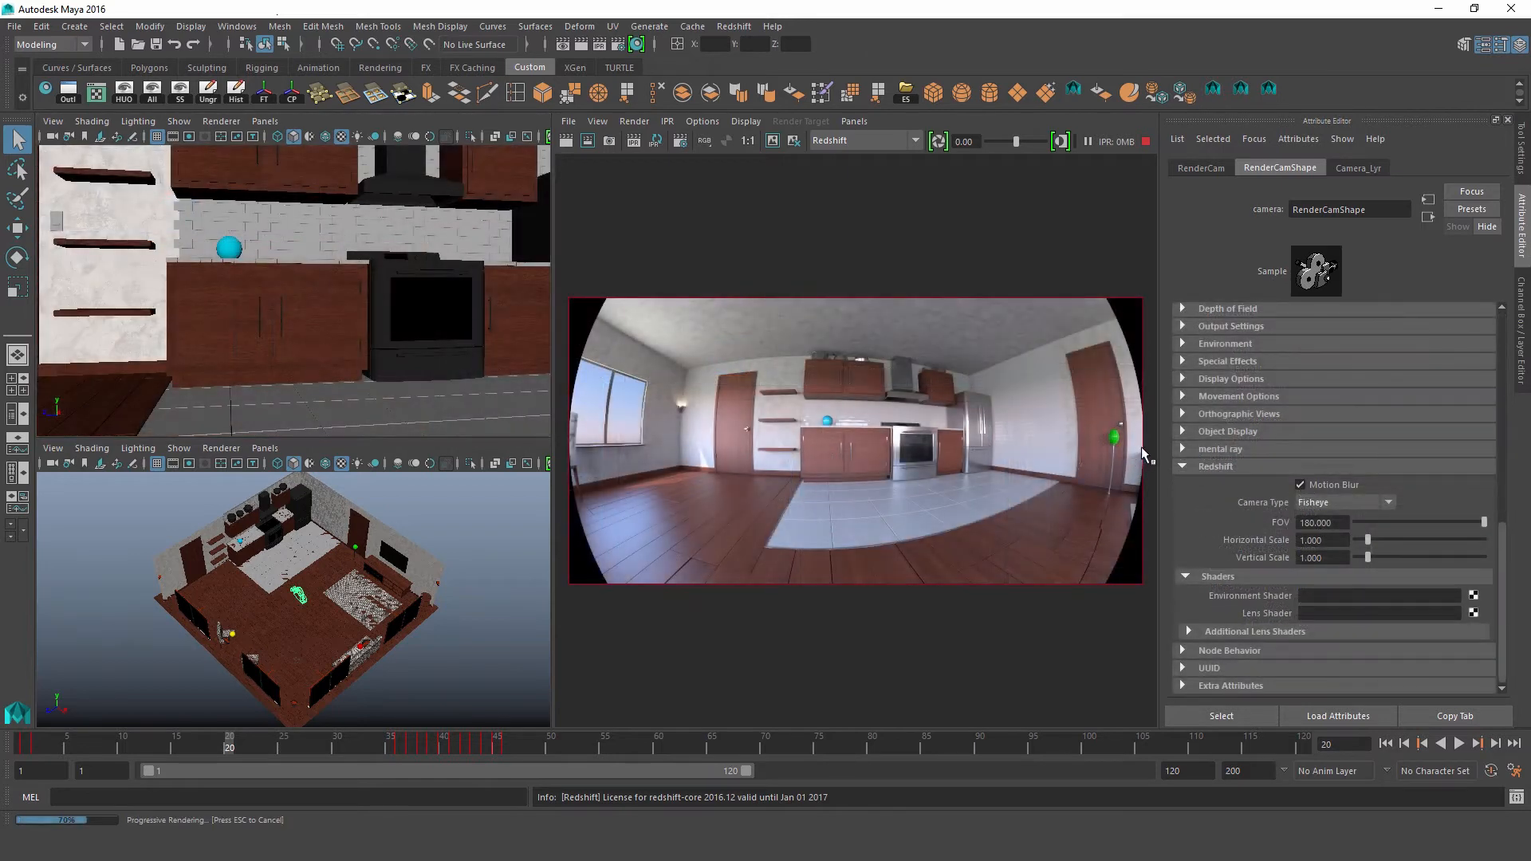
{"action": "mouse_move", "coordinate": [1015, 452]}
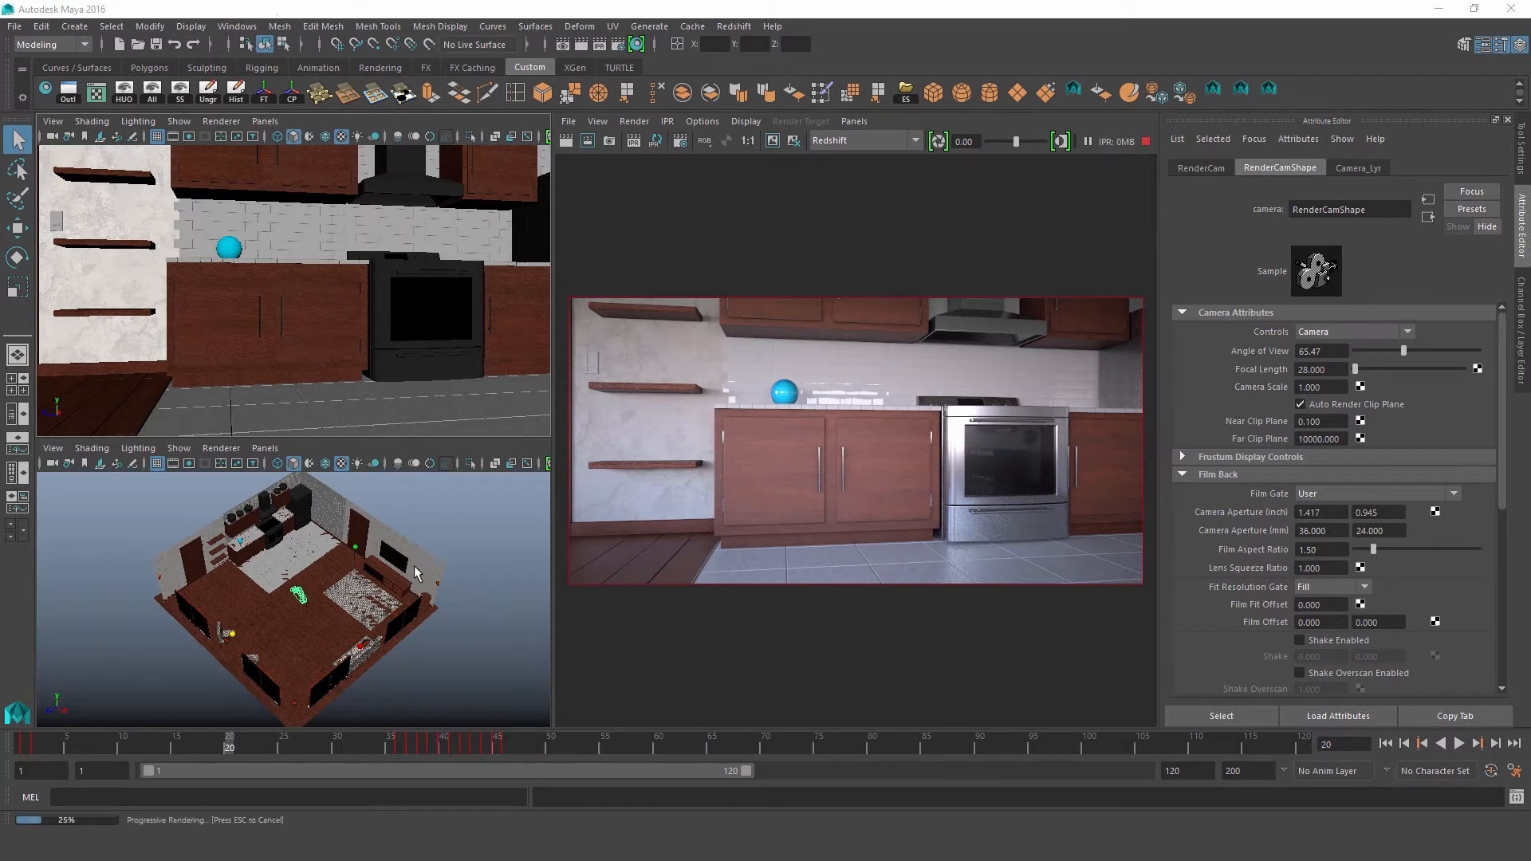
{"action": "mouse_move", "coordinate": [399, 558]}
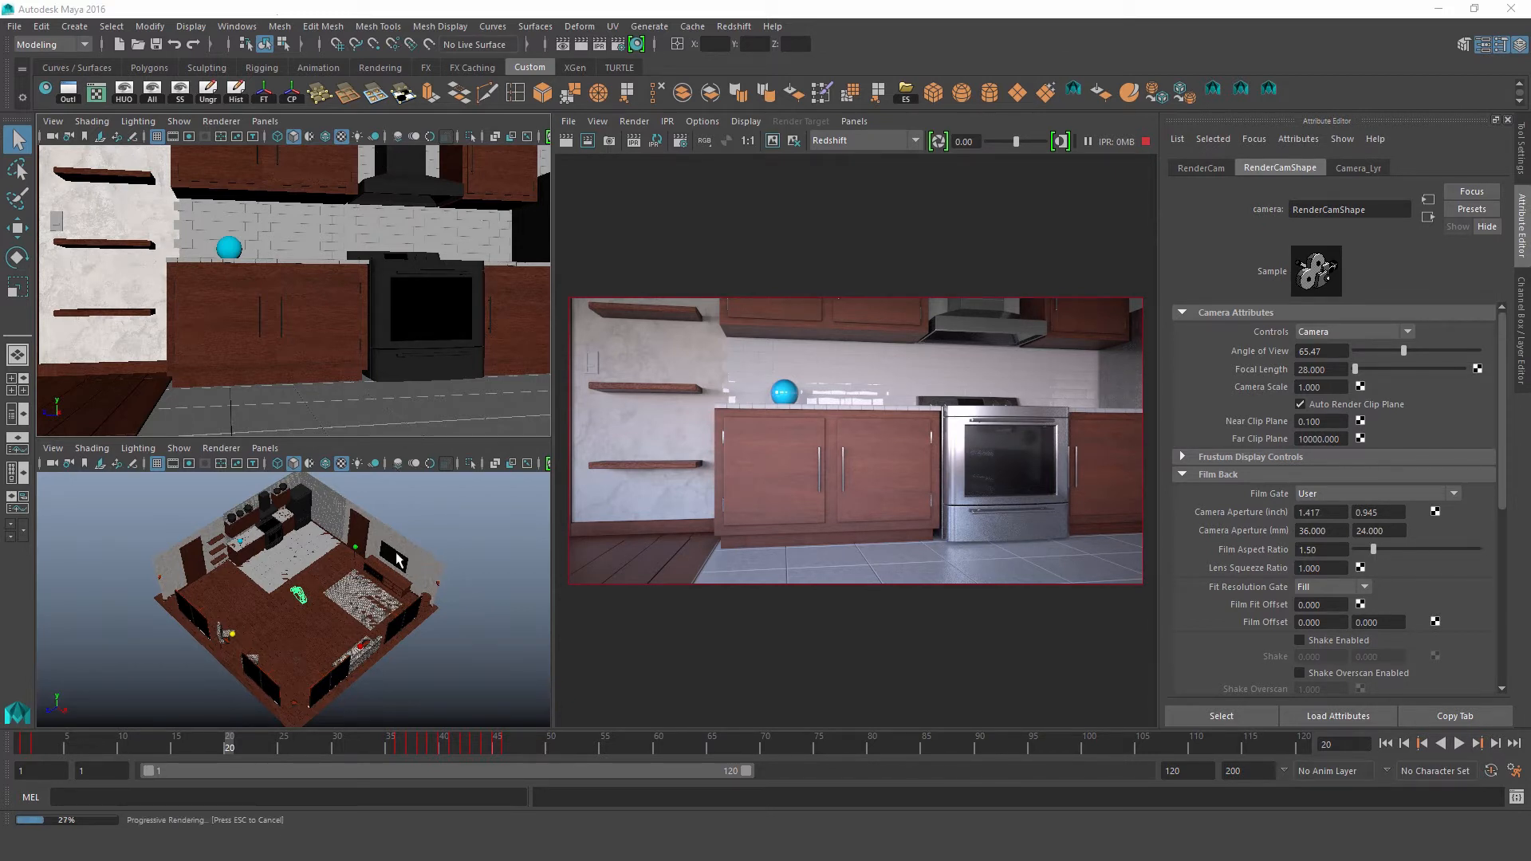
{"action": "scroll", "scroll_direction": "down", "scroll_amount": 3}
{"action": "type", "text": "50.000"}
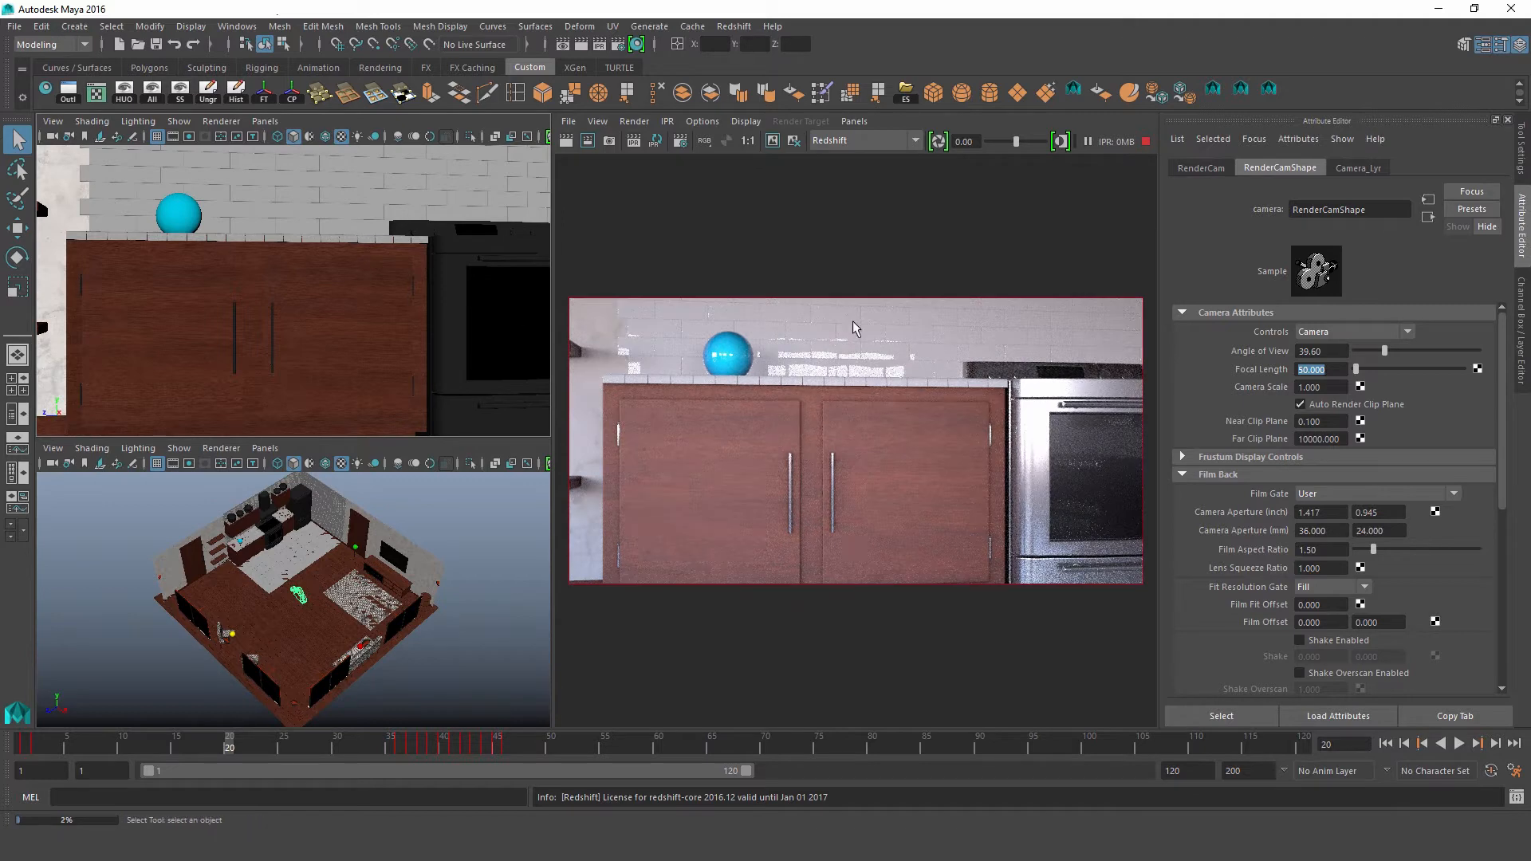
{"action": "type", "text": "28"}
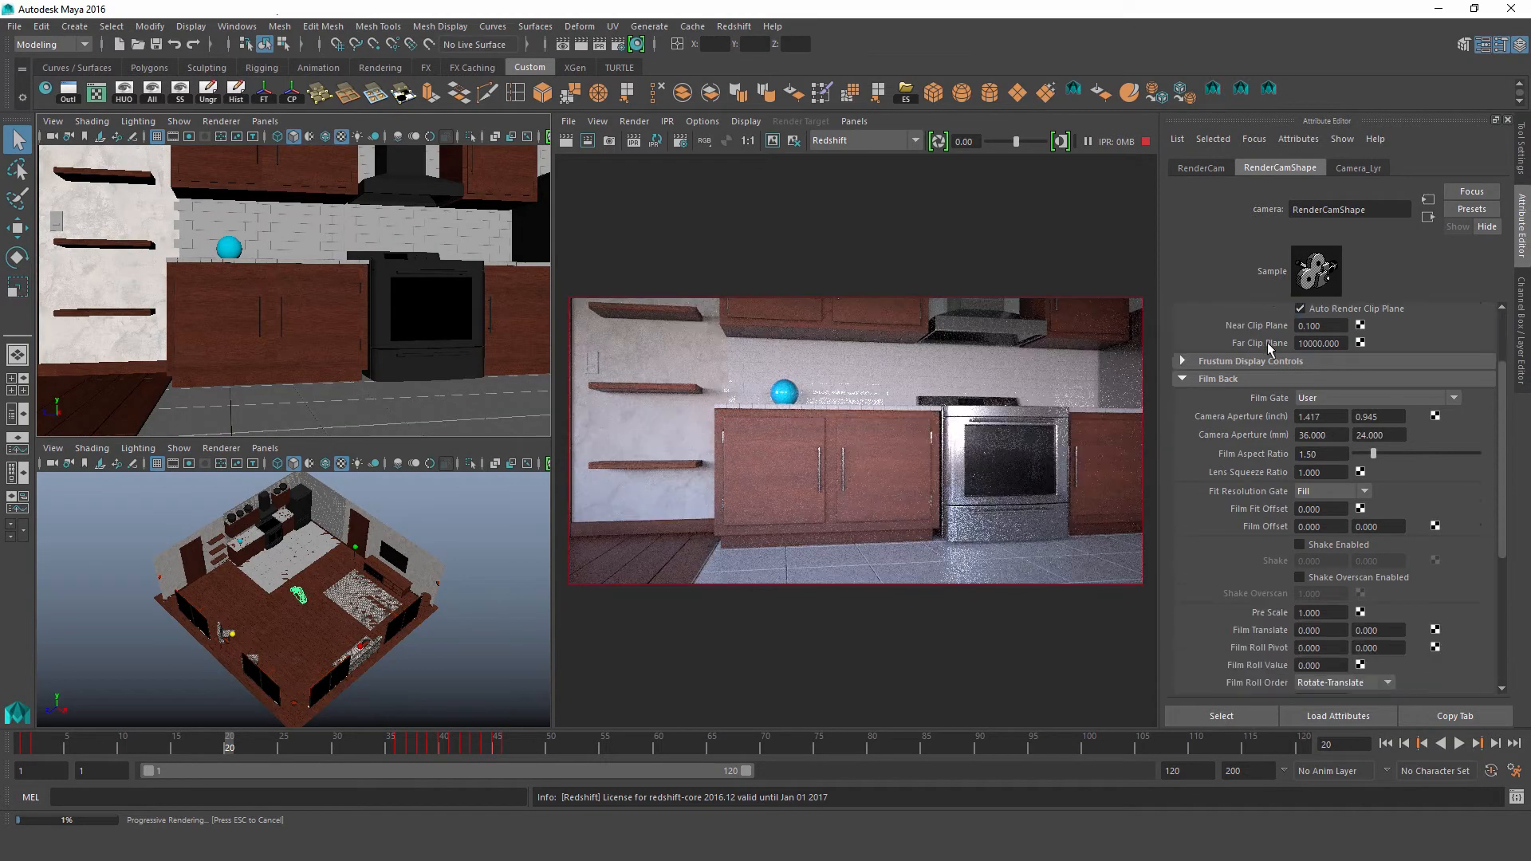
{"action": "left_click", "coordinate": [1182, 360]}
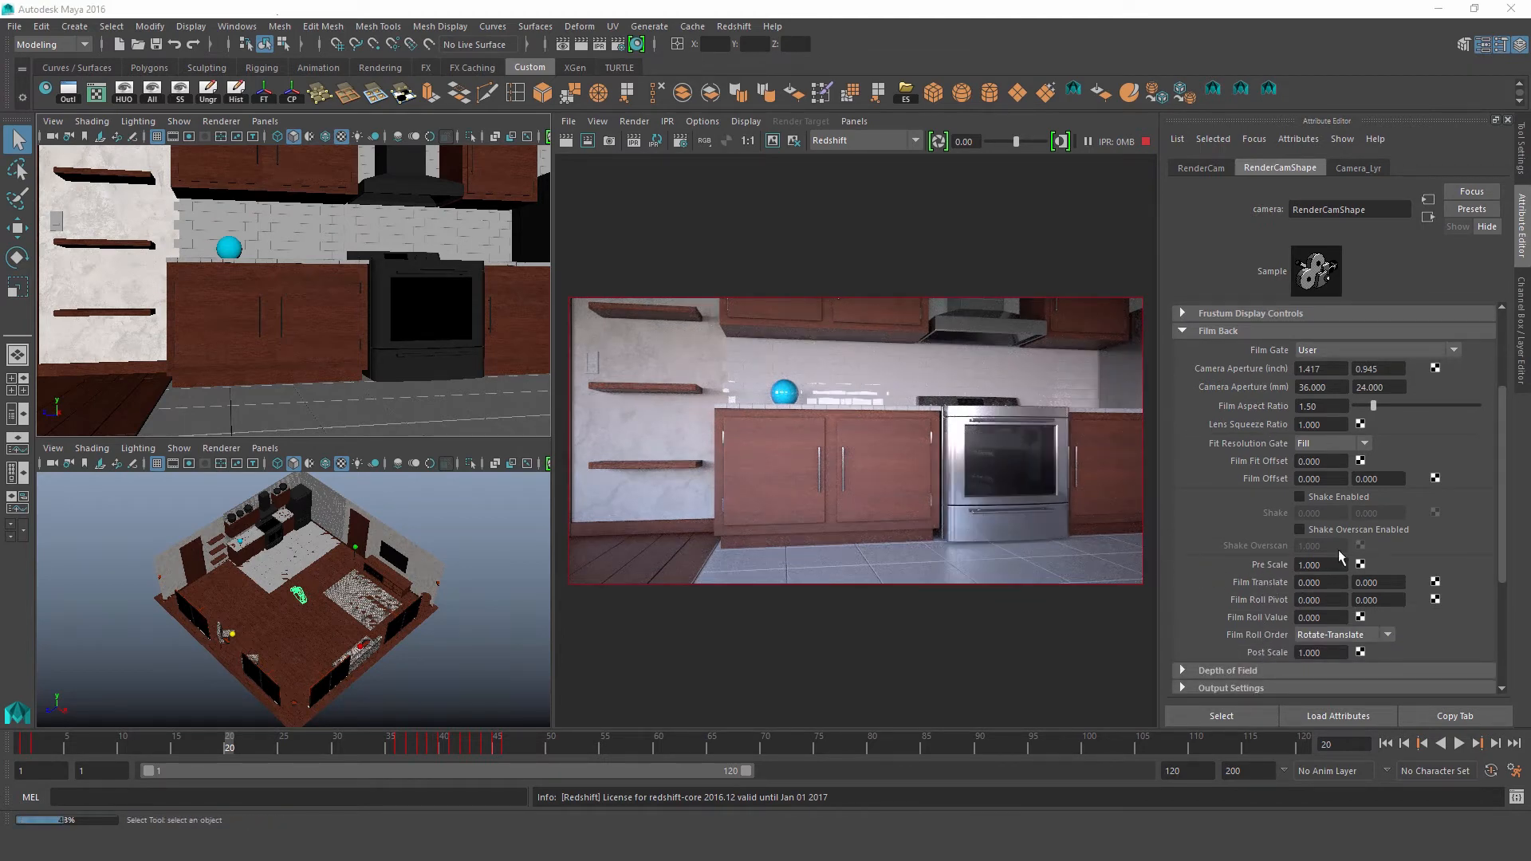
{"action": "scroll", "scroll_direction": "down", "scroll_amount": 3}
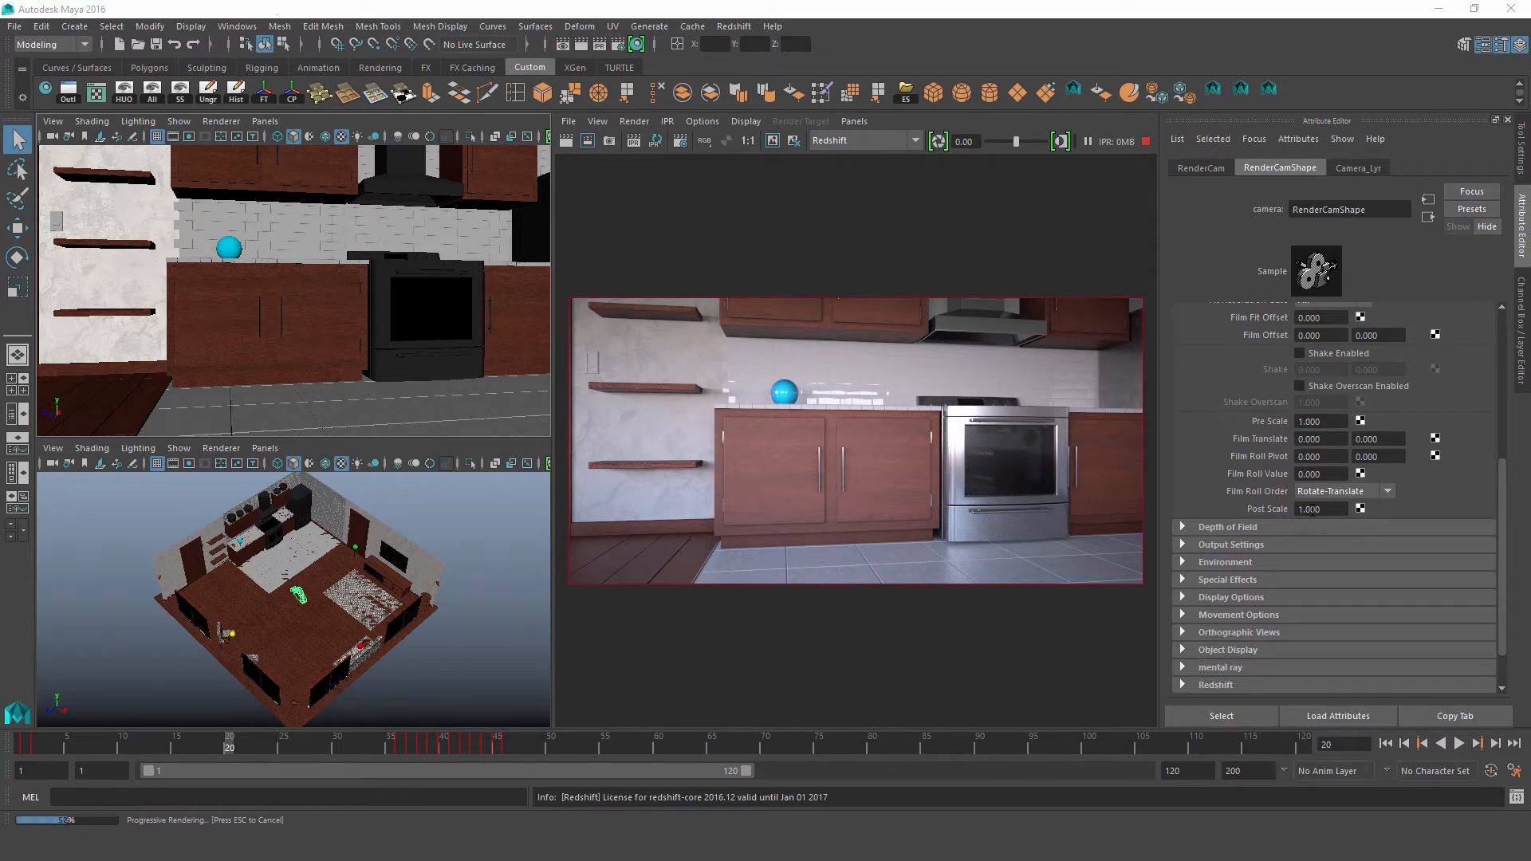
{"action": "left_click", "coordinate": [1225, 561]}
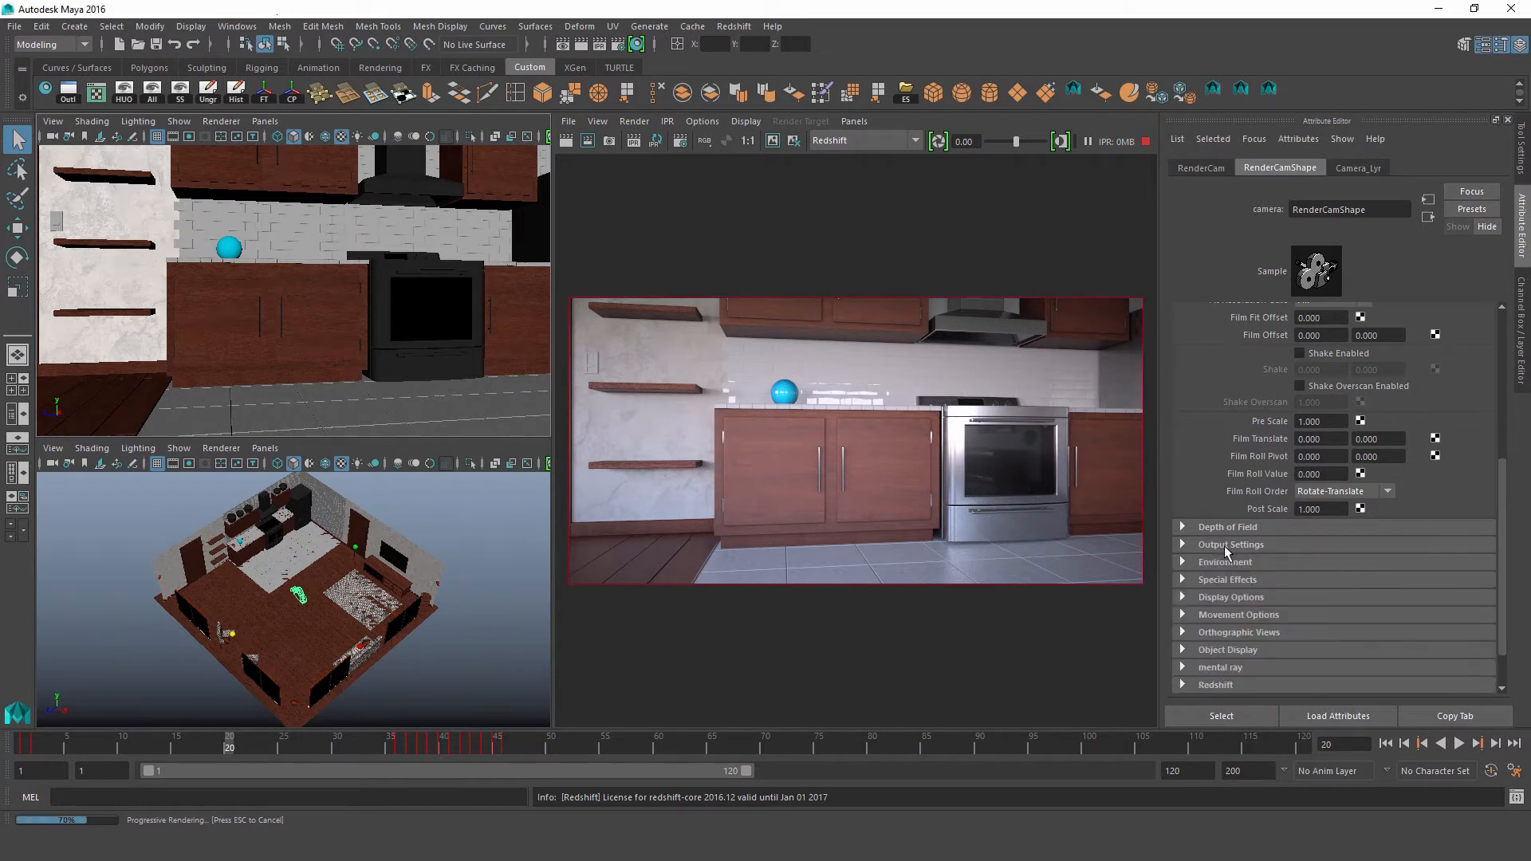
{"action": "left_click", "coordinate": [1226, 579]}
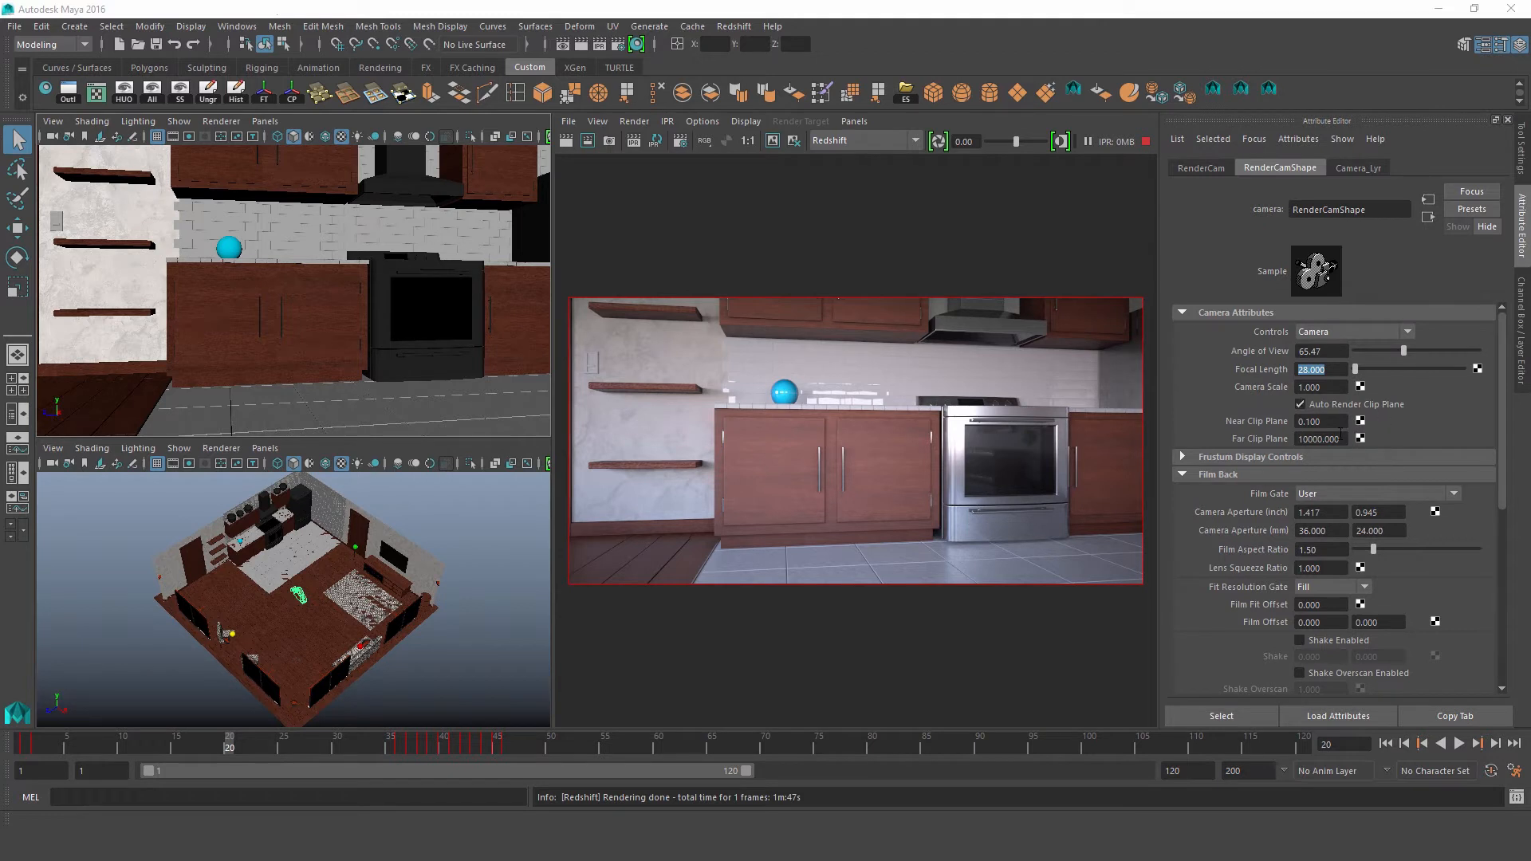
{"action": "mouse_move", "coordinate": [1117, 596]}
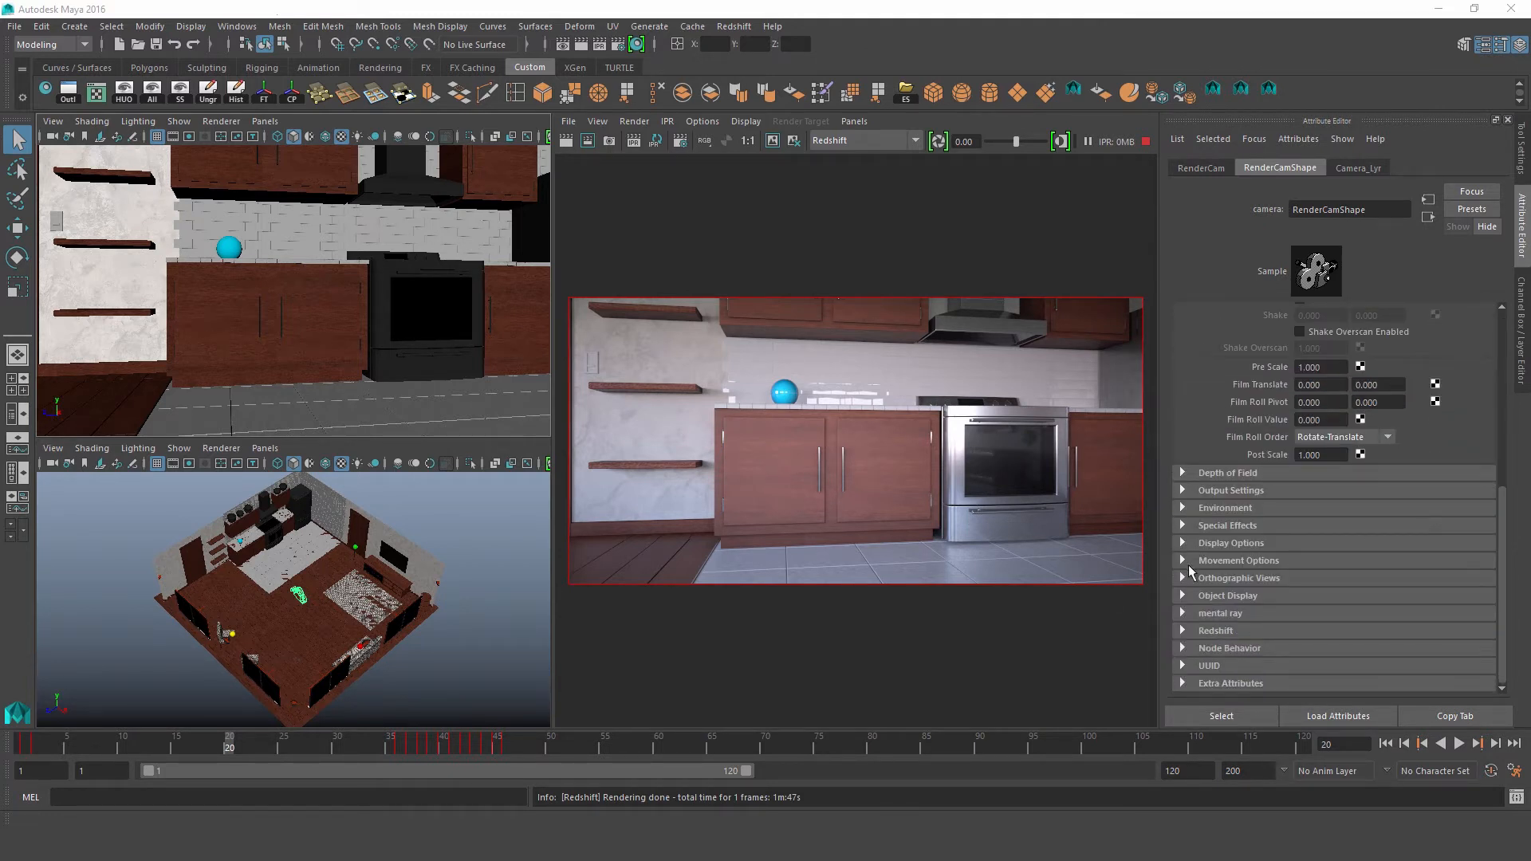
Expand the camera's Redshift settings and browse the camera types, keeping Standard
{"action": "left_click", "coordinate": [1215, 630]}
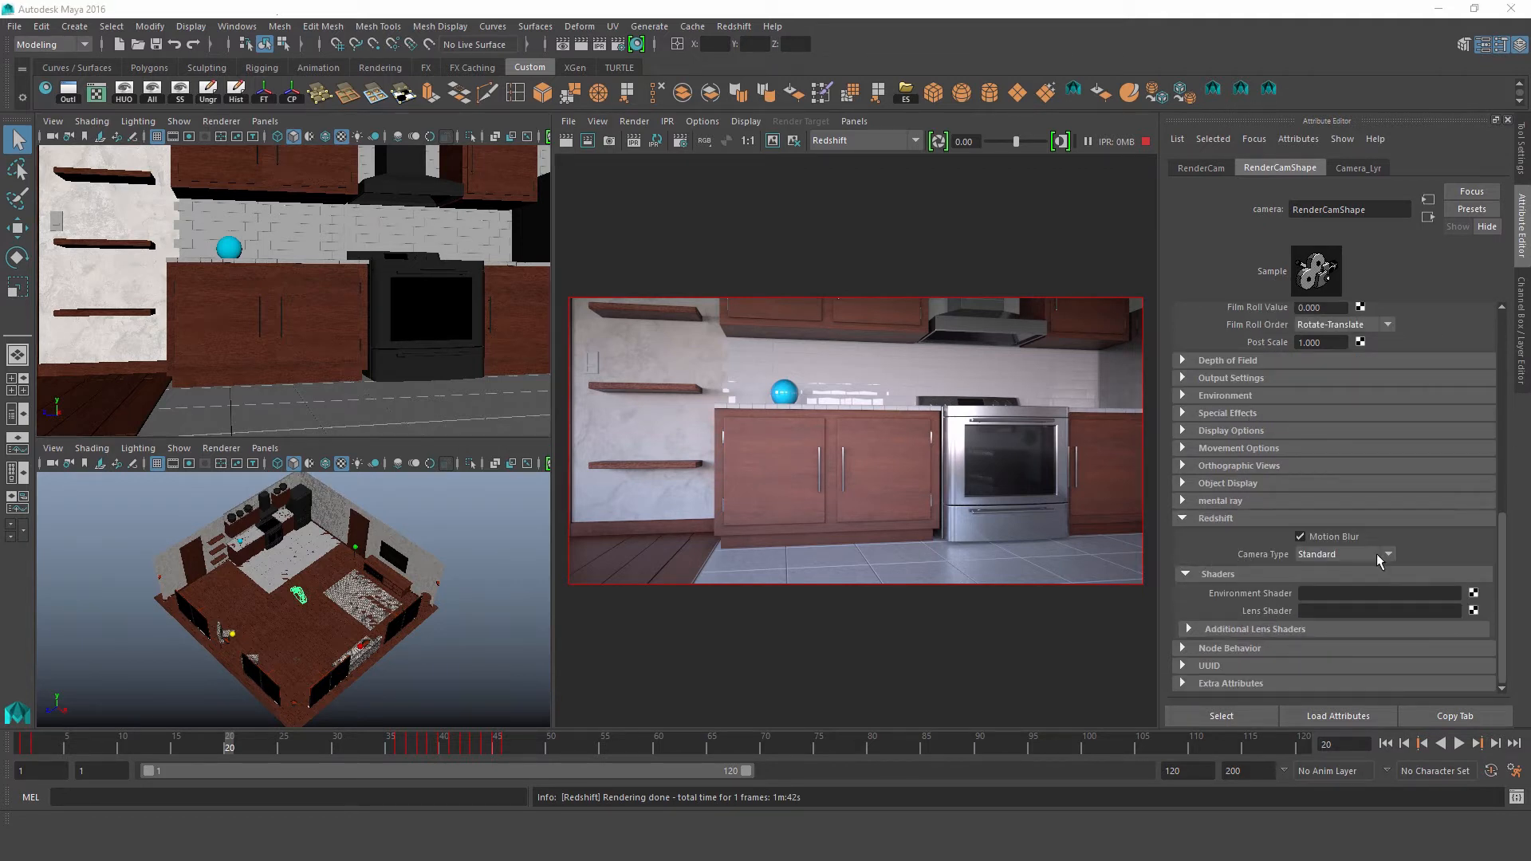
{"action": "left_click", "coordinate": [1377, 555]}
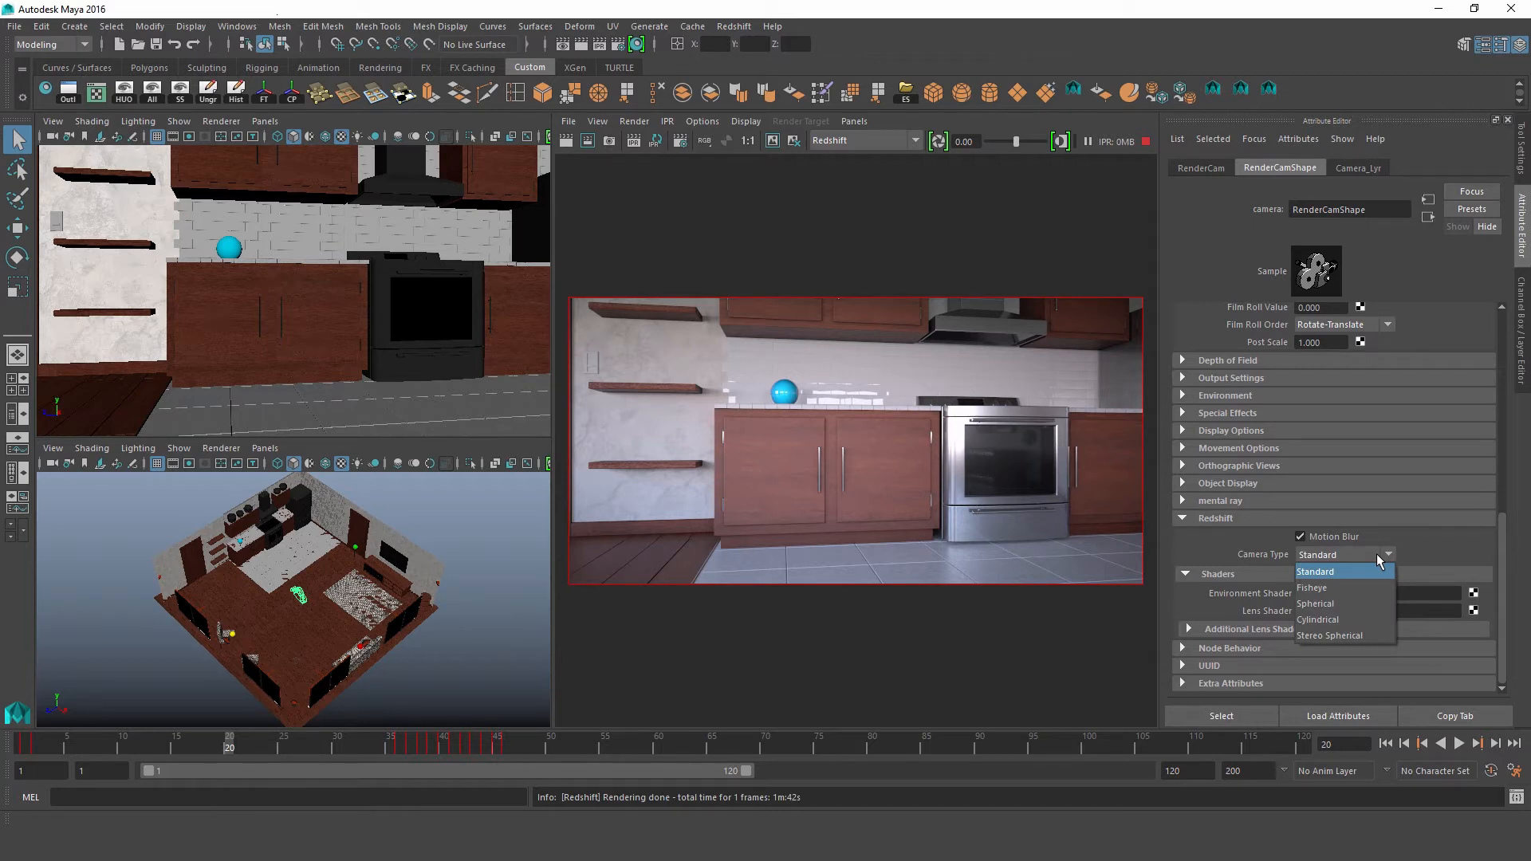
{"action": "left_click", "coordinate": [1315, 571]}
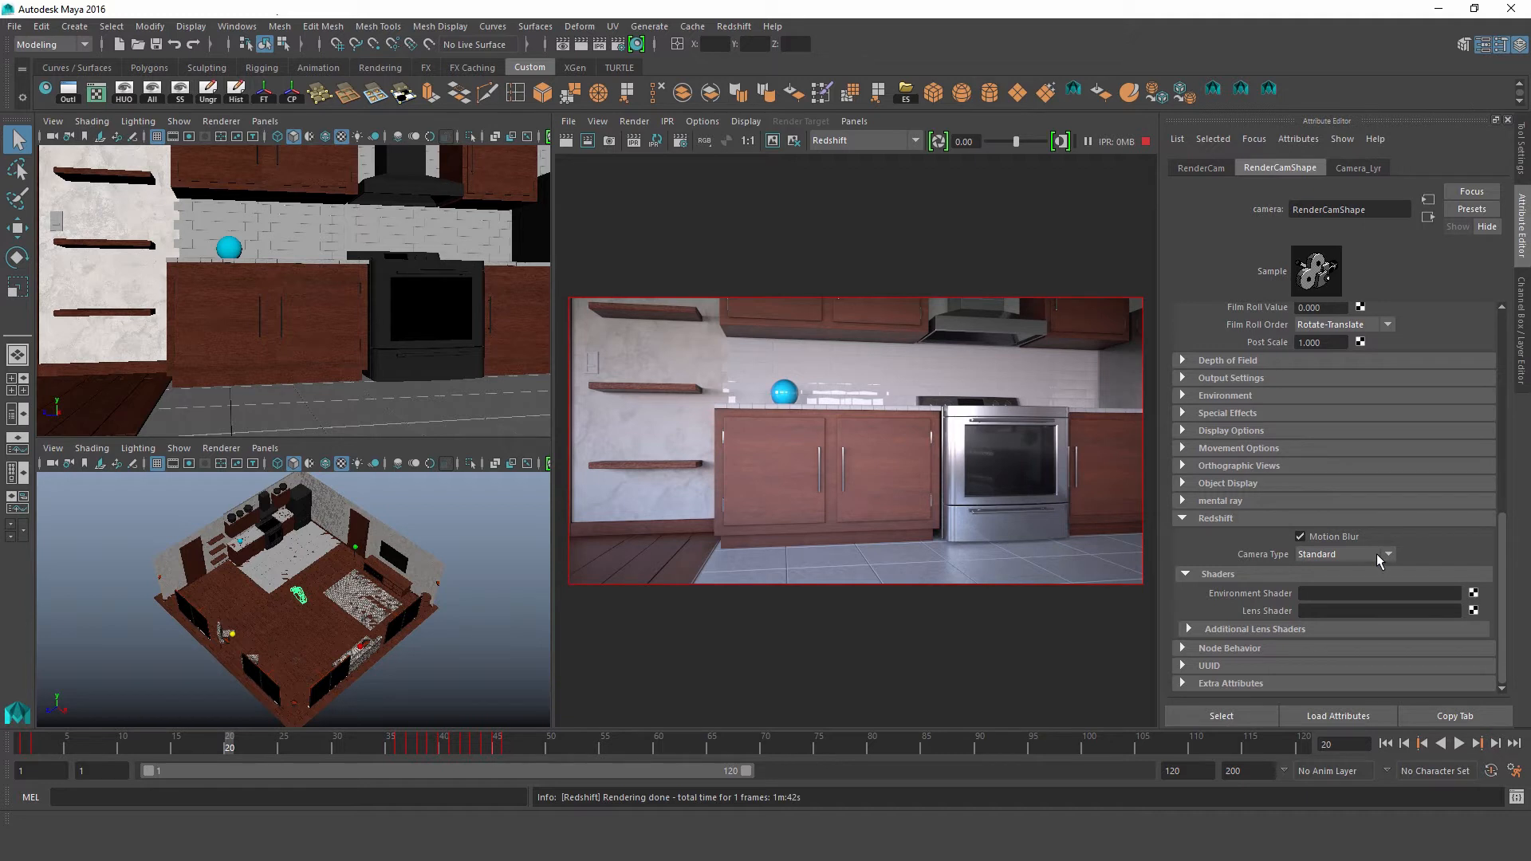
{"action": "mouse_move", "coordinate": [1435, 534]}
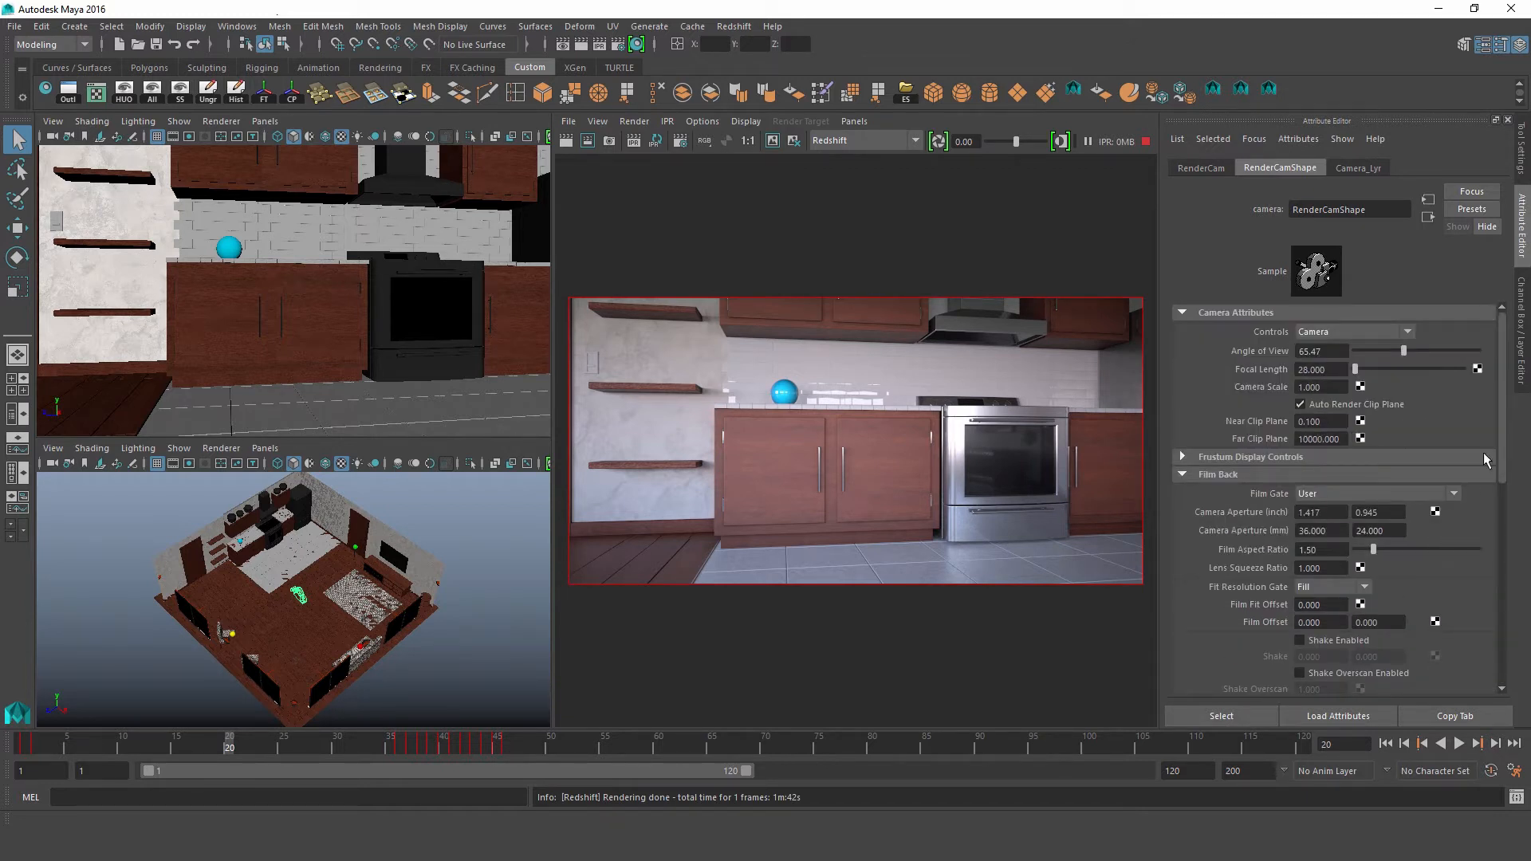
{"action": "mouse_move", "coordinate": [1396, 508]}
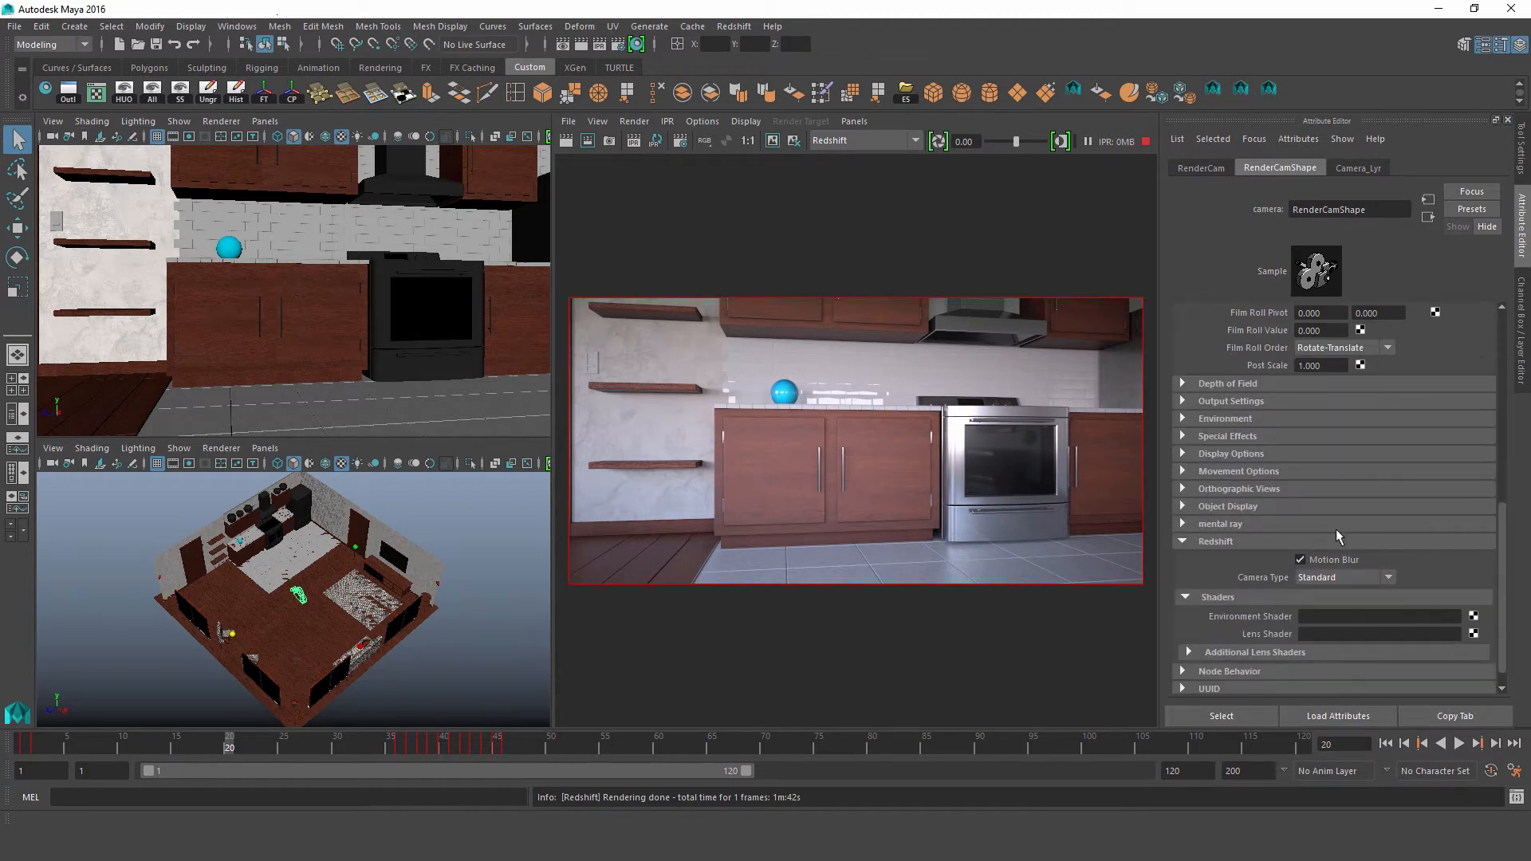
Set the Redshift Camera Type to Fisheye and scroll to its settings
{"action": "left_click", "coordinate": [1343, 577]}
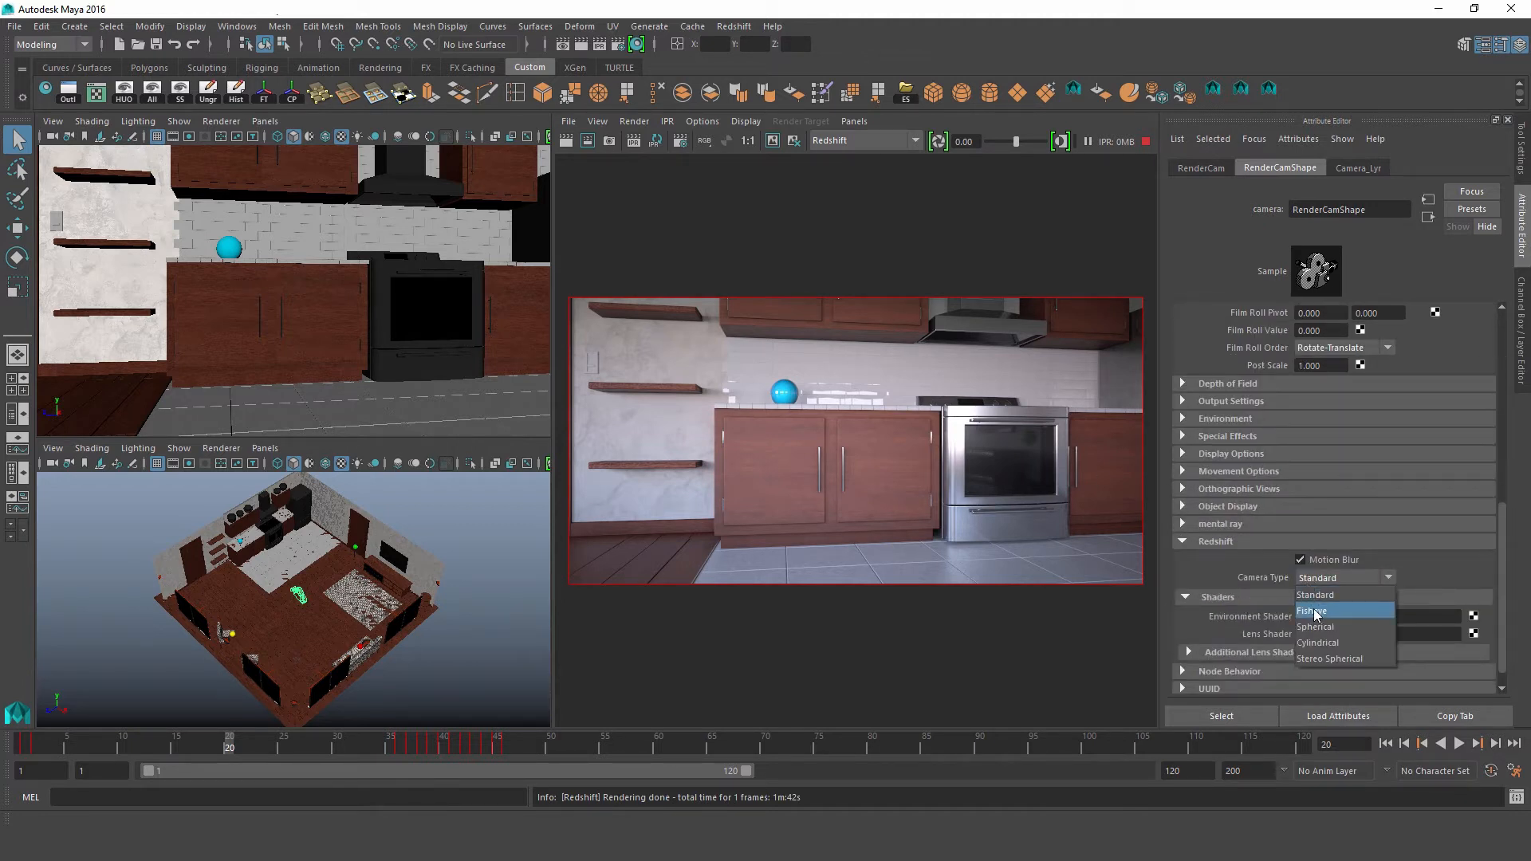
{"action": "left_click", "coordinate": [1314, 610]}
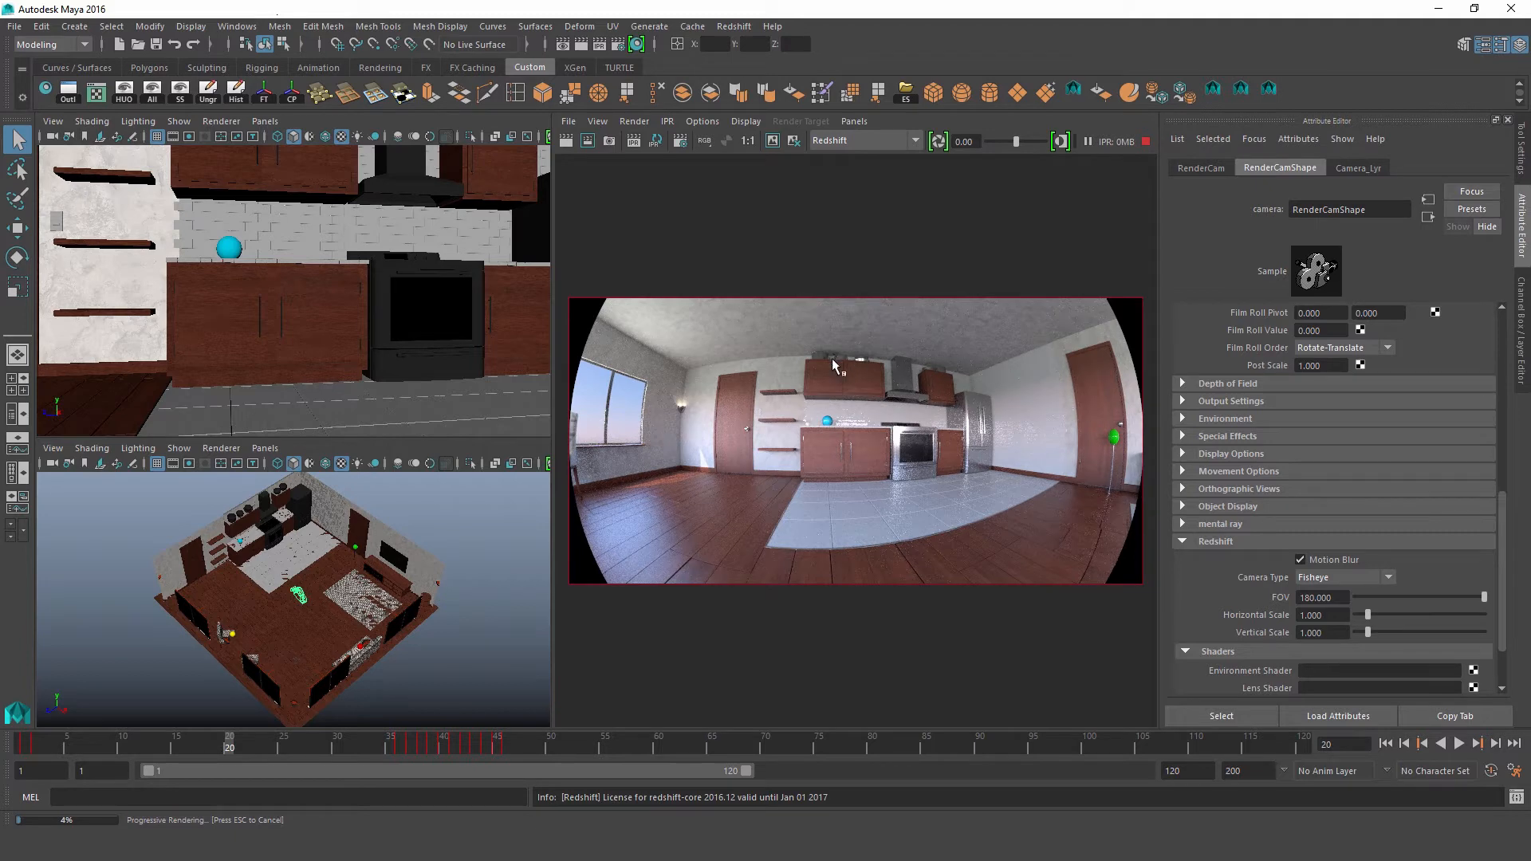
{"action": "mouse_move", "coordinate": [960, 365]}
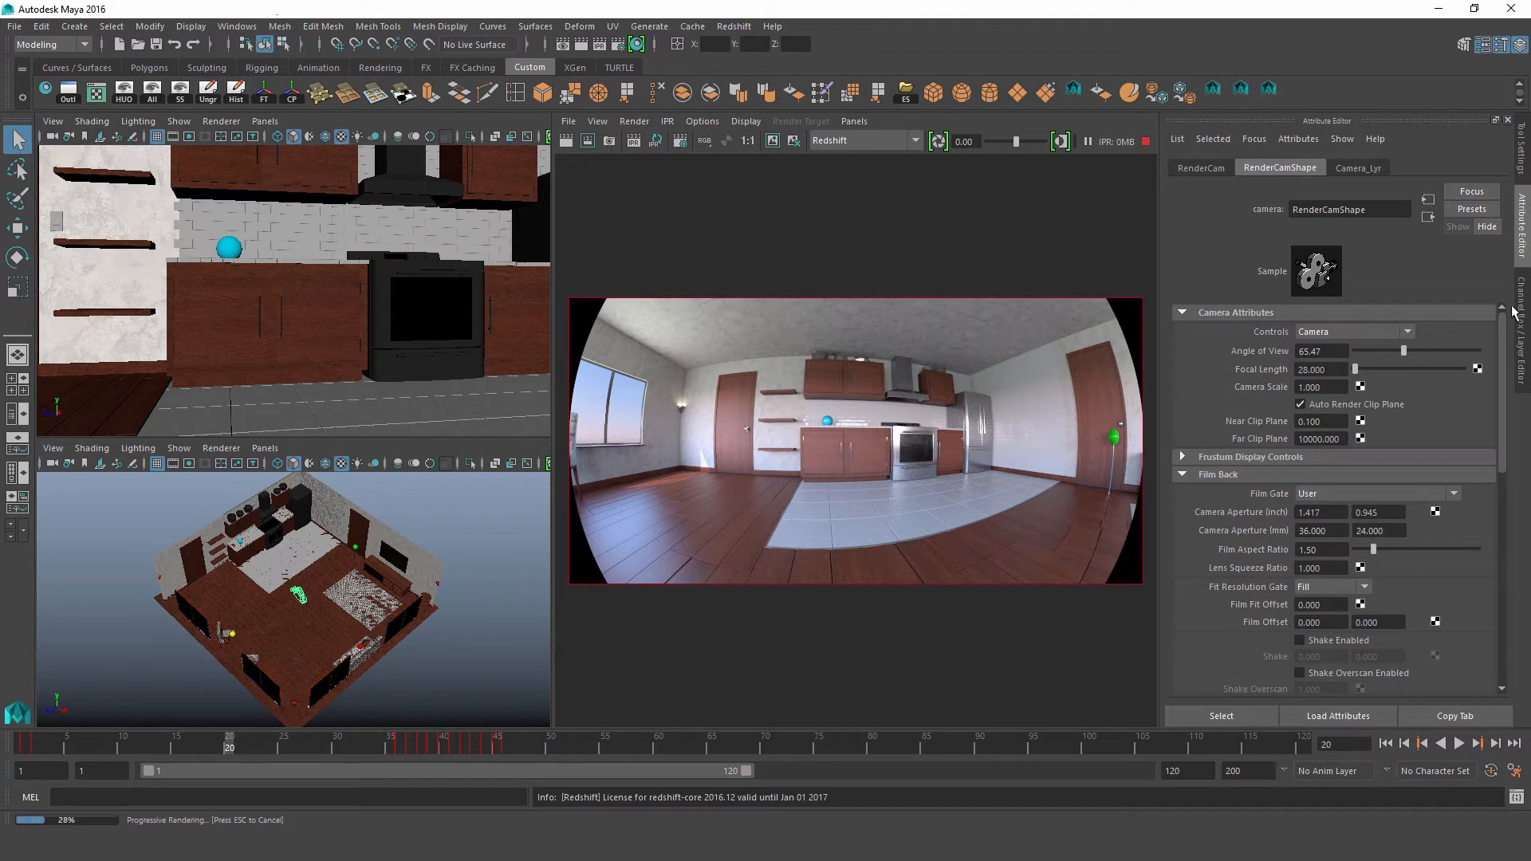
{"action": "scroll", "scroll_direction": "down", "scroll_amount": 3}
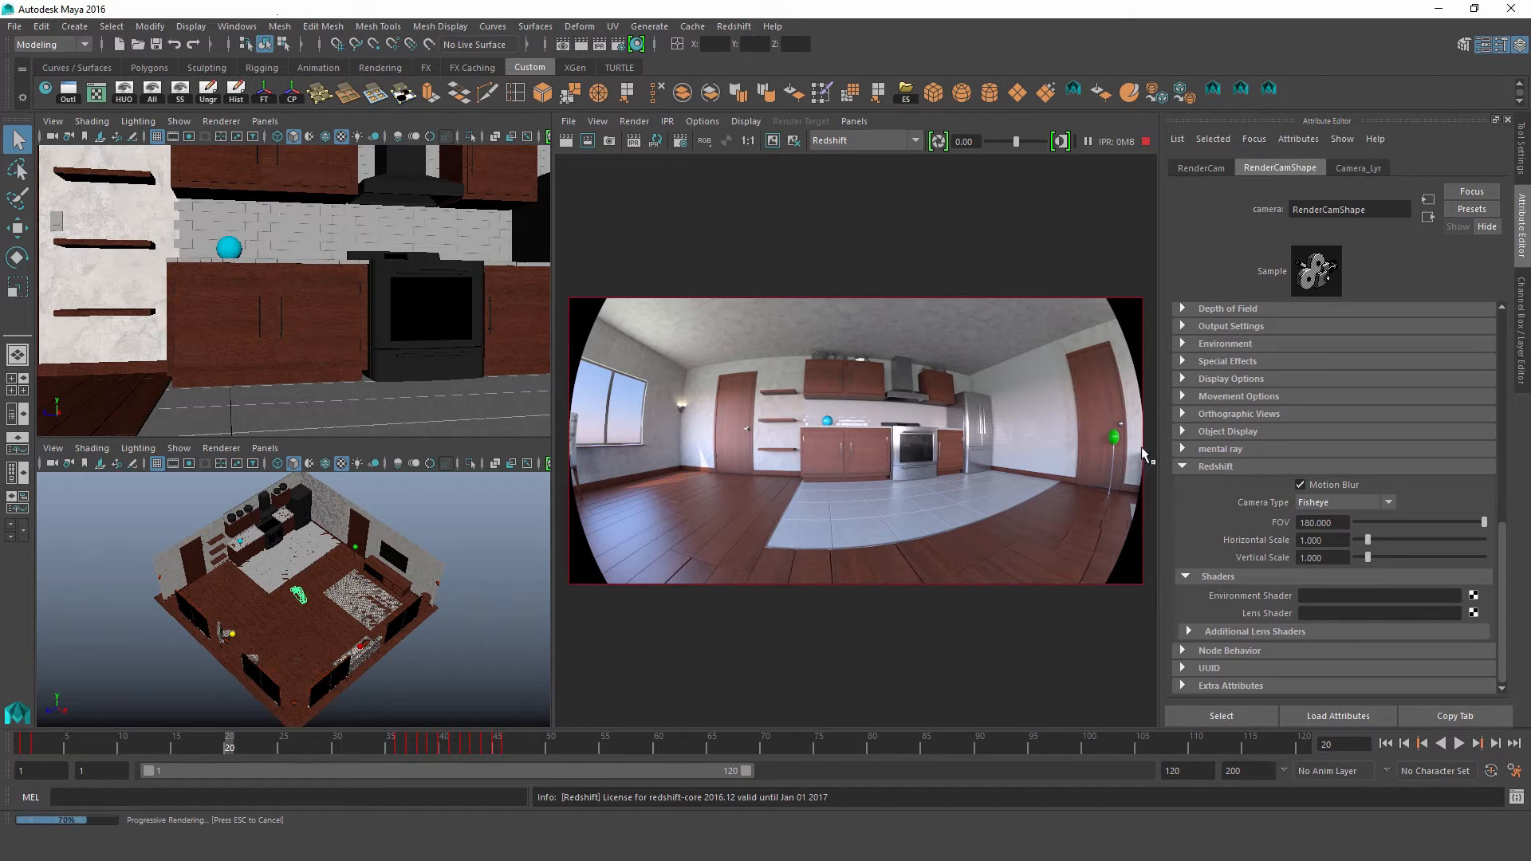
{"action": "mouse_move", "coordinate": [1047, 455]}
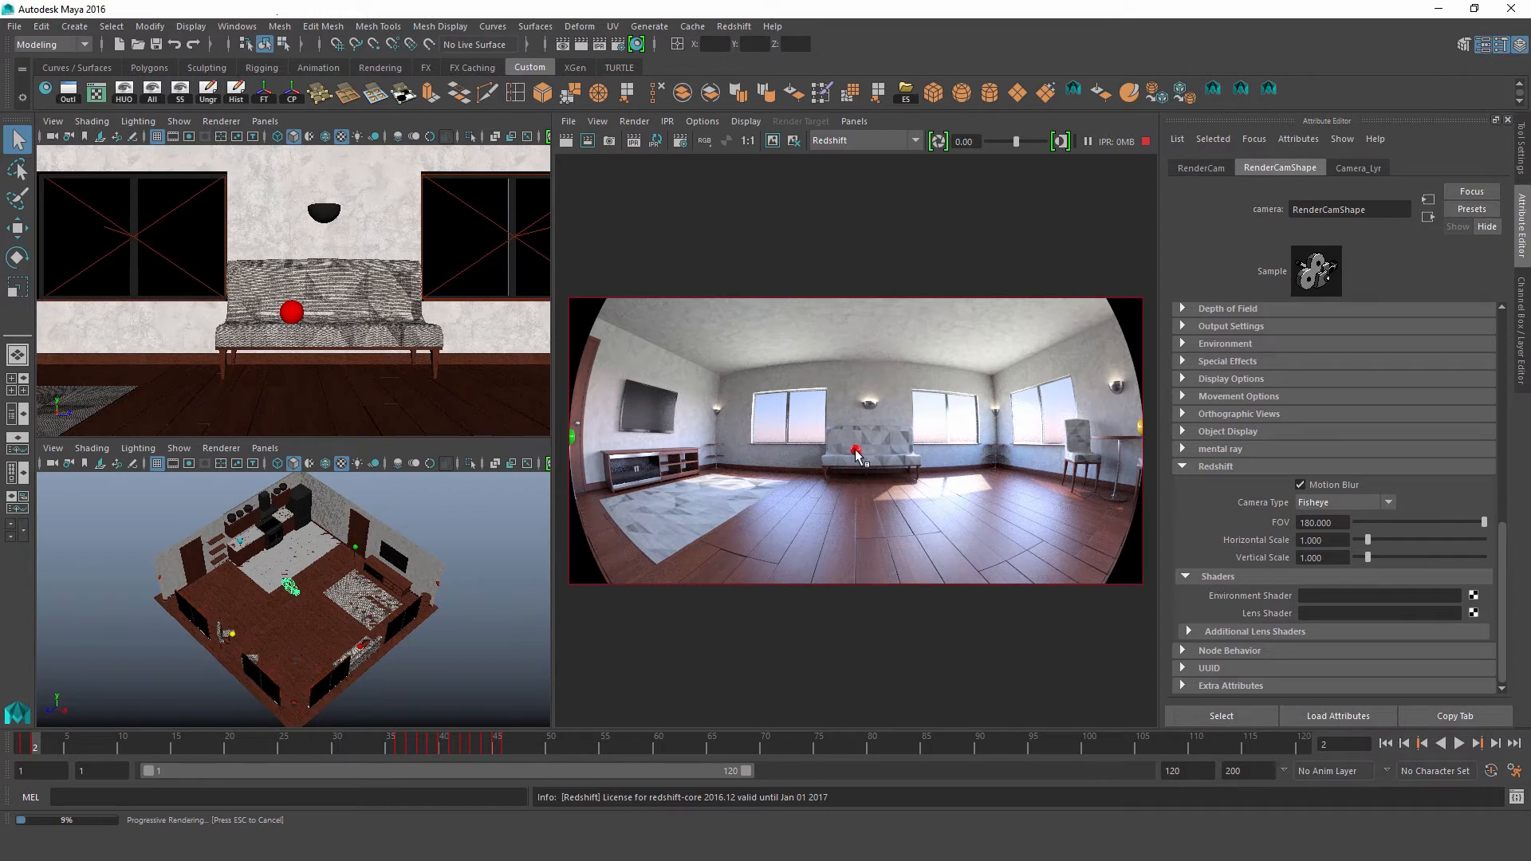
{"action": "mouse_move", "coordinate": [1142, 436]}
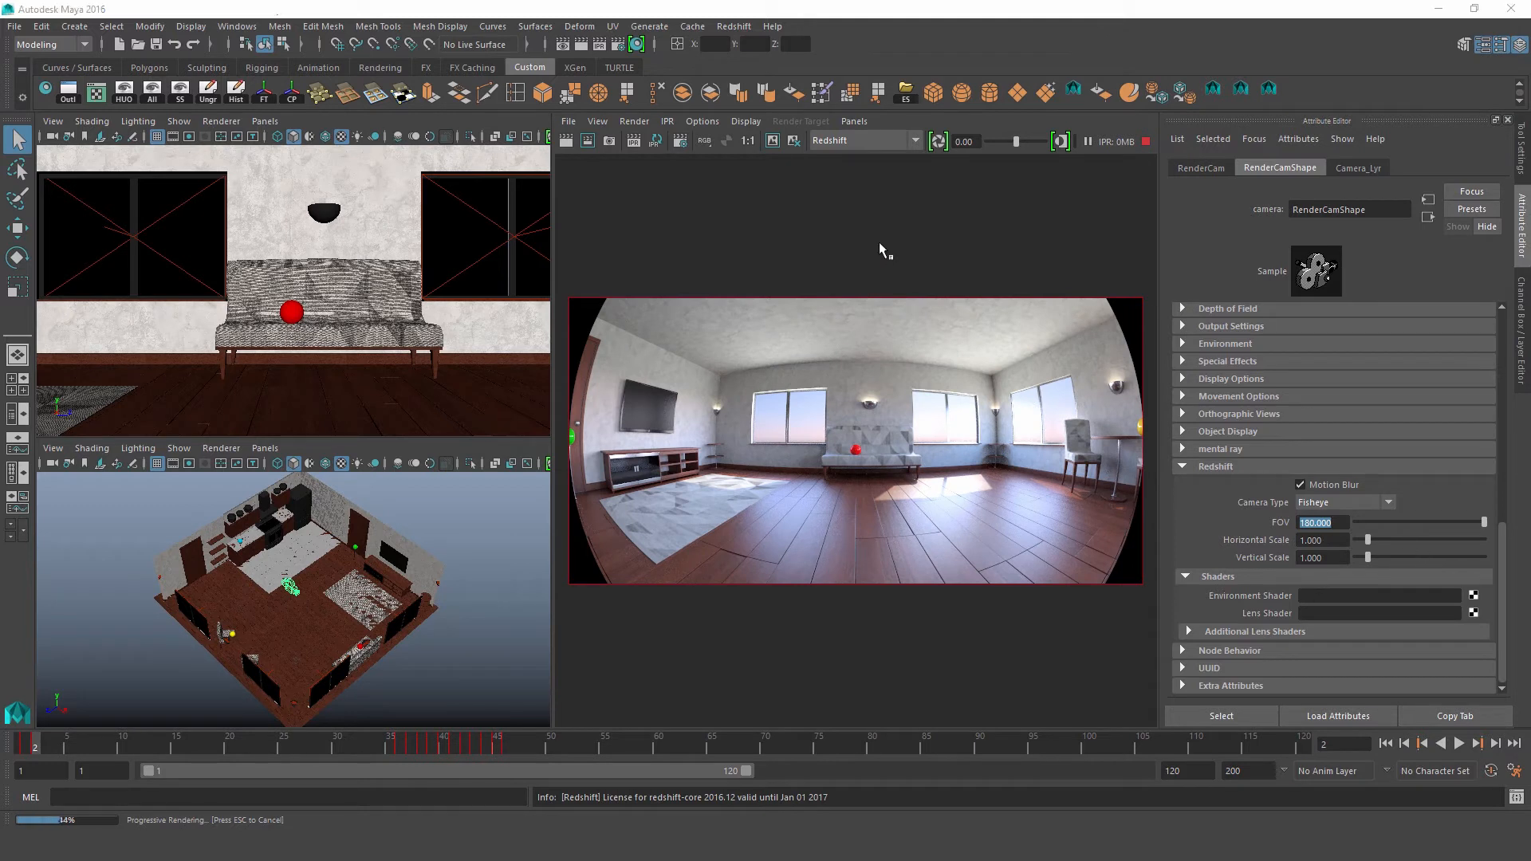
{"action": "mouse_move", "coordinate": [1279, 562]}
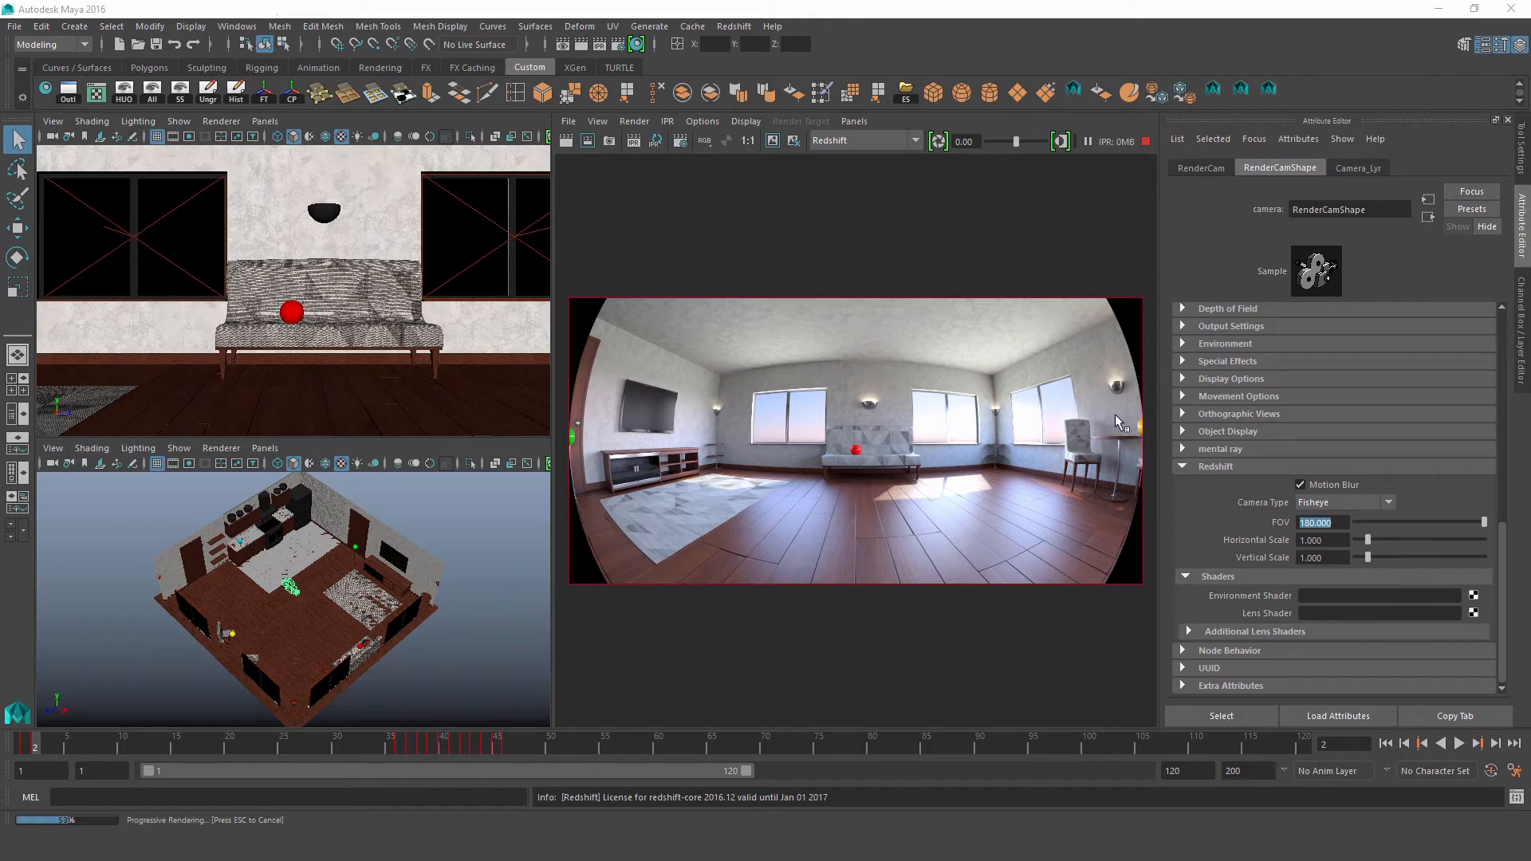
{"action": "mouse_move", "coordinate": [1062, 531]}
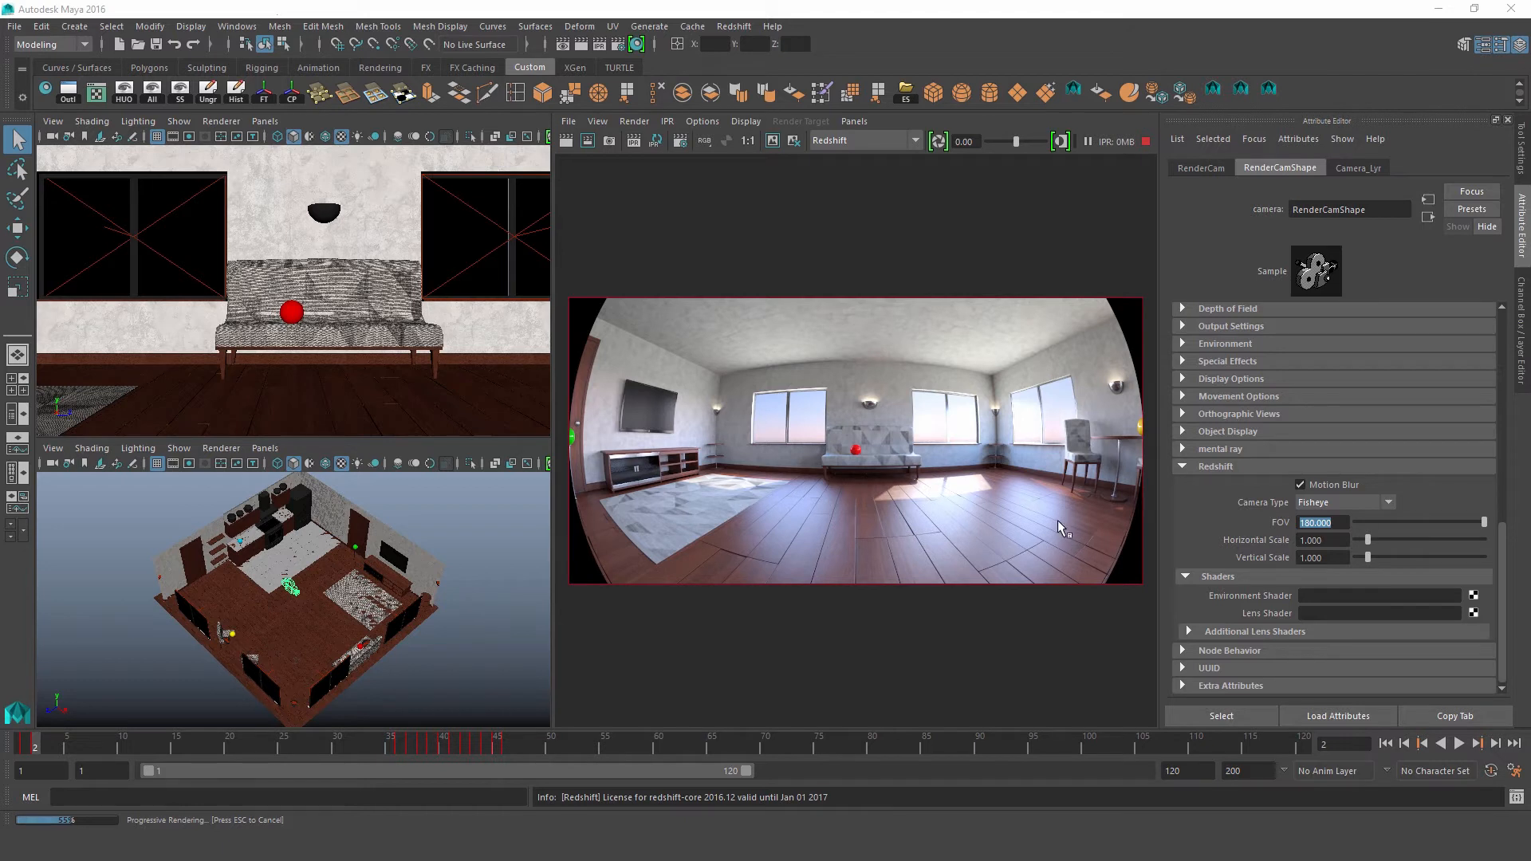
{"action": "mouse_move", "coordinate": [1004, 564]}
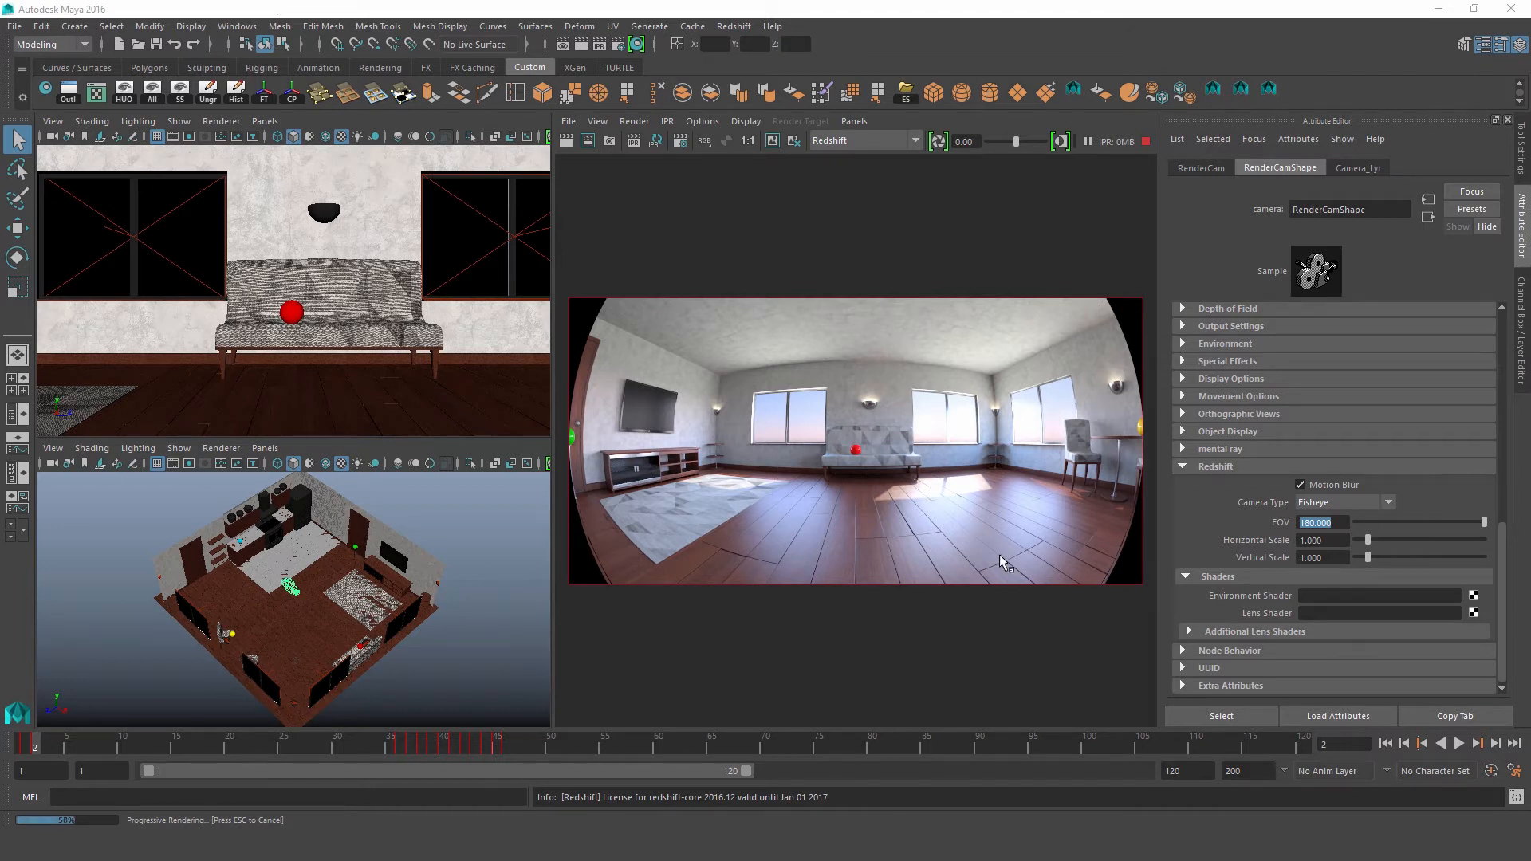
Enter 1.4 into the fisheye Horizontal Scale field
{"action": "left_click", "coordinate": [1323, 540]}
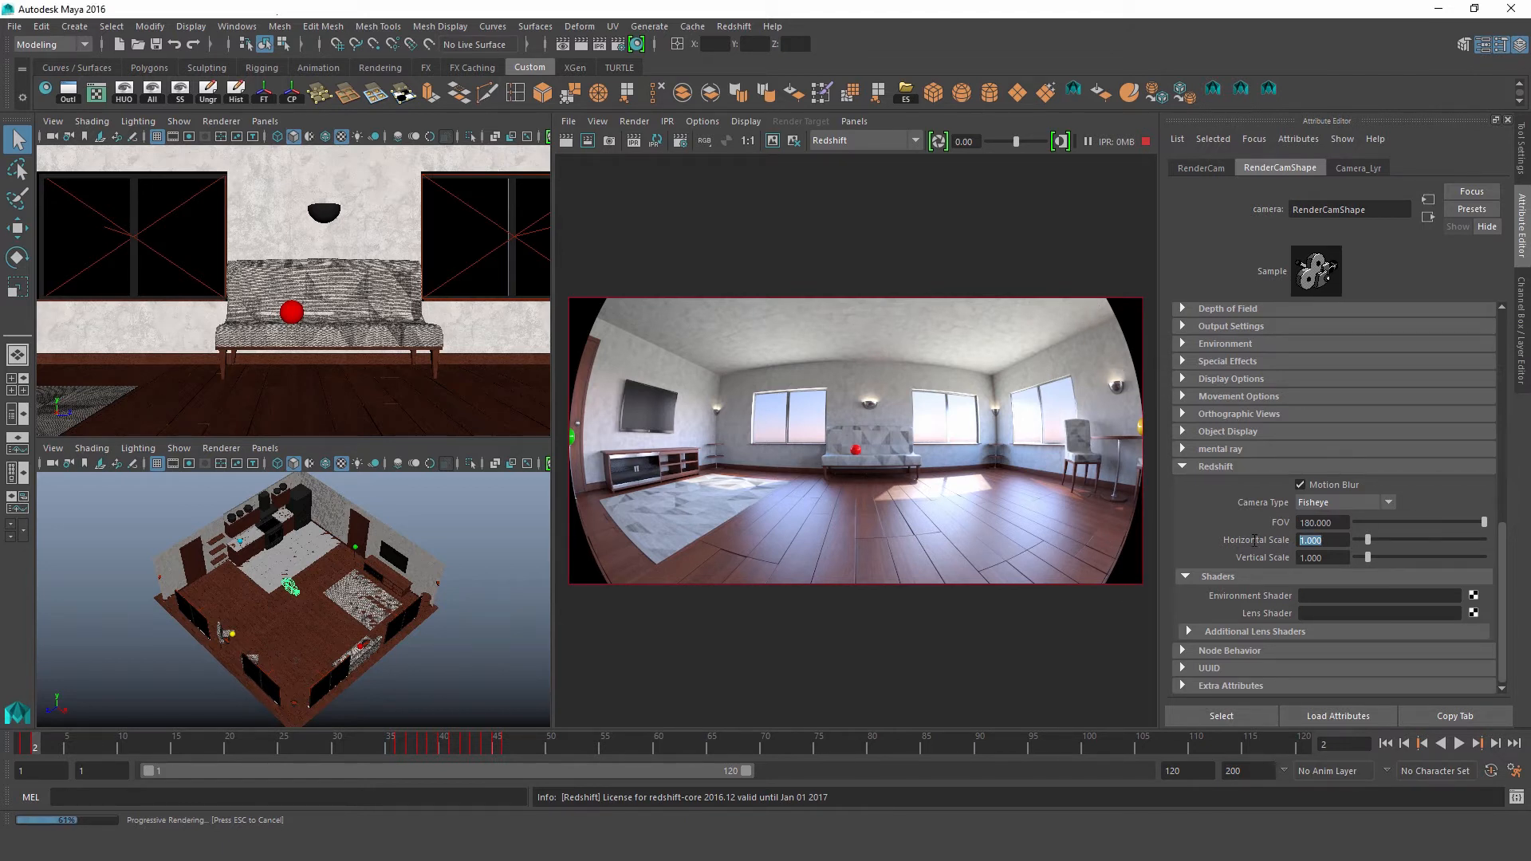
{"action": "type", "text": "1.41"}
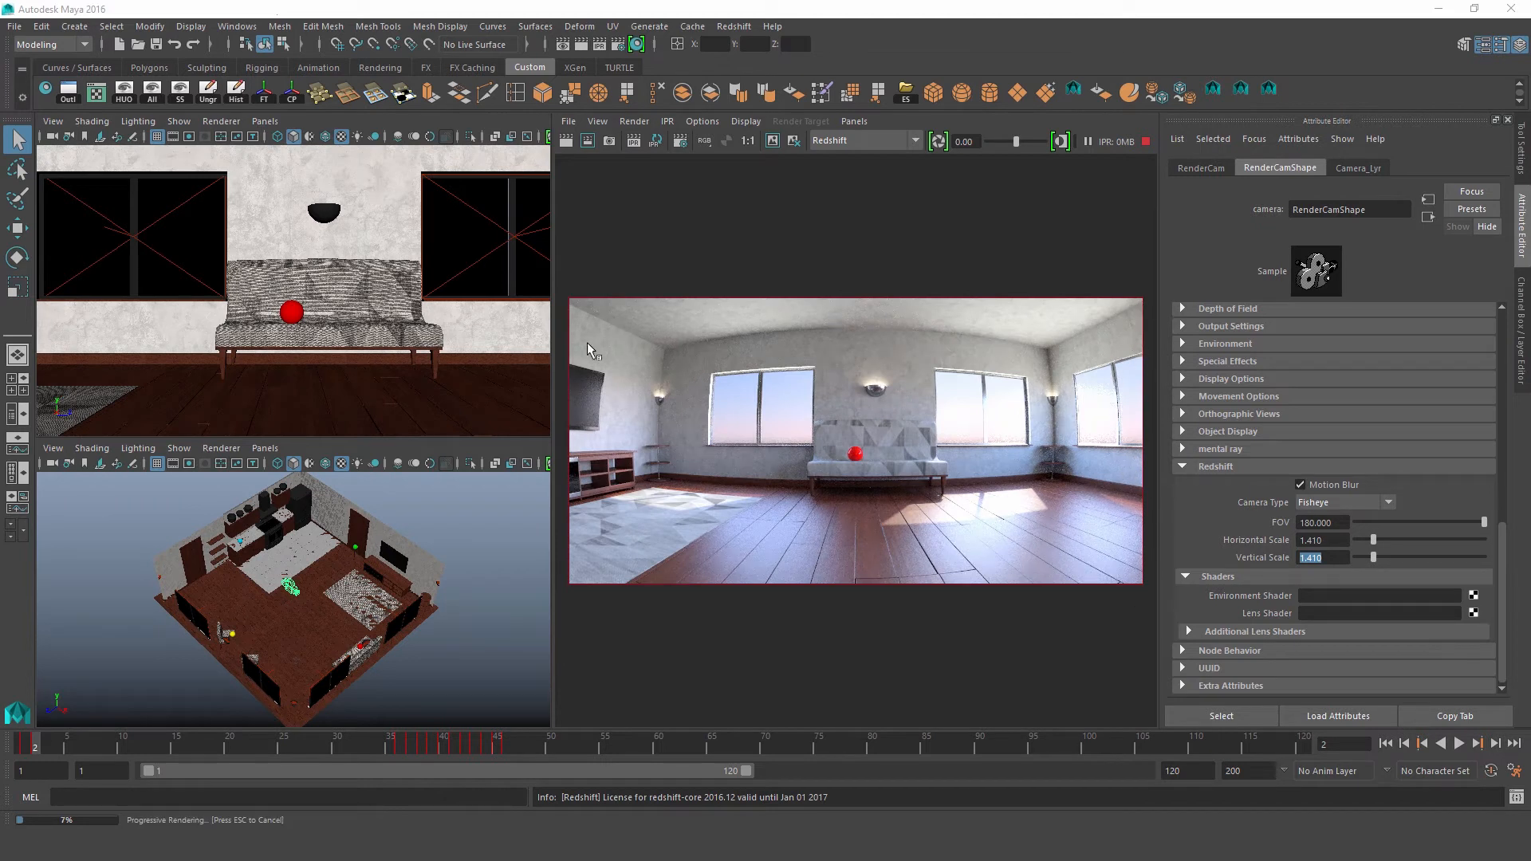
{"action": "mouse_move", "coordinate": [974, 479]}
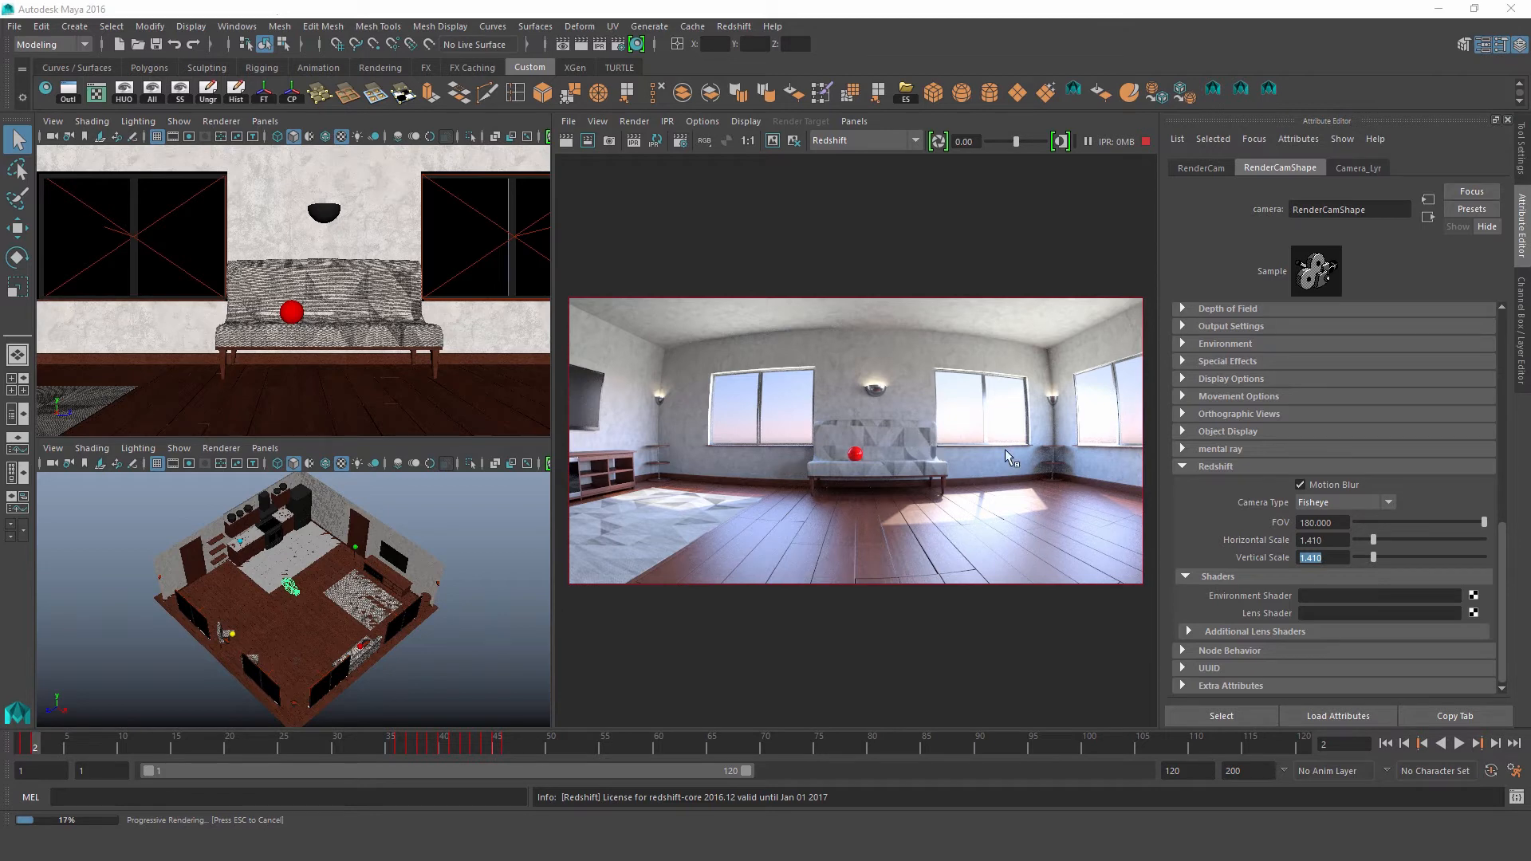
Change the Redshift Camera Type from Fisheye to Spherical
{"action": "left_click", "coordinate": [1377, 501]}
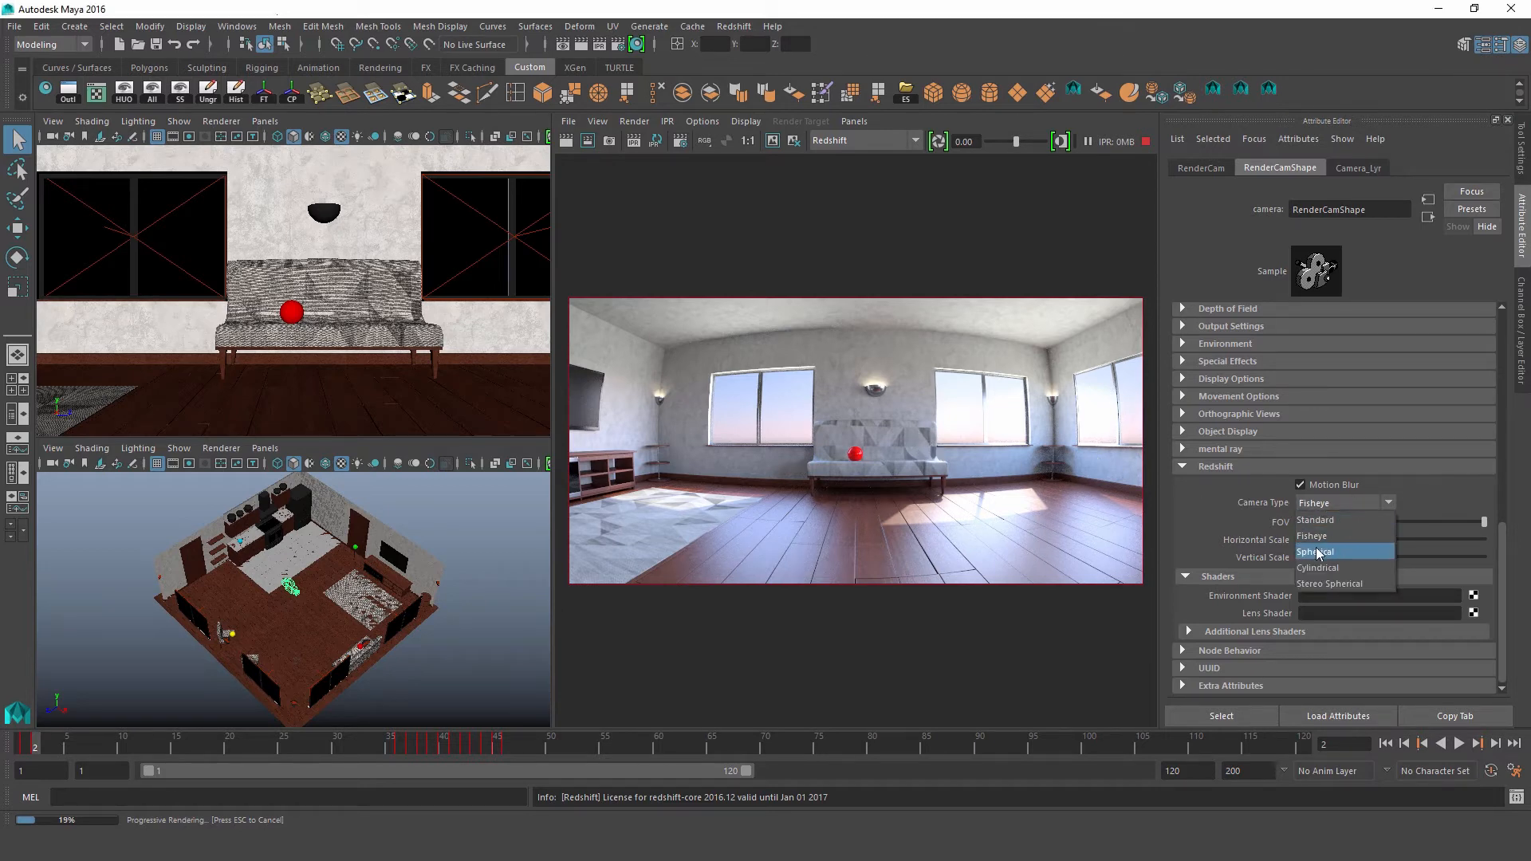
{"action": "left_click", "coordinate": [1316, 551]}
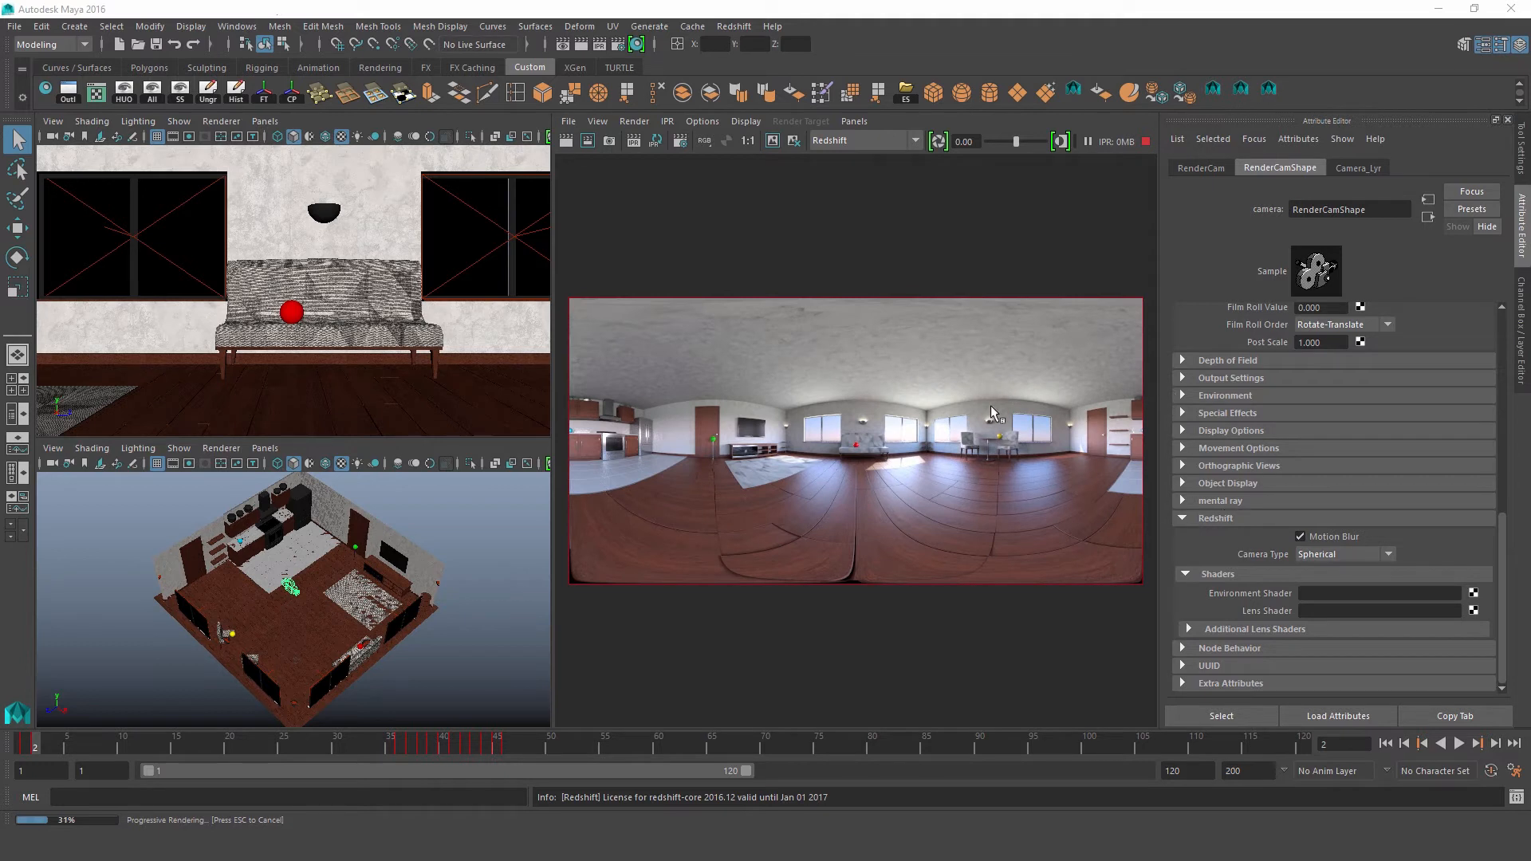
{"action": "mouse_move", "coordinate": [881, 303]}
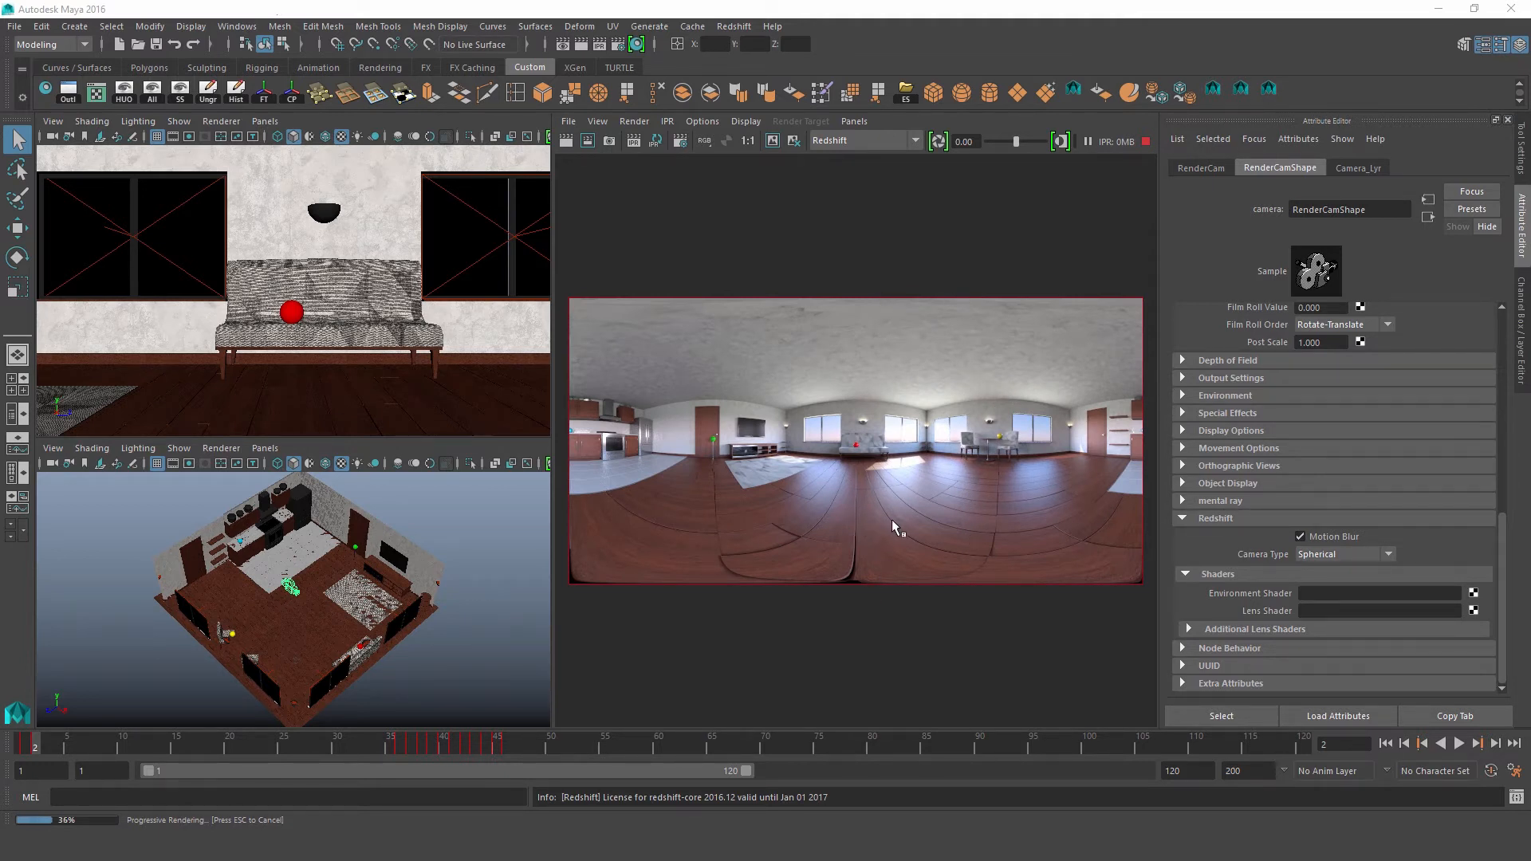
{"action": "mouse_move", "coordinate": [876, 508]}
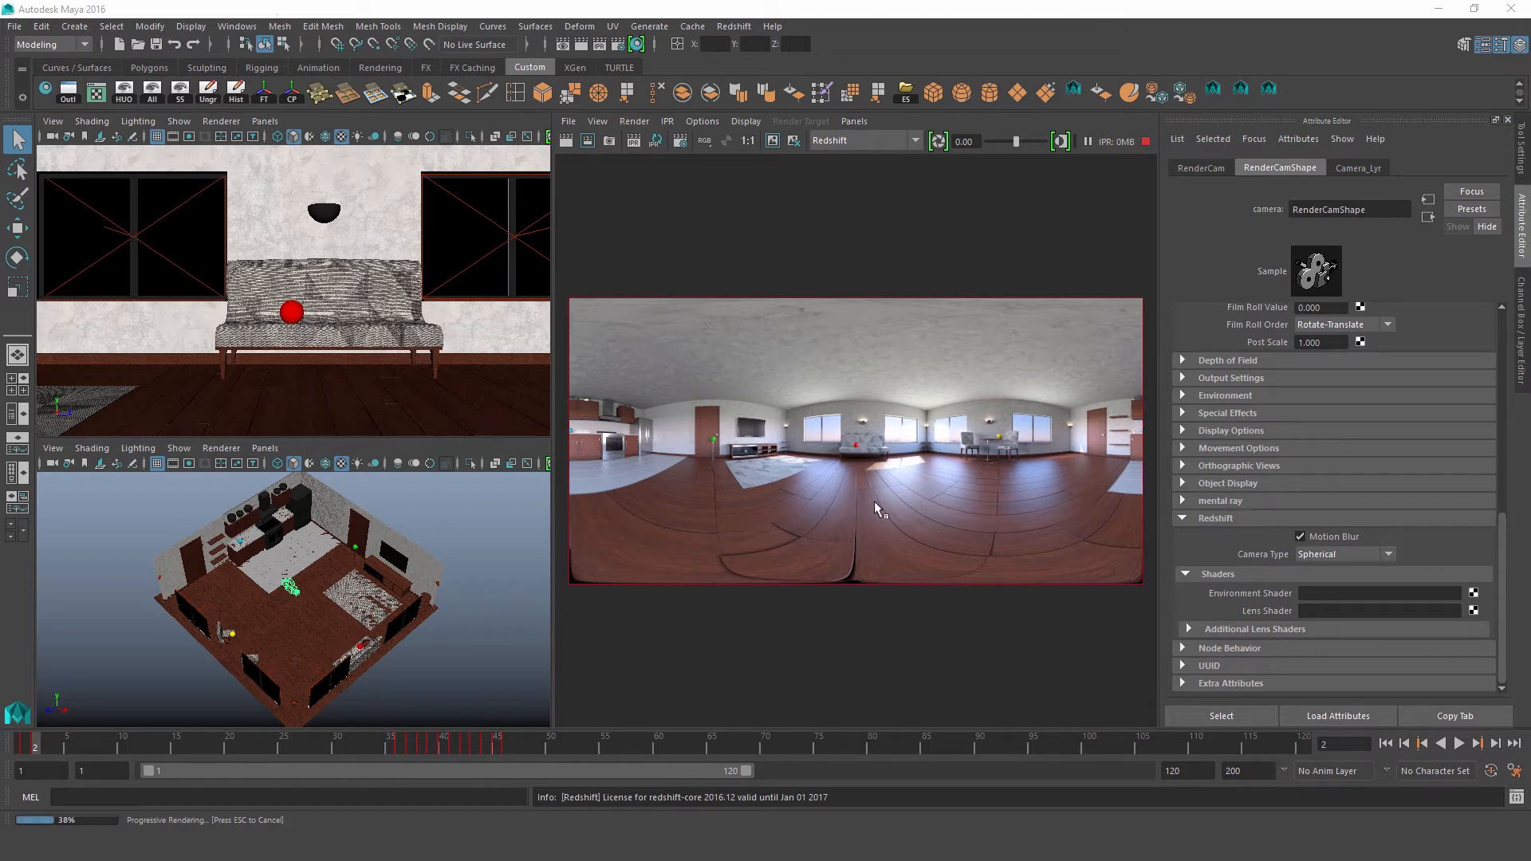
{"action": "mouse_move", "coordinate": [774, 491]}
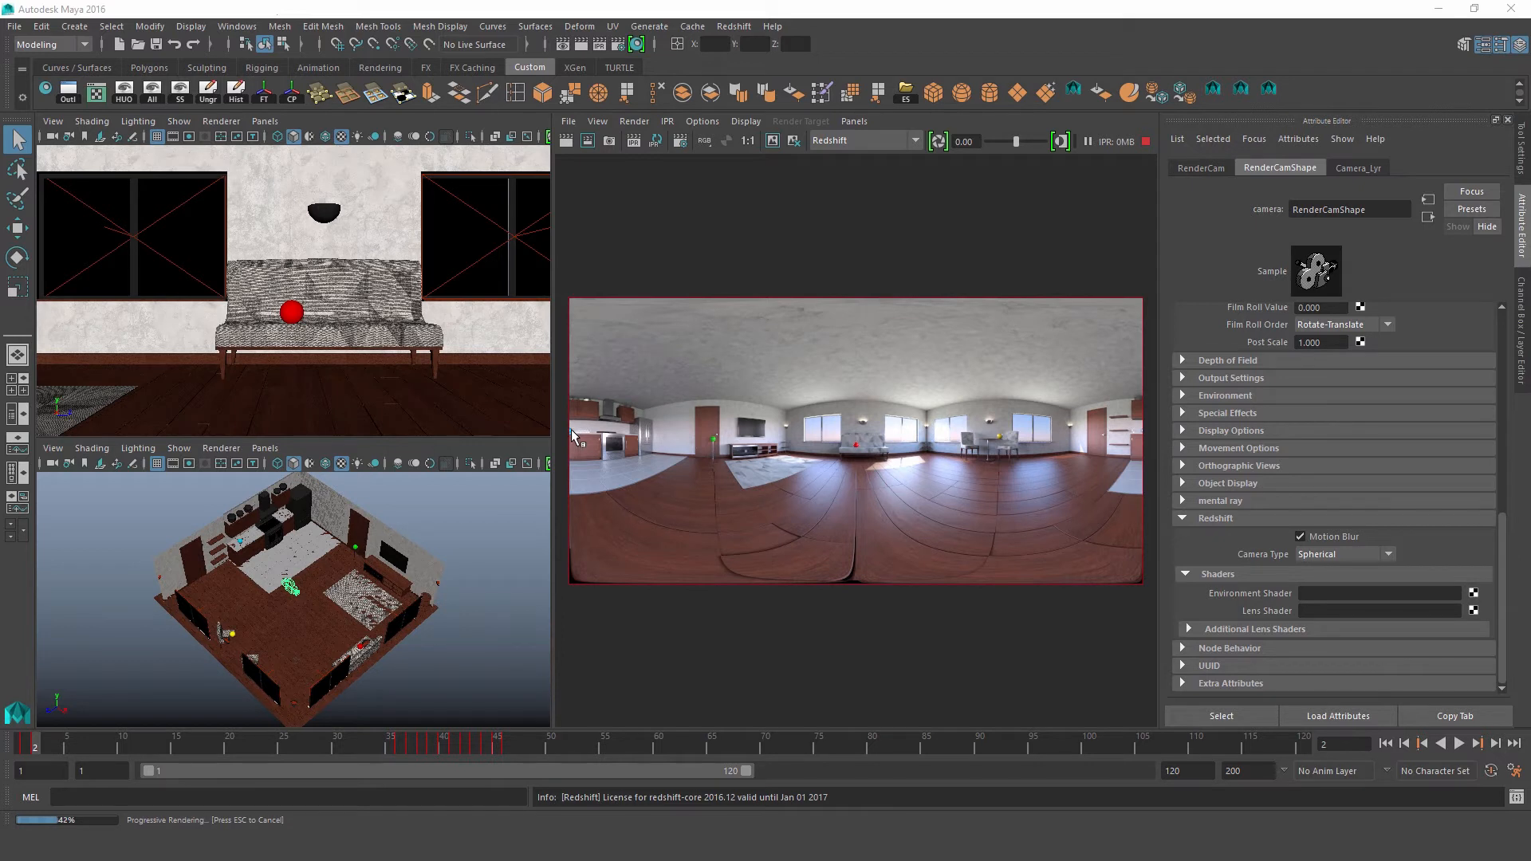
{"action": "mouse_move", "coordinate": [730, 457]}
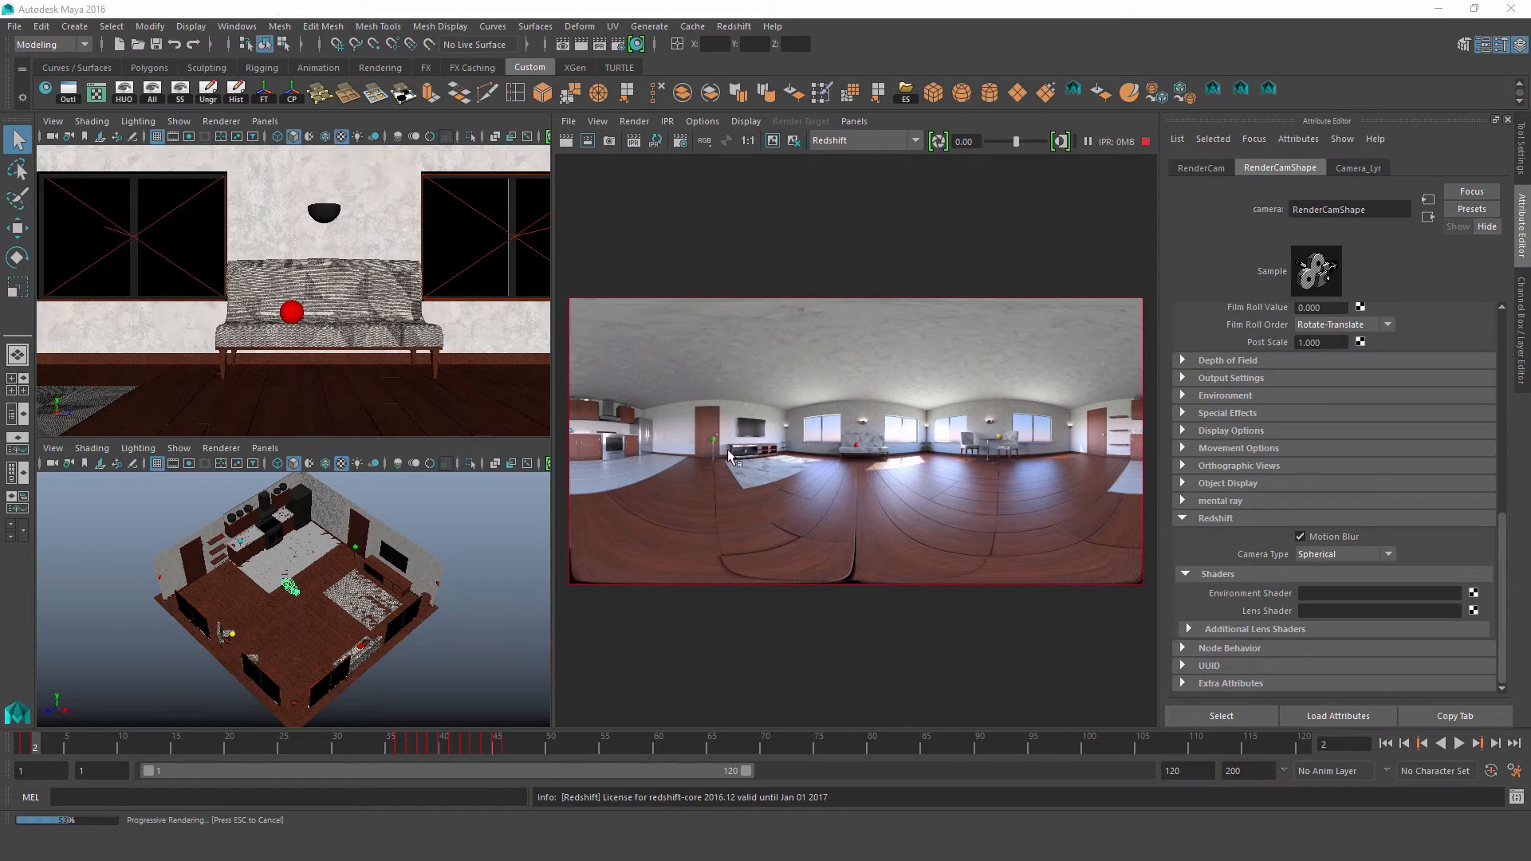
{"action": "mouse_move", "coordinate": [804, 417]}
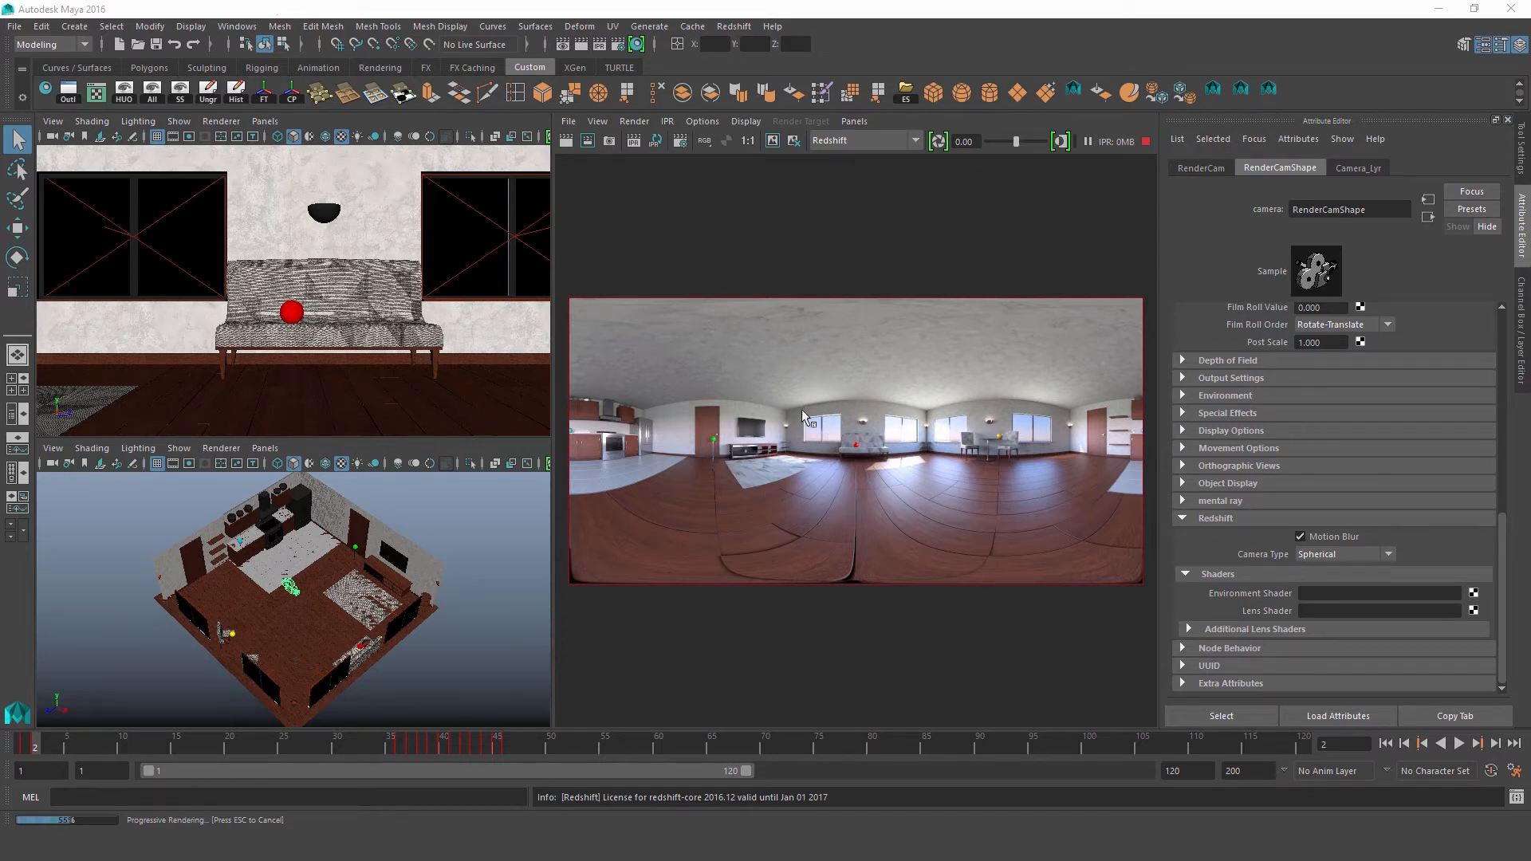
{"action": "mouse_move", "coordinate": [825, 402]}
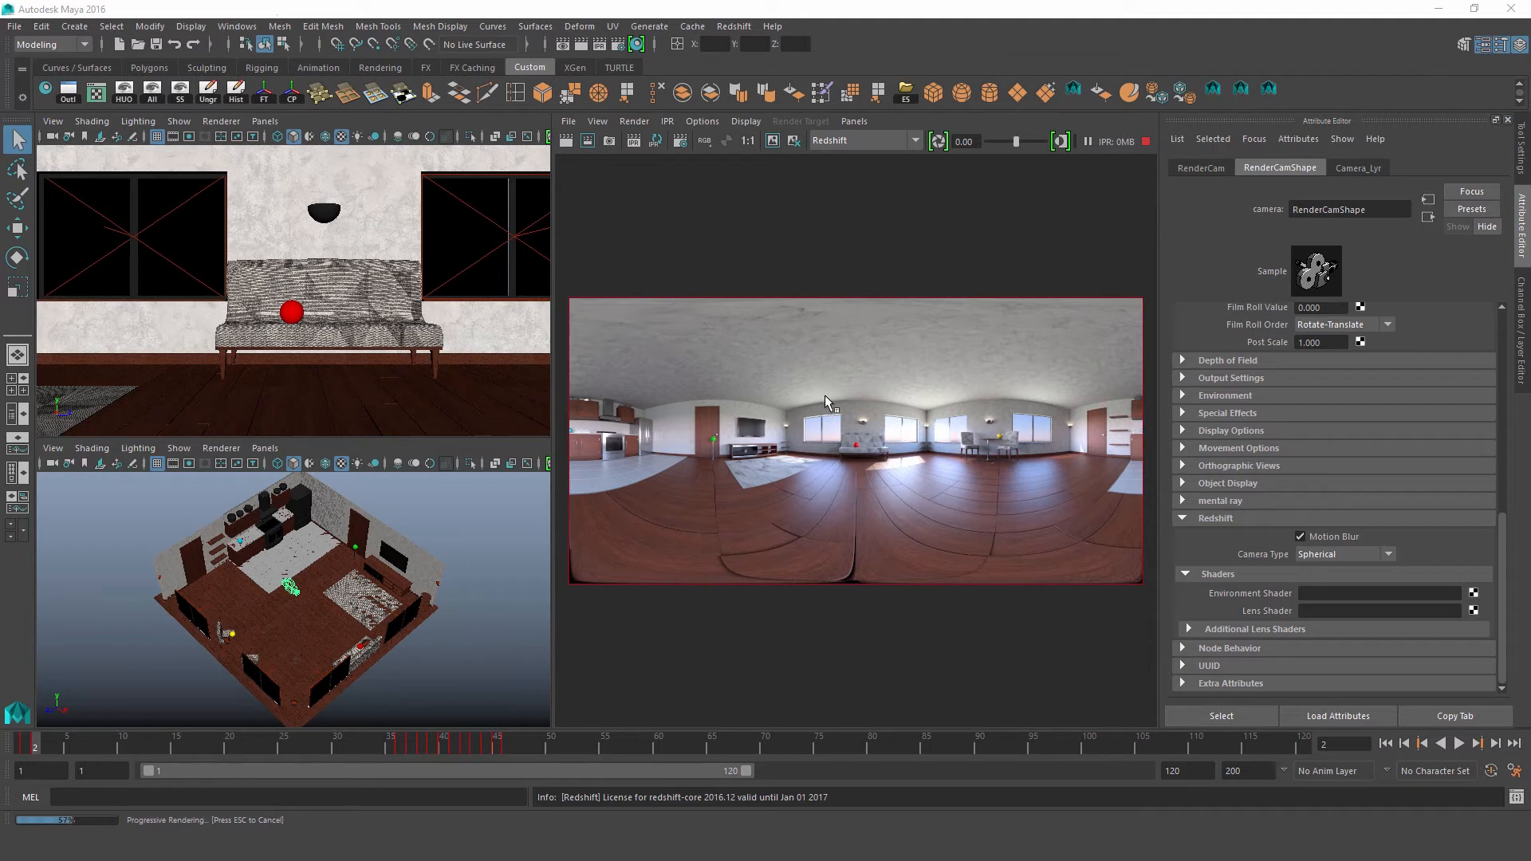
{"action": "mouse_move", "coordinate": [858, 506]}
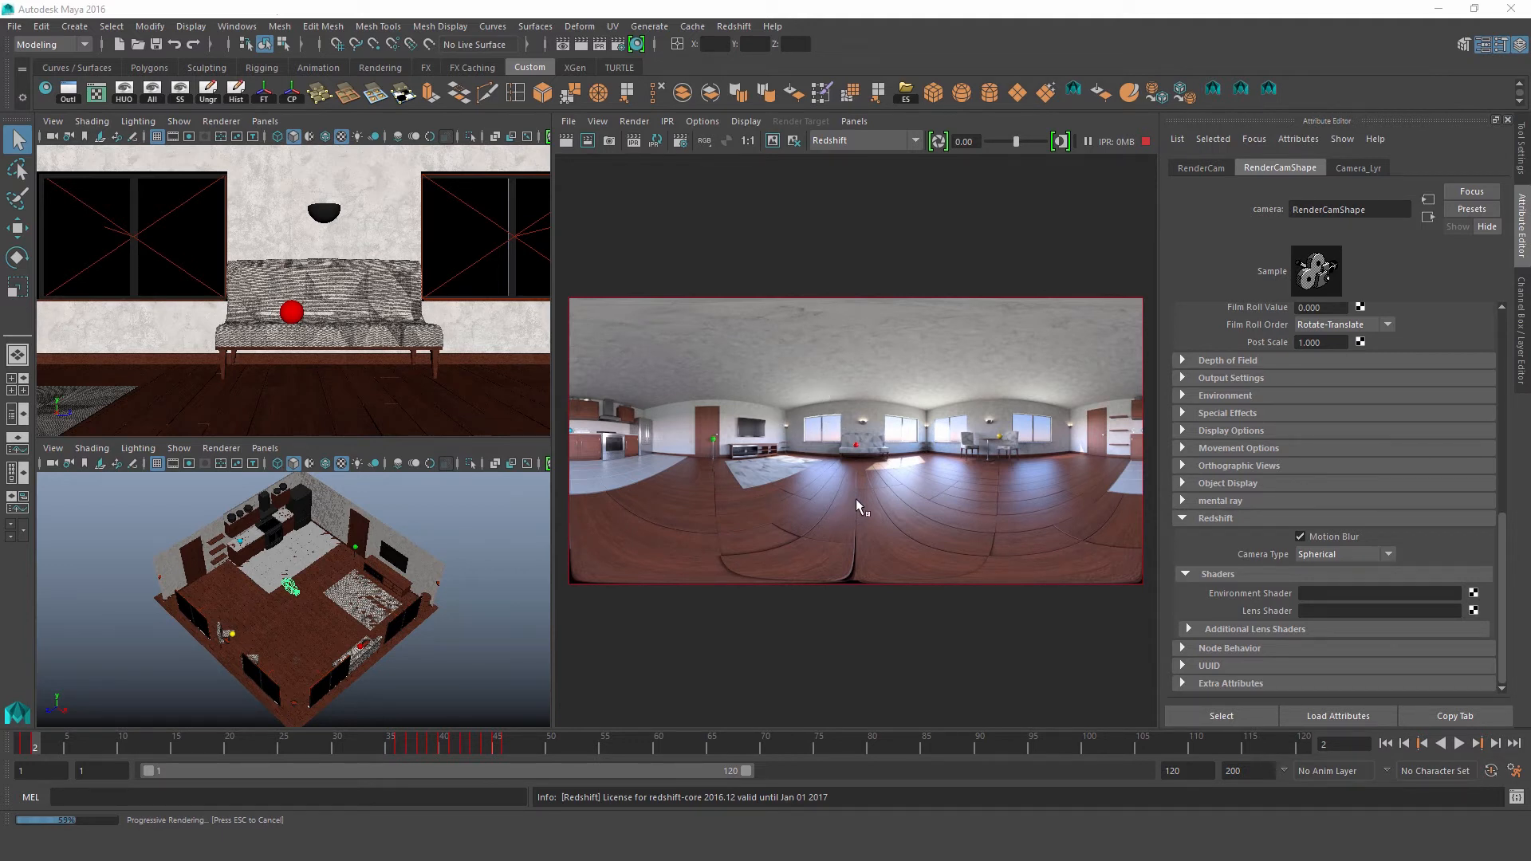
{"action": "mouse_move", "coordinate": [771, 558]}
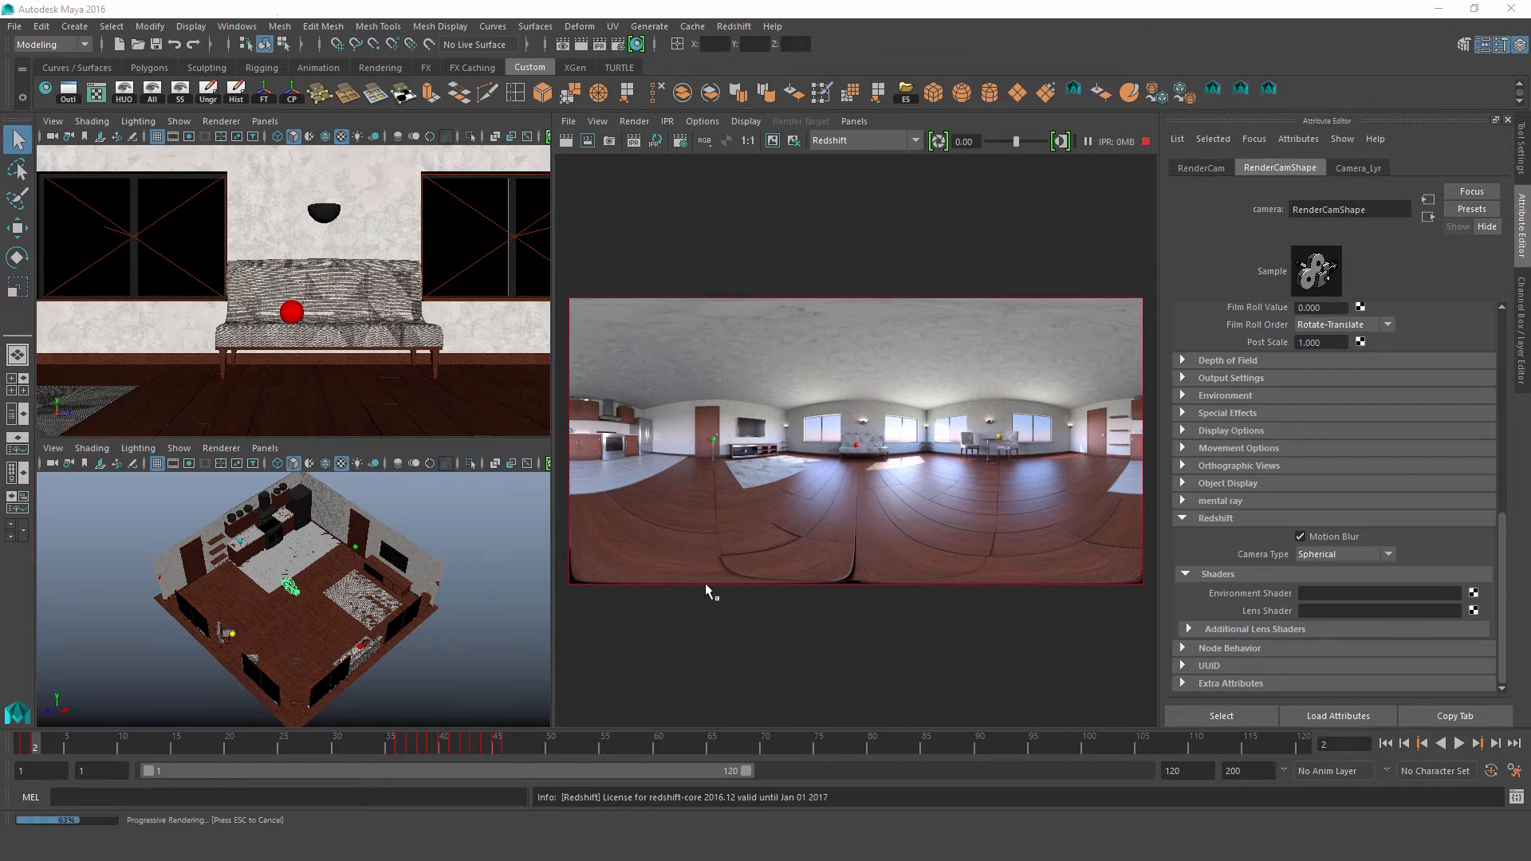
{"action": "mouse_move", "coordinate": [269, 662]}
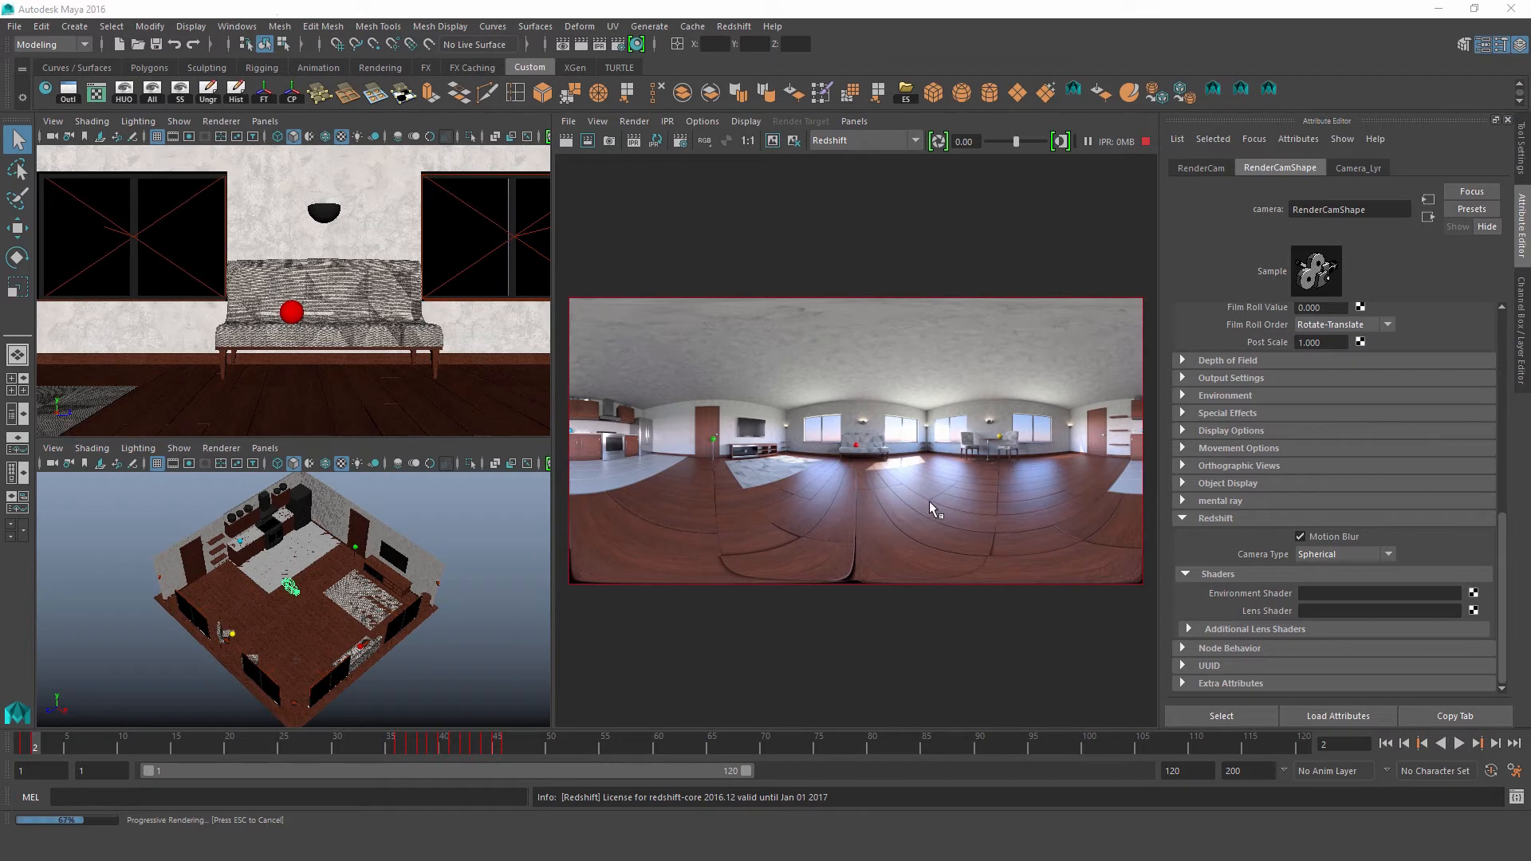
{"action": "left_click", "coordinate": [43, 748]}
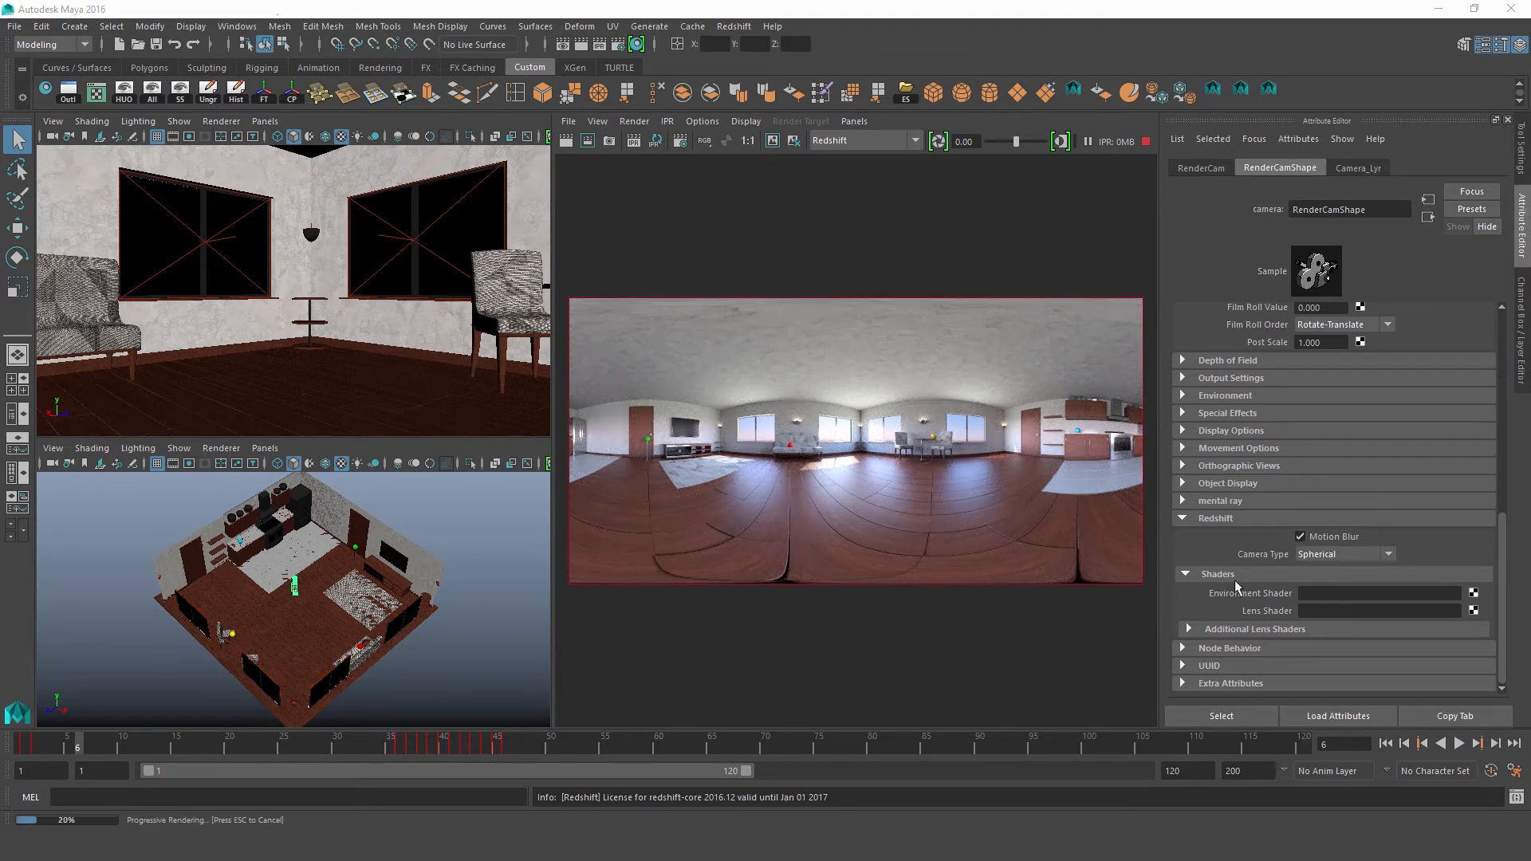
Set the Camera Type to Cylindrical and edit the Vertical FOV value
{"action": "left_click", "coordinate": [1385, 553]}
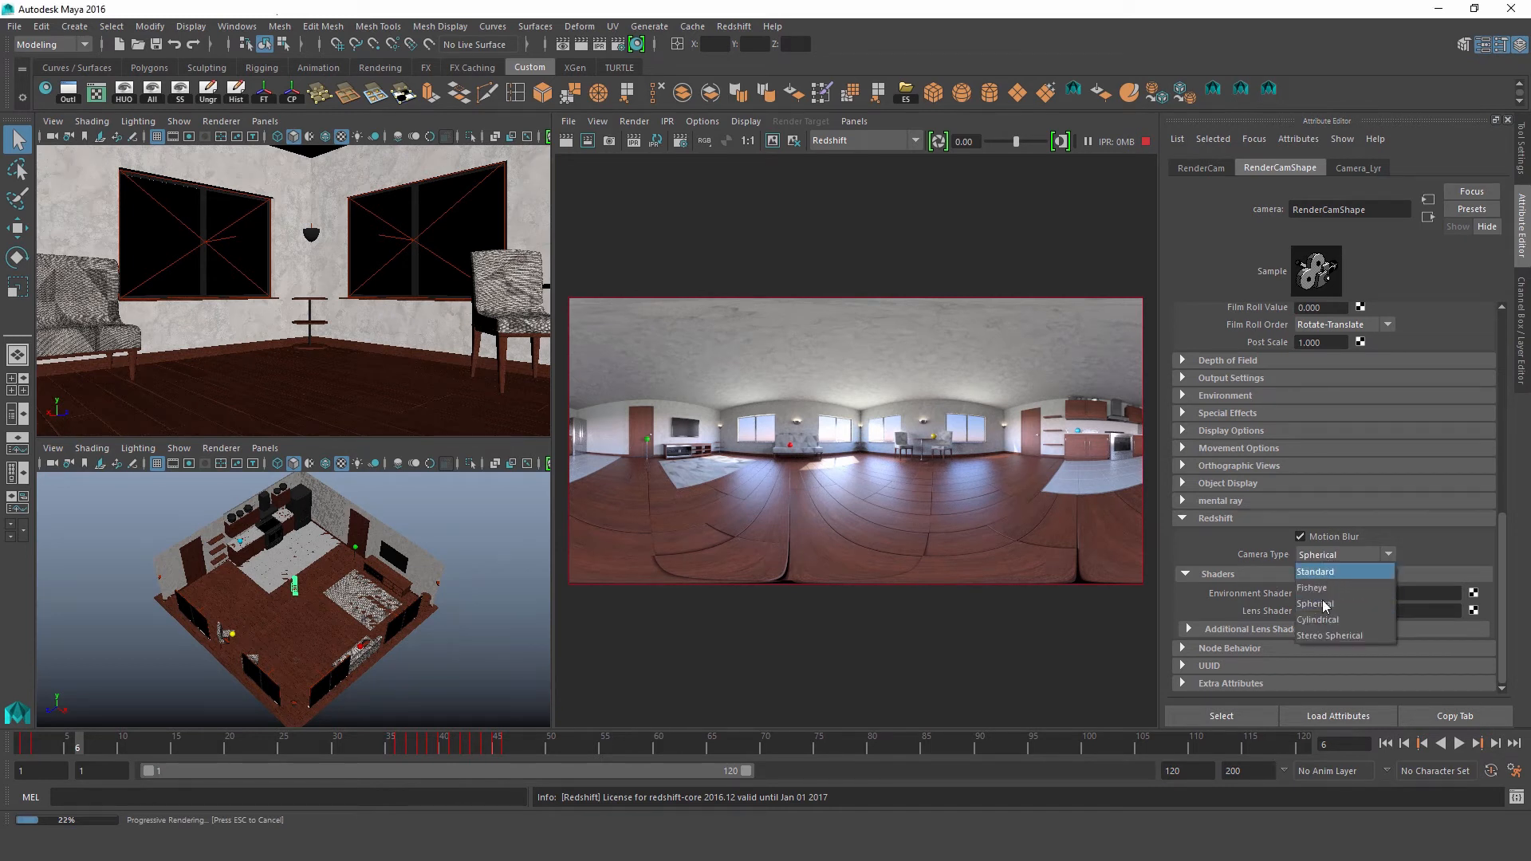
{"action": "left_click", "coordinate": [1317, 618]}
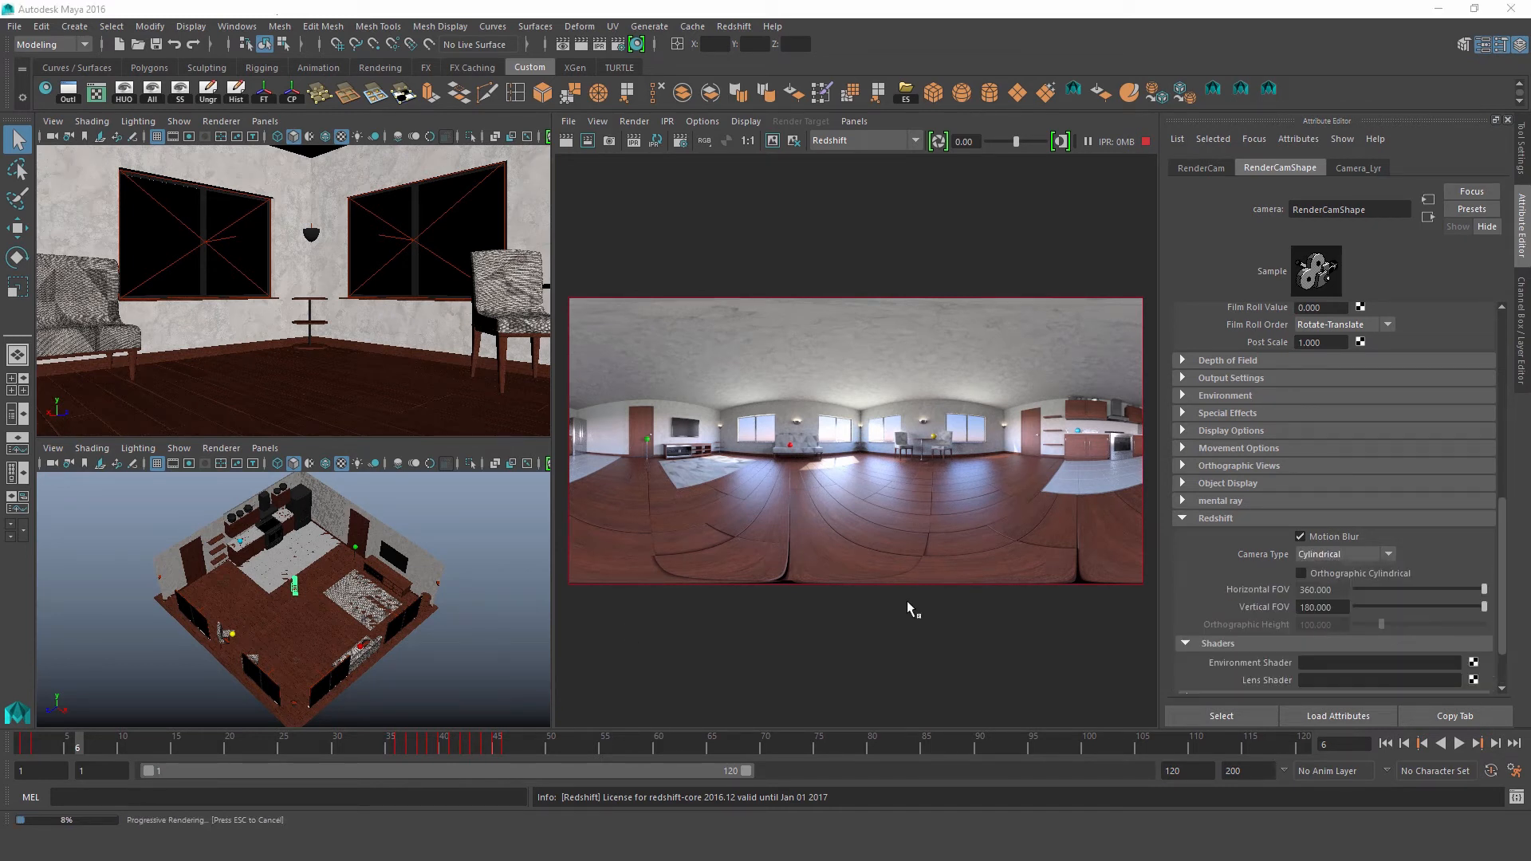
{"action": "mouse_move", "coordinate": [941, 366]}
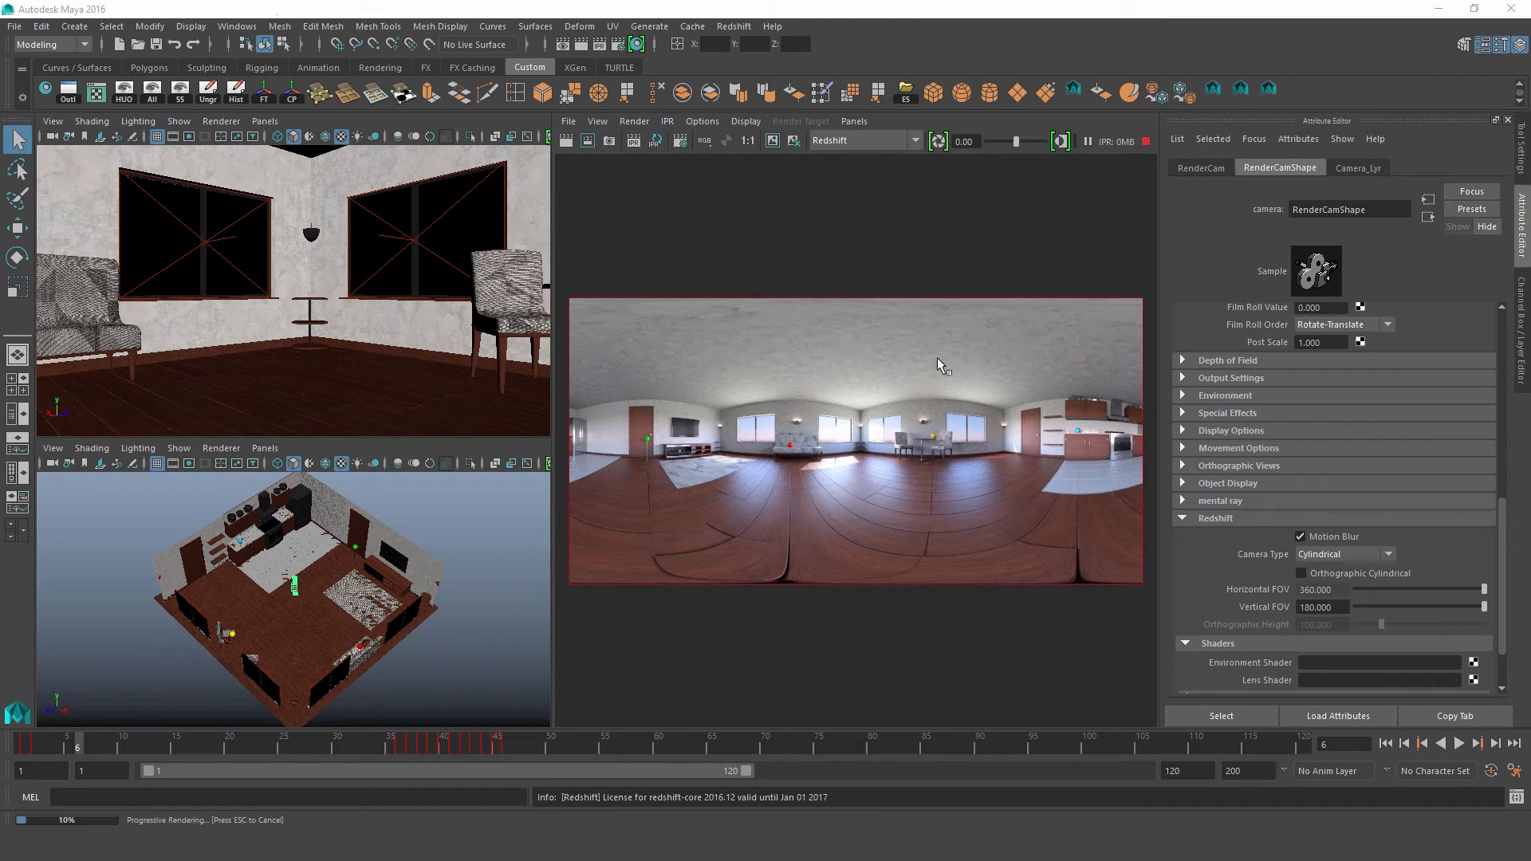
{"action": "mouse_move", "coordinate": [927, 410]}
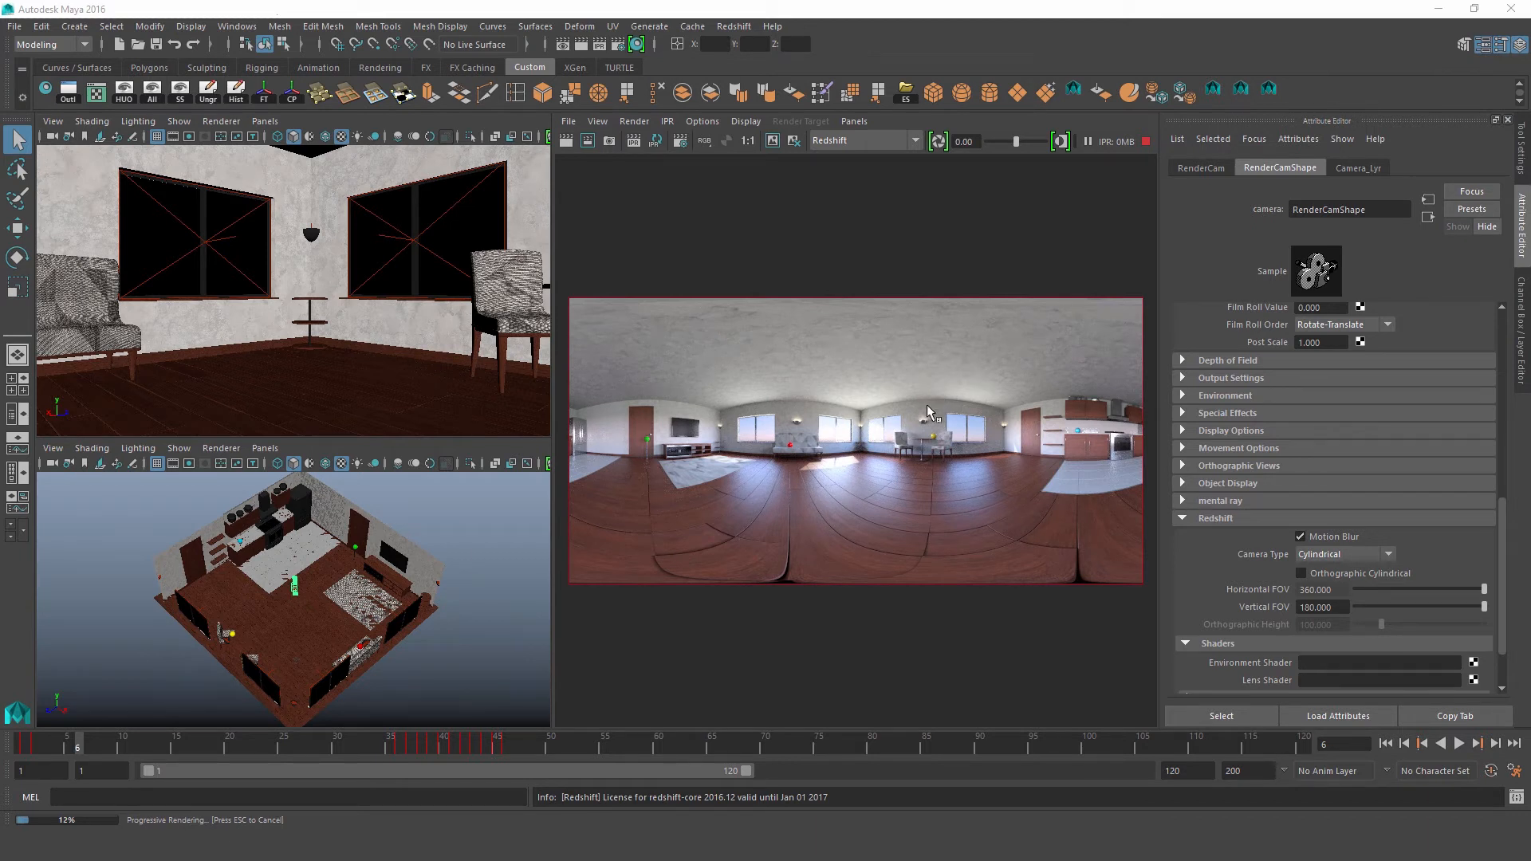
{"action": "mouse_move", "coordinate": [1260, 596]}
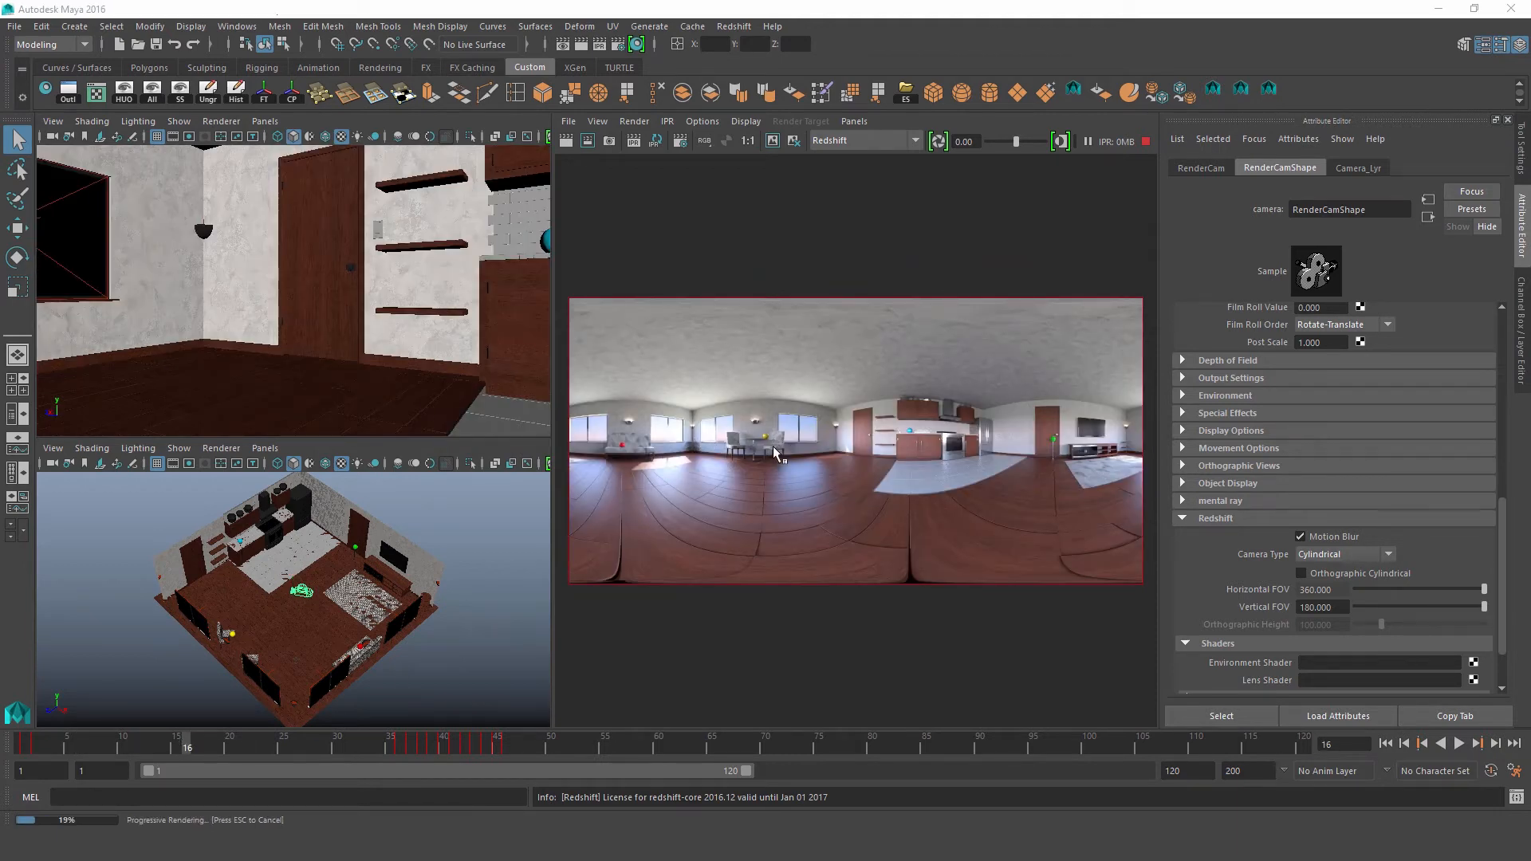
{"action": "mouse_move", "coordinate": [973, 490]}
{"action": "type", "text": "180.000"}
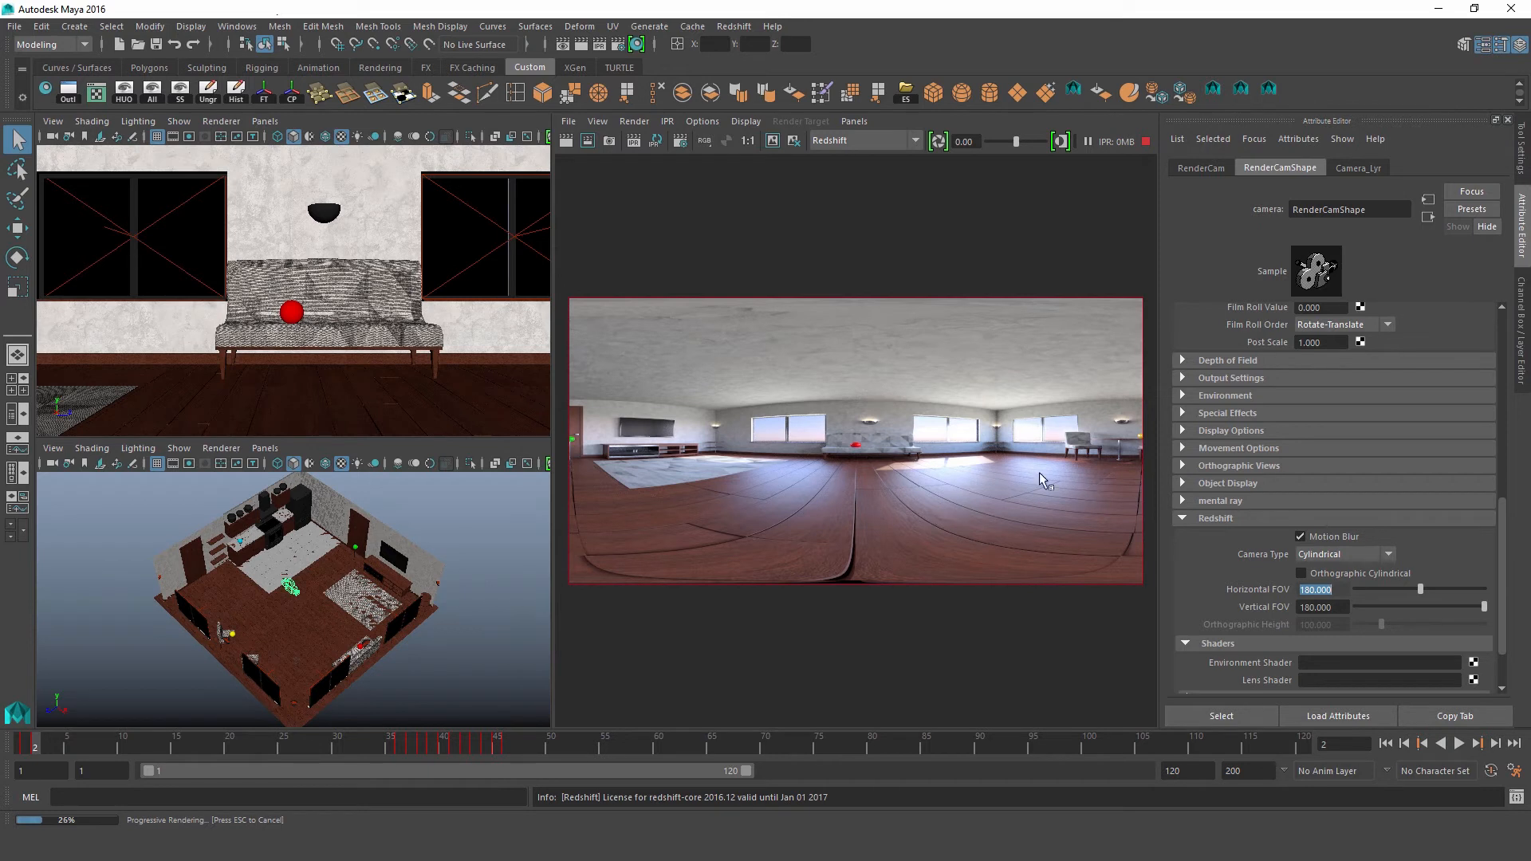
{"action": "mouse_move", "coordinate": [992, 375]}
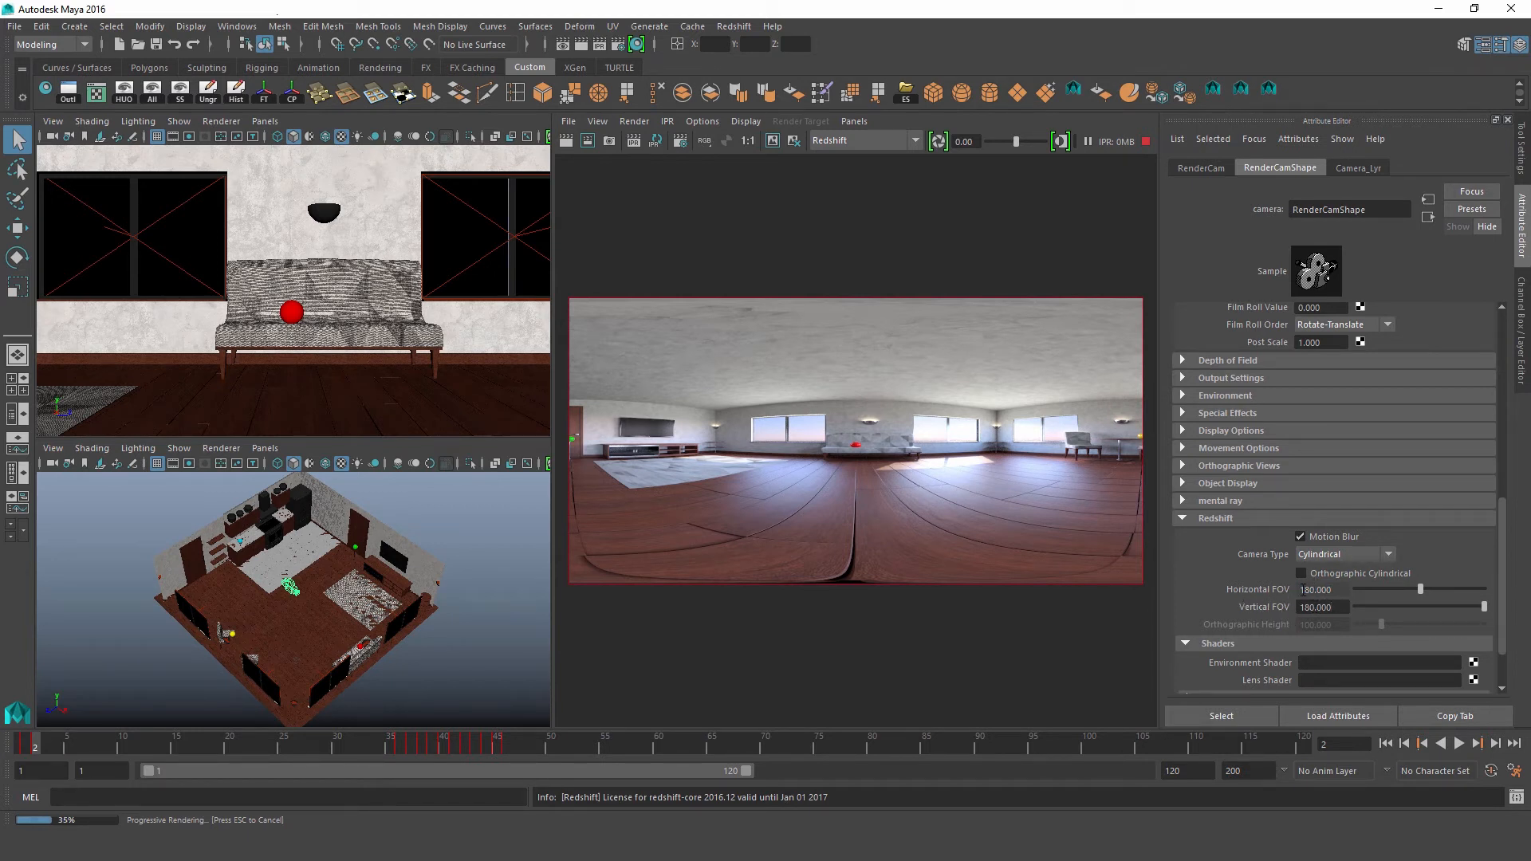
{"action": "left_click", "coordinate": [1320, 606]}
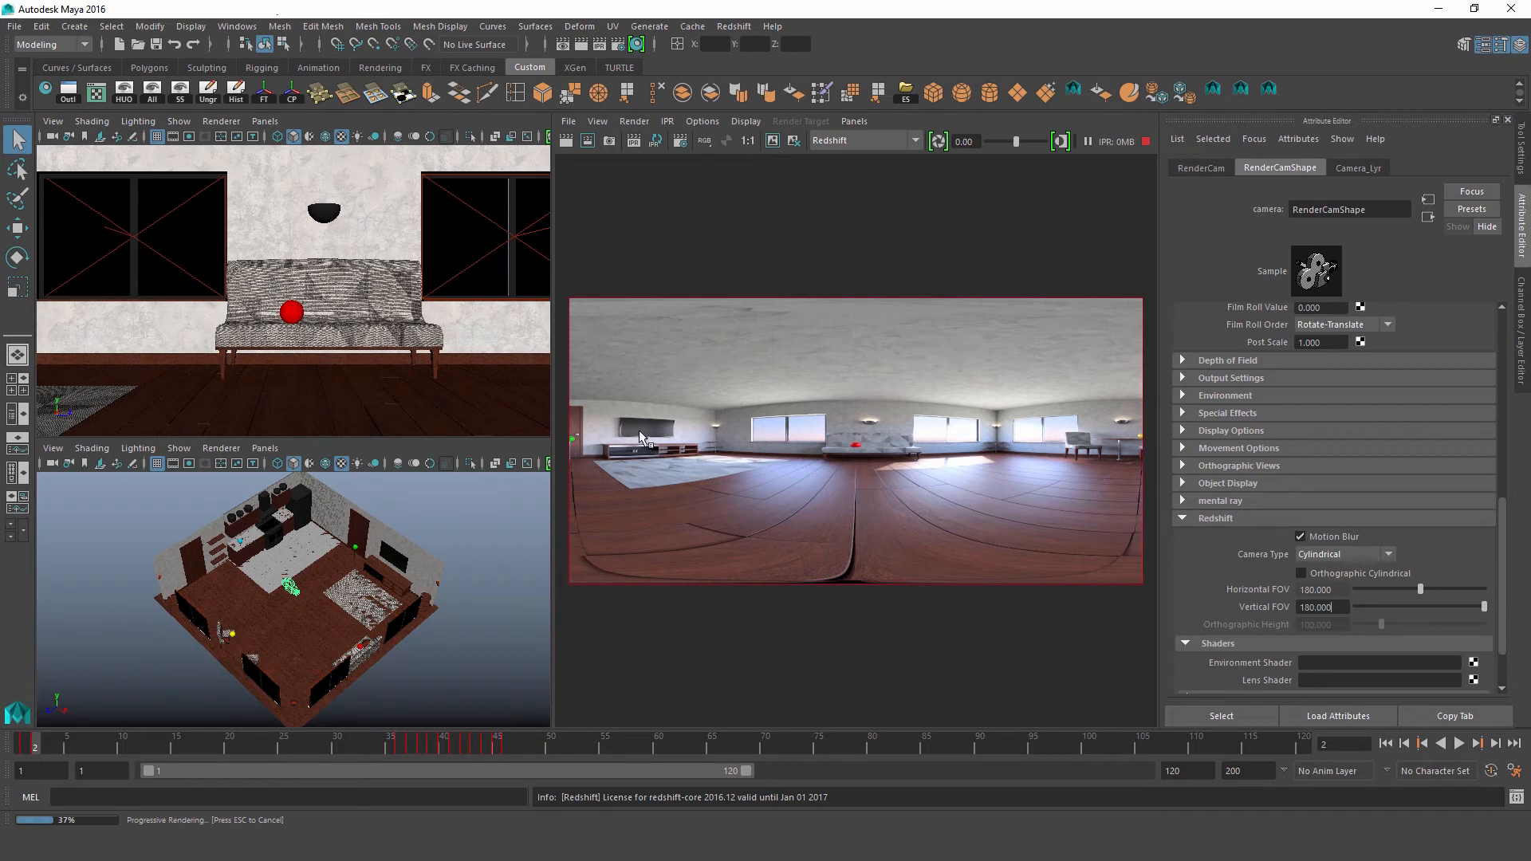
{"action": "mouse_move", "coordinate": [798, 505]}
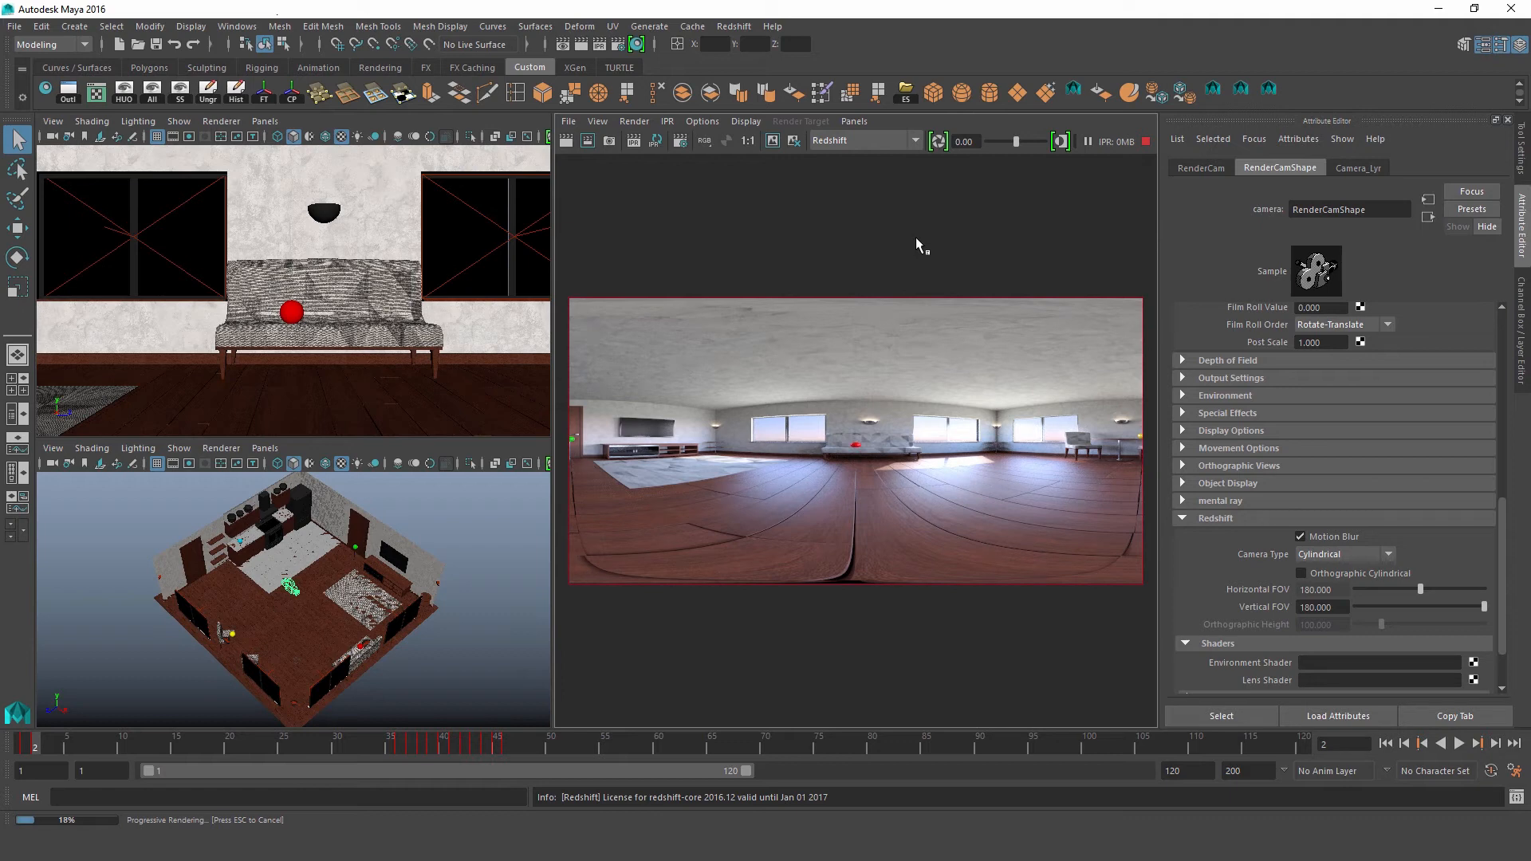
{"action": "left_click", "coordinate": [1345, 553]}
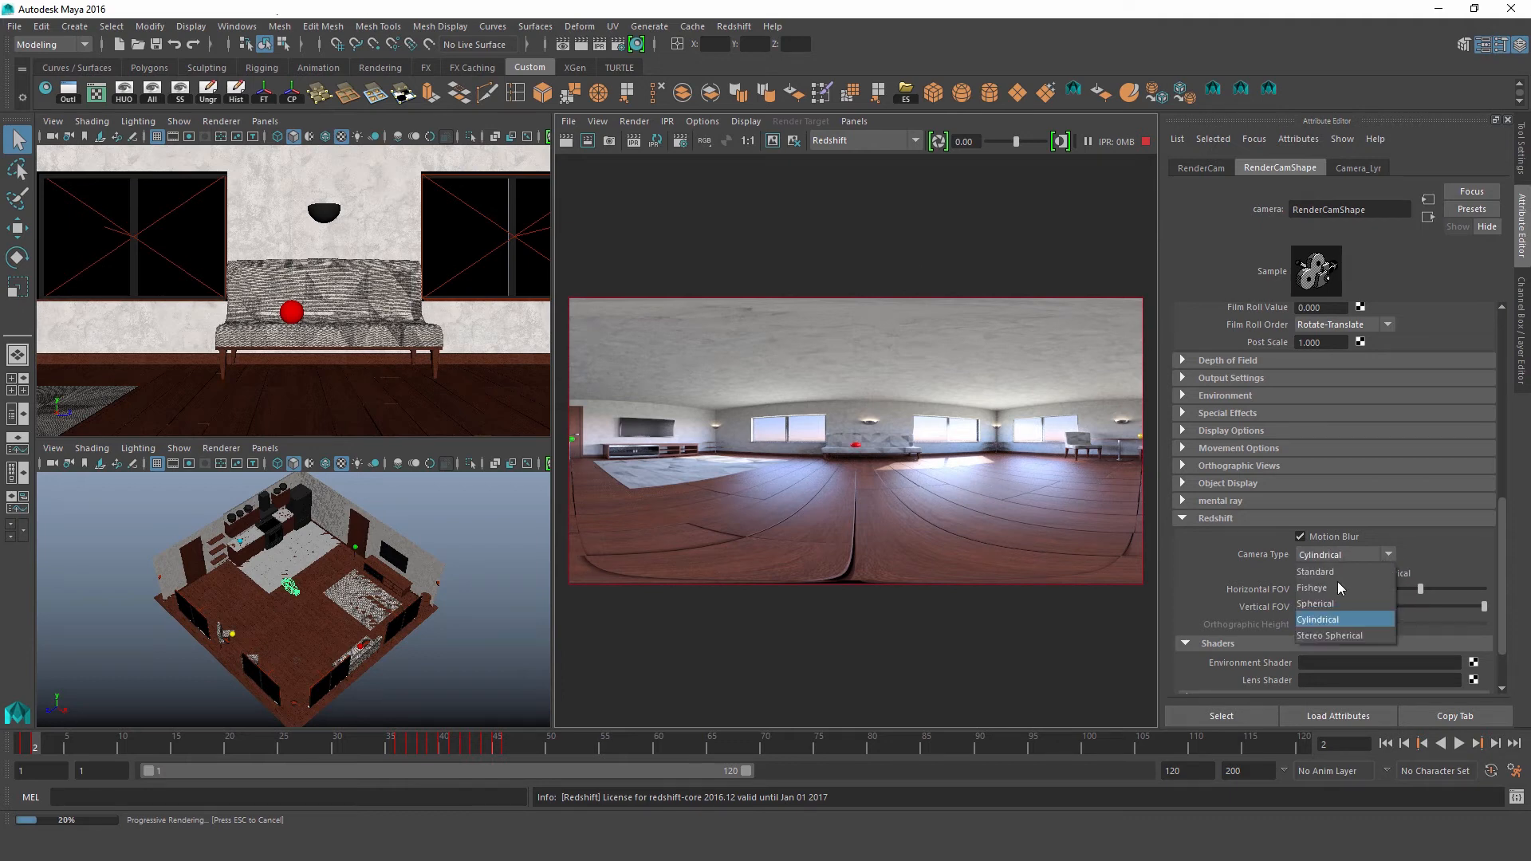
{"action": "left_click", "coordinate": [1329, 636]}
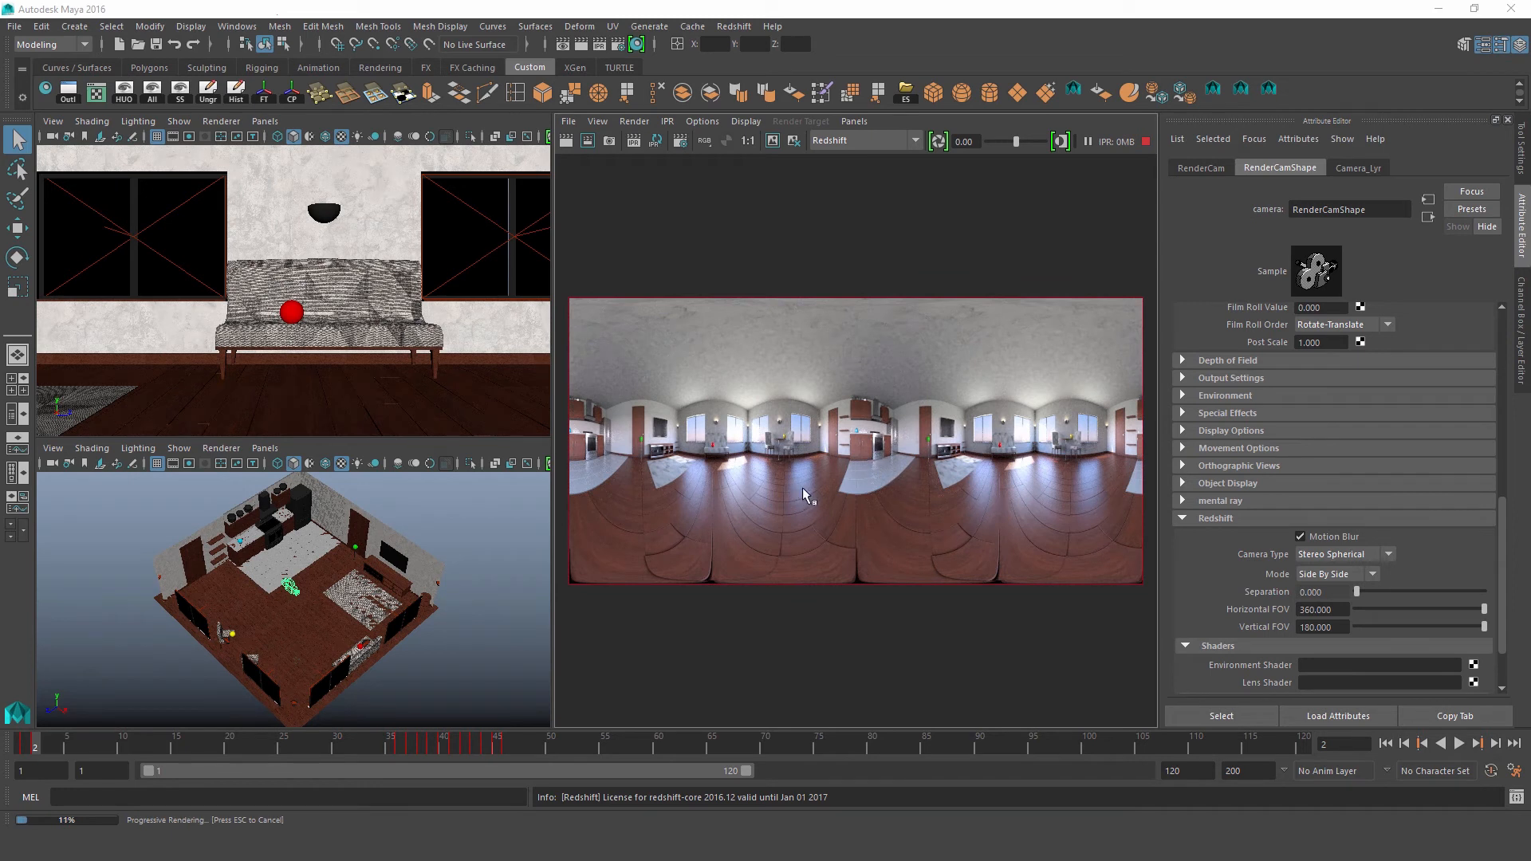
{"action": "mouse_move", "coordinate": [908, 496]}
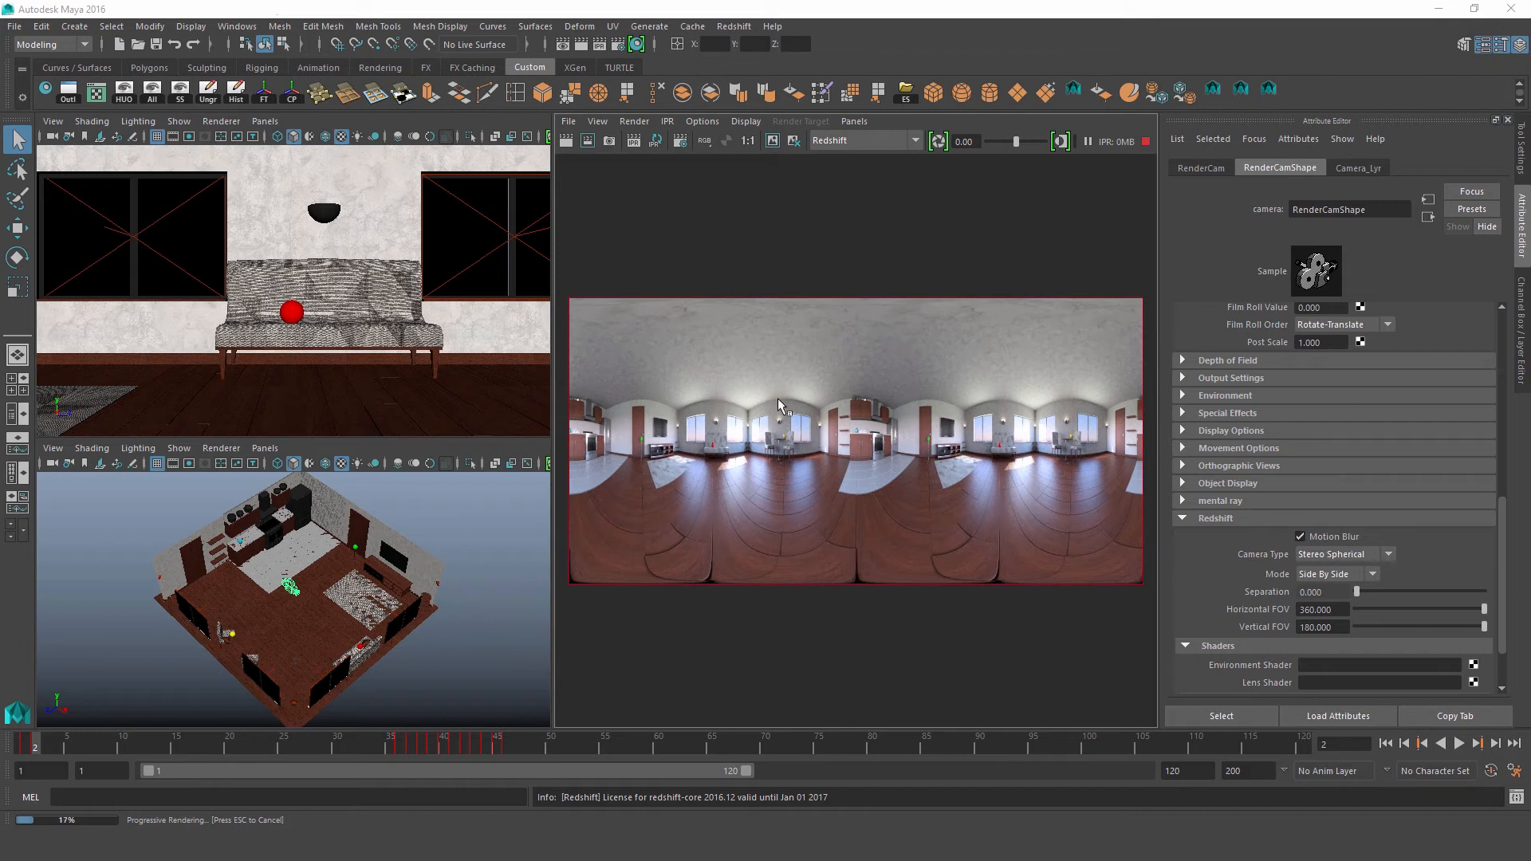
{"action": "mouse_move", "coordinate": [812, 505]}
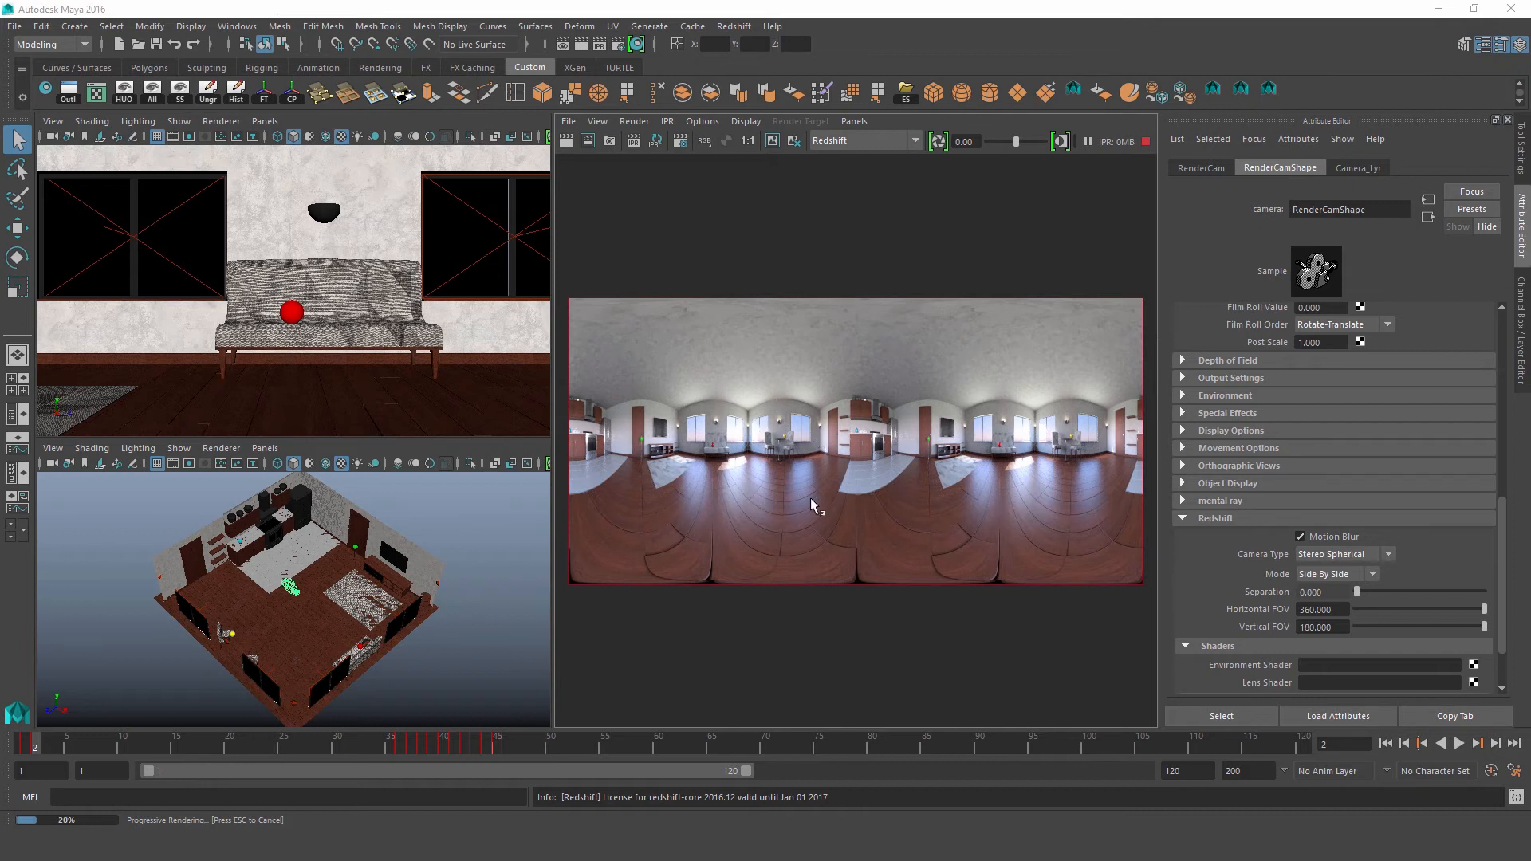
{"action": "mouse_move", "coordinate": [1103, 369]}
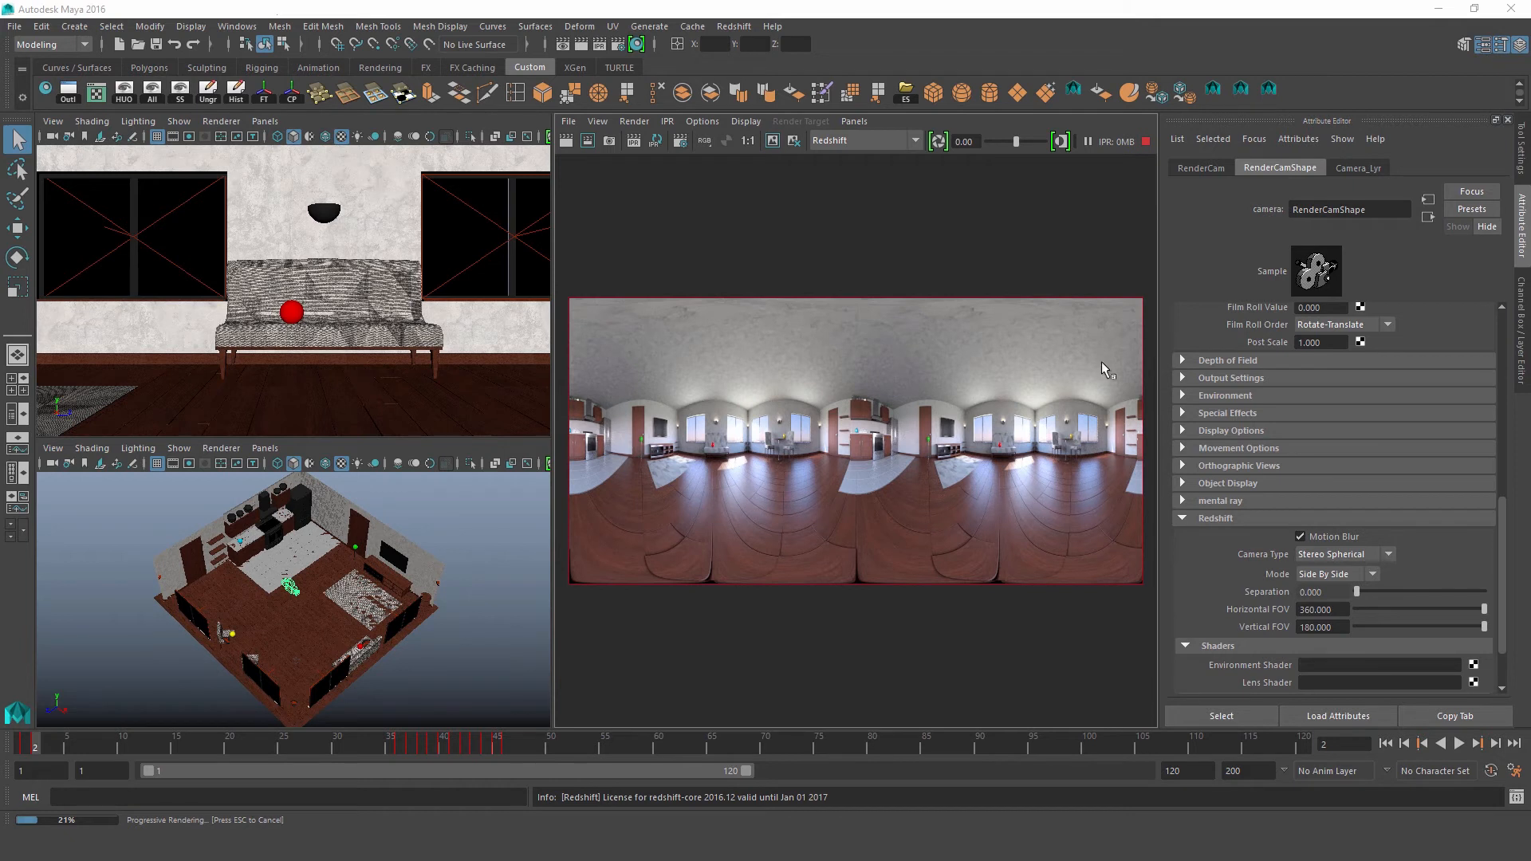
{"action": "mouse_move", "coordinate": [767, 508]}
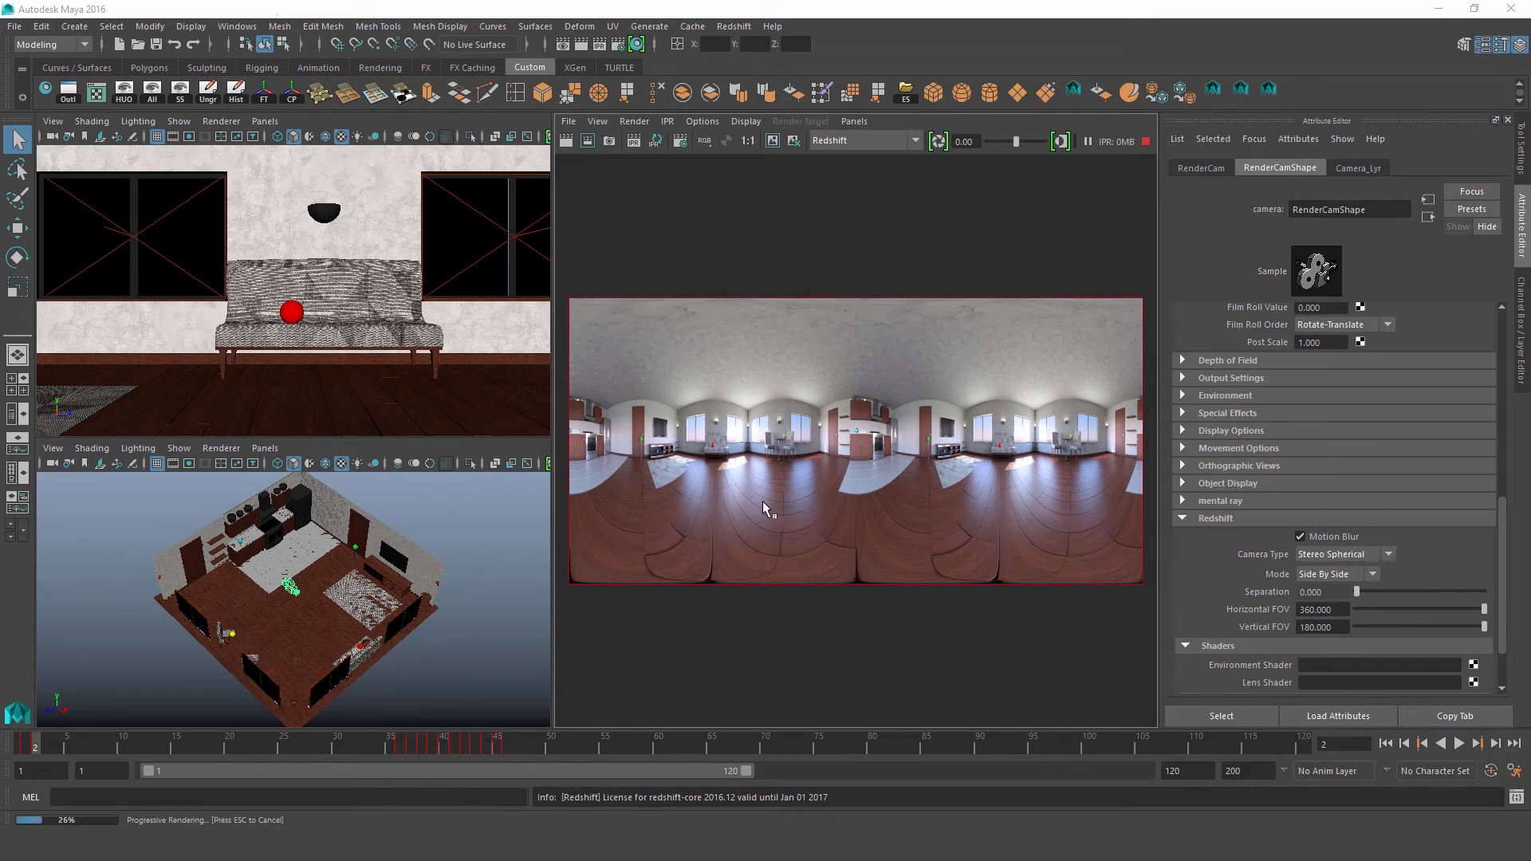
{"action": "mouse_move", "coordinate": [986, 501]}
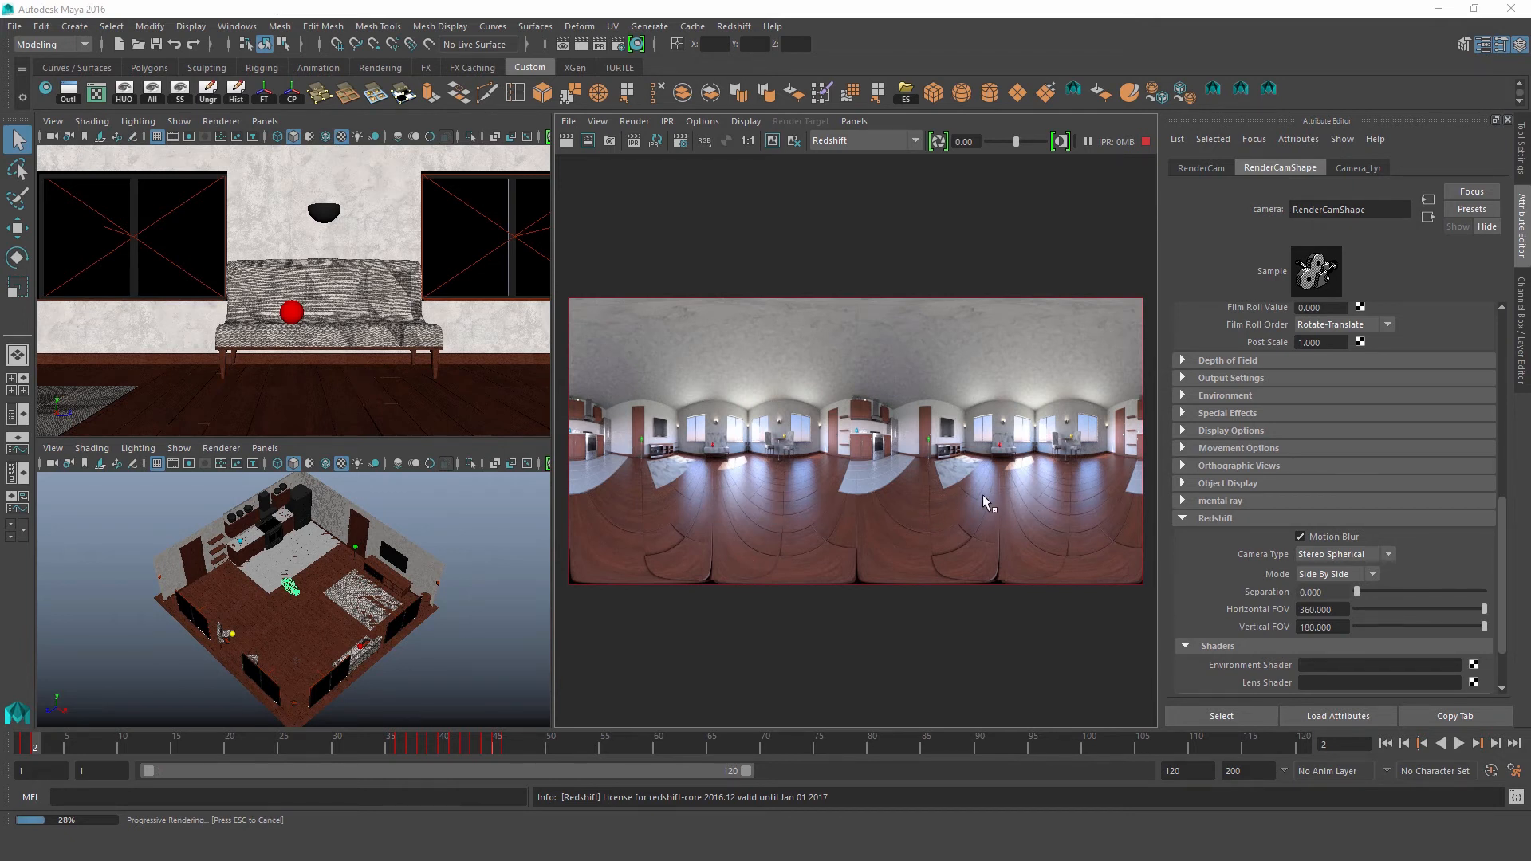
{"action": "mouse_move", "coordinate": [1038, 467]}
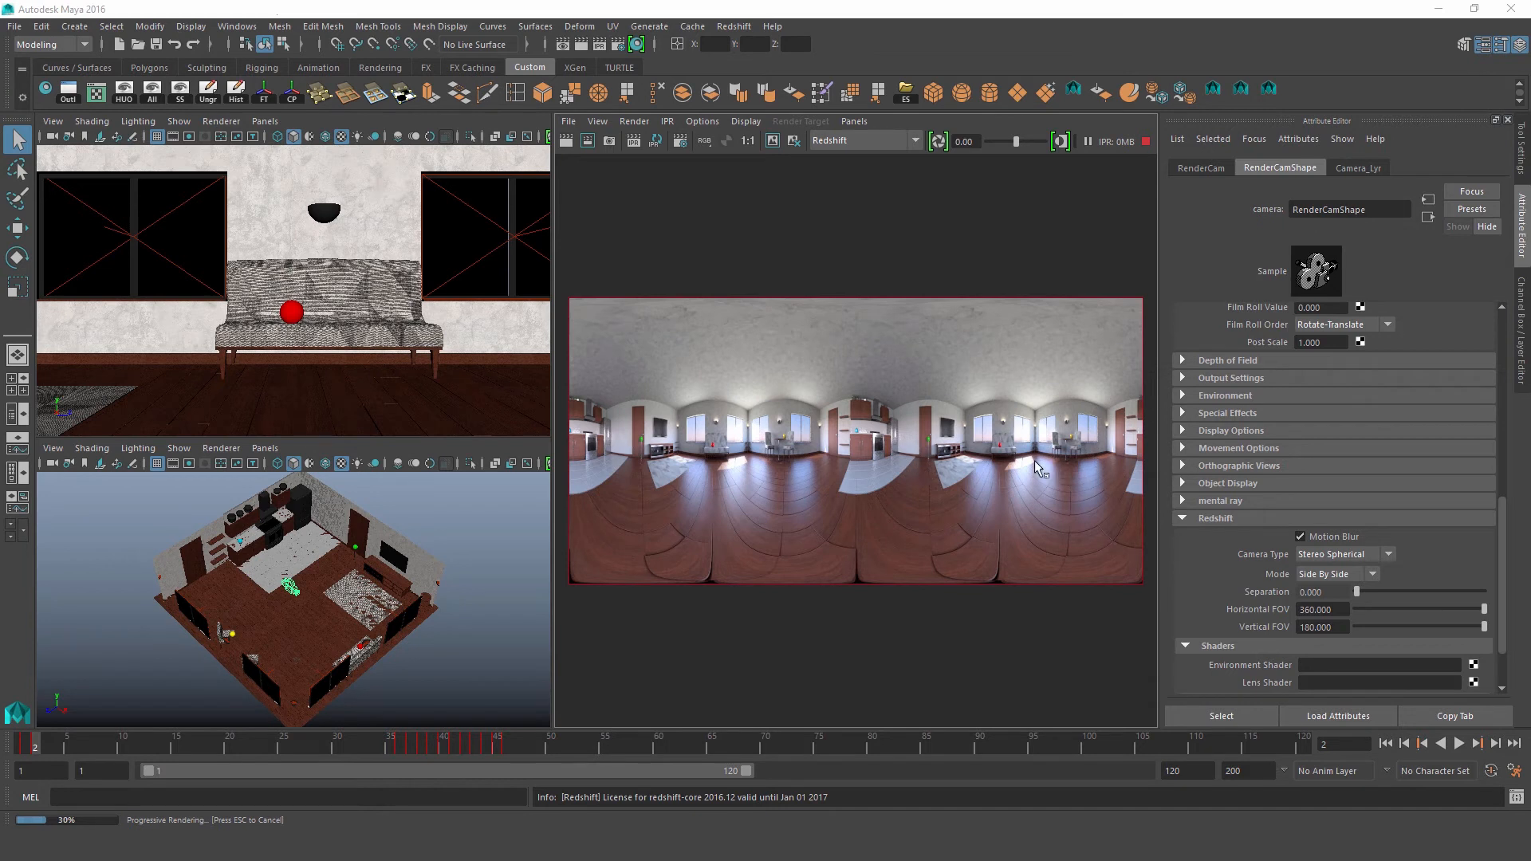
{"action": "mouse_move", "coordinate": [948, 497]}
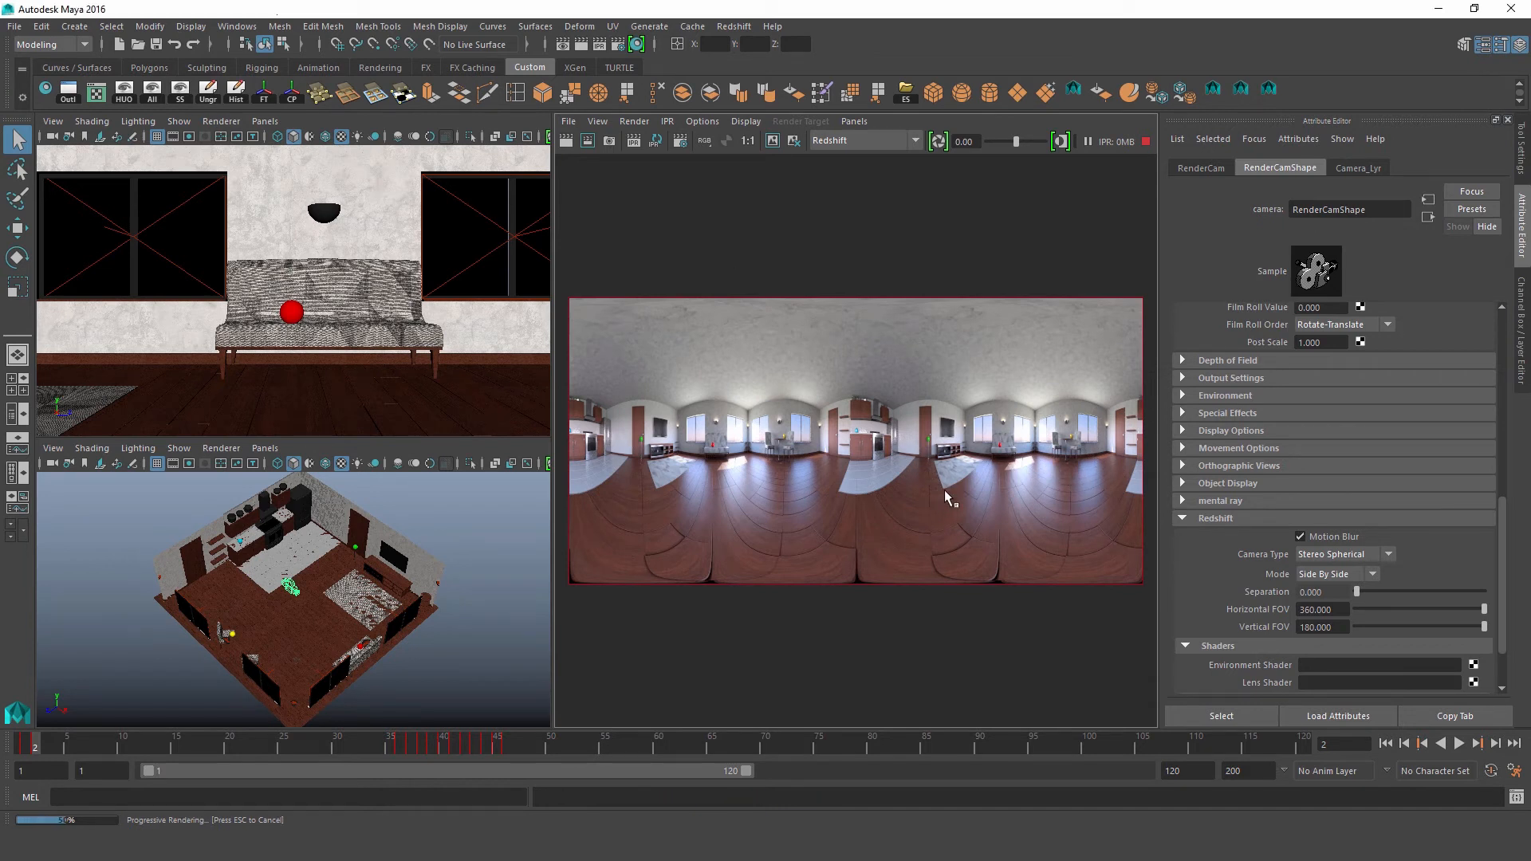
{"action": "mouse_move", "coordinate": [913, 466]}
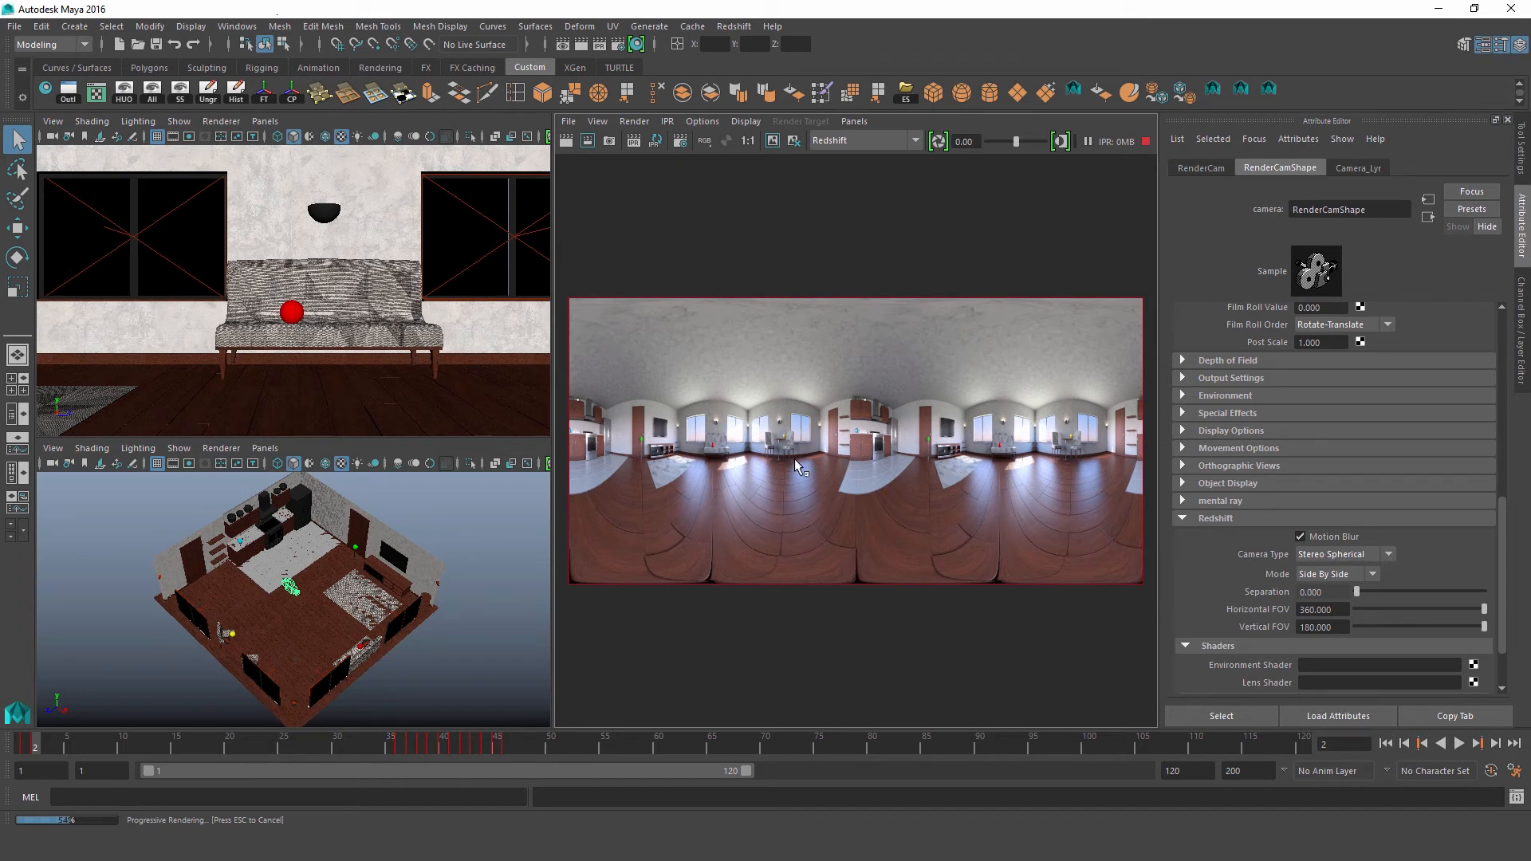
{"action": "mouse_move", "coordinate": [1020, 451]}
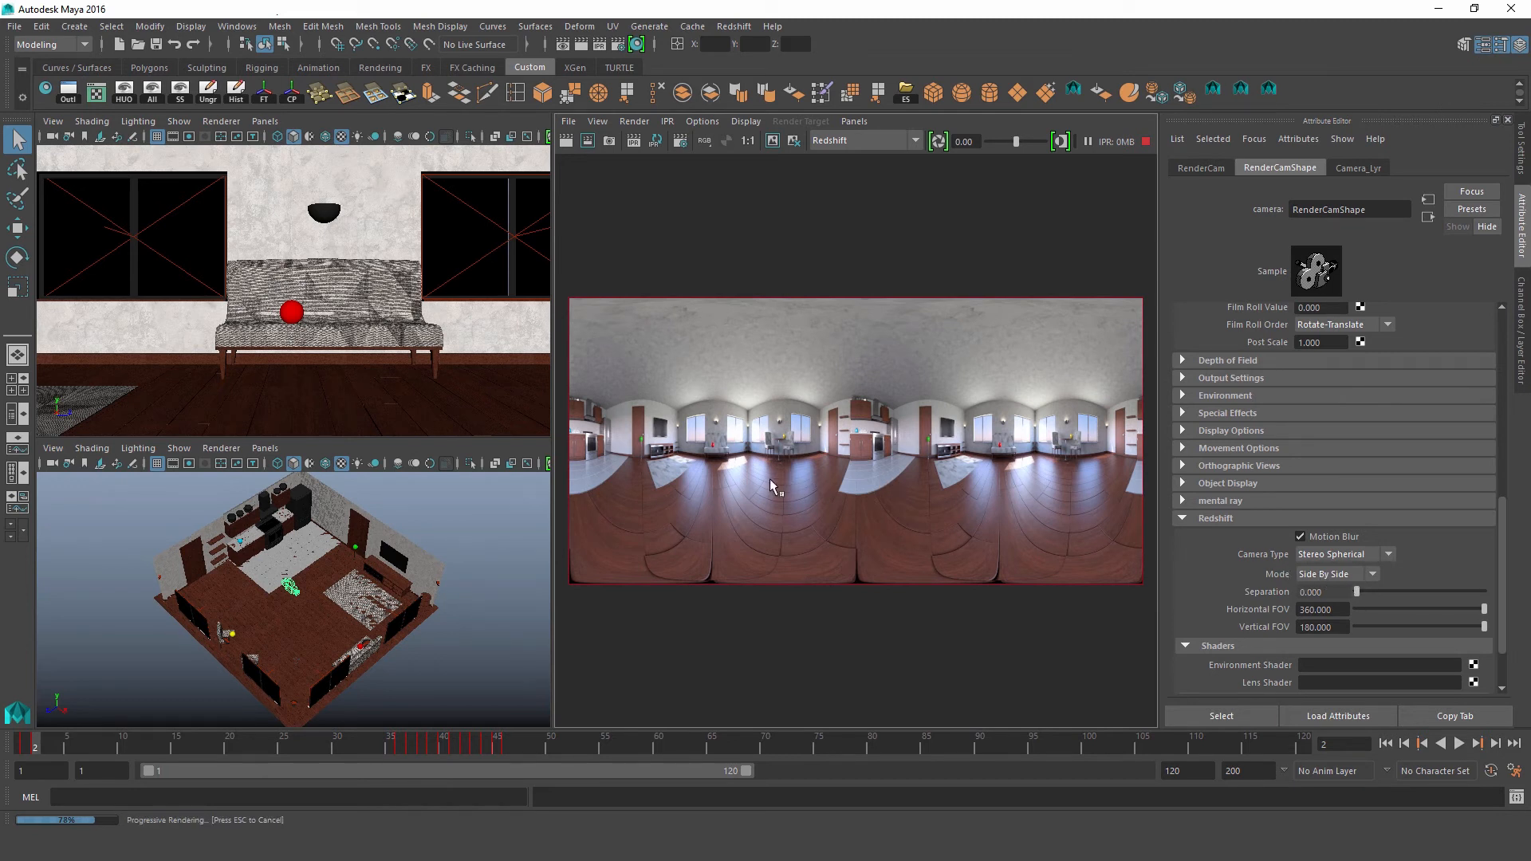
{"action": "mouse_move", "coordinate": [1099, 479]}
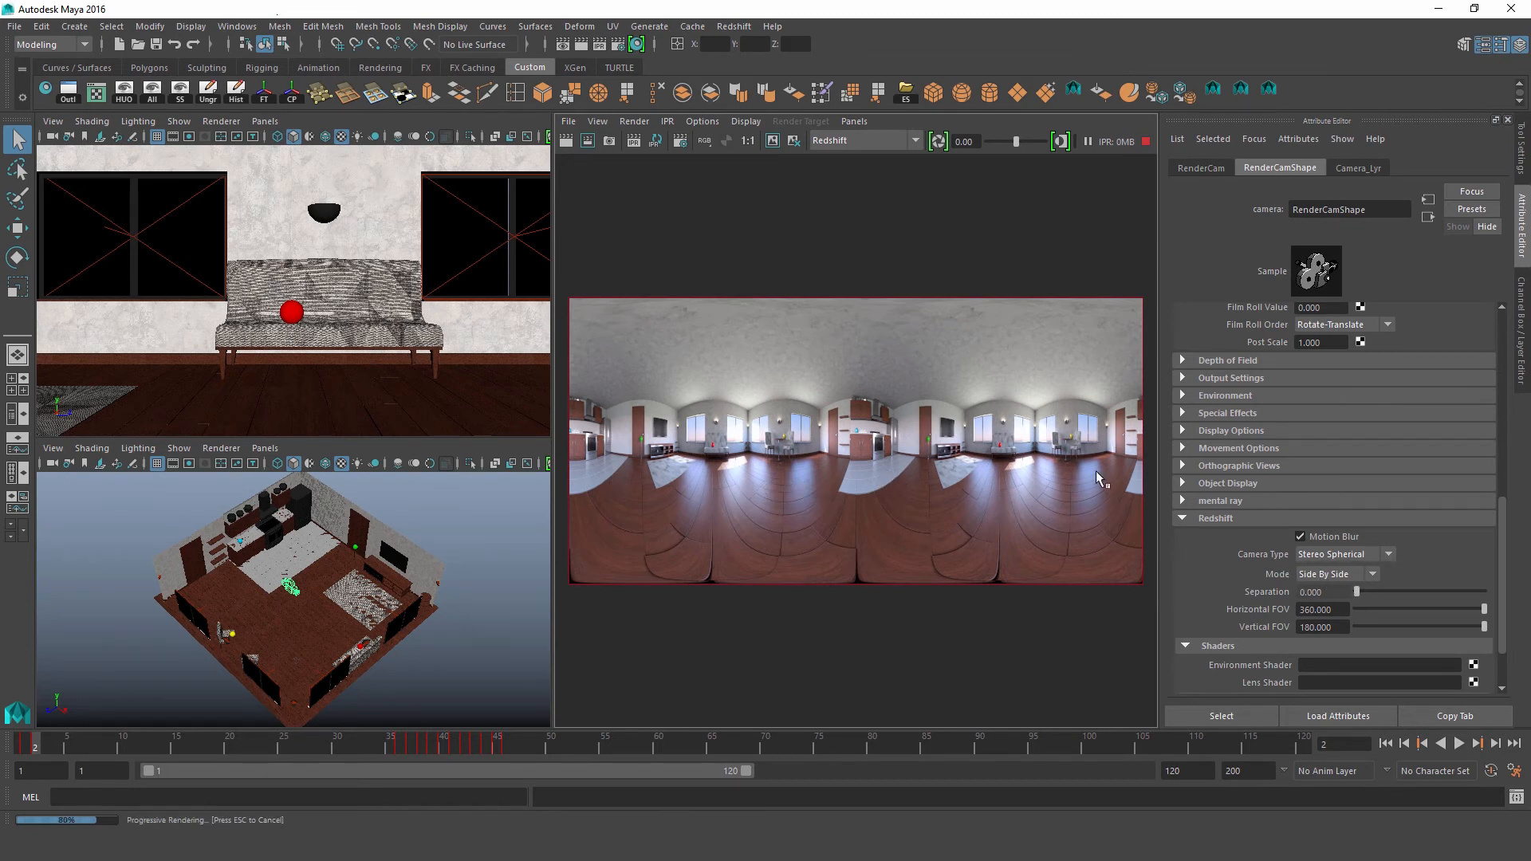
Cycle the stereo Mode through Top Bottom and Left Only, ending on Right Only
{"action": "left_click", "coordinate": [1336, 574]}
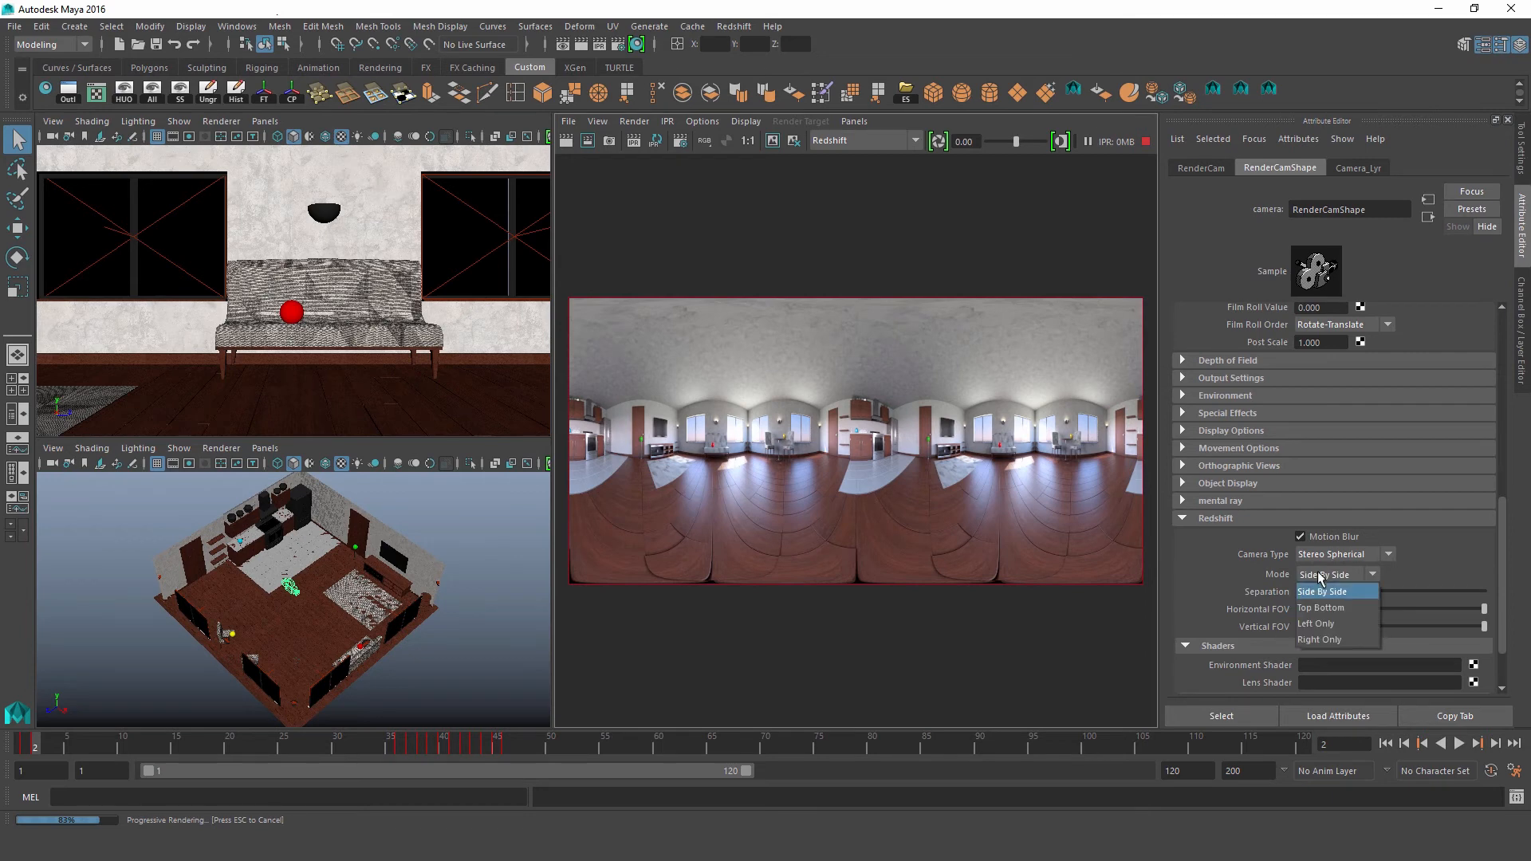
{"action": "left_click", "coordinate": [1322, 607]}
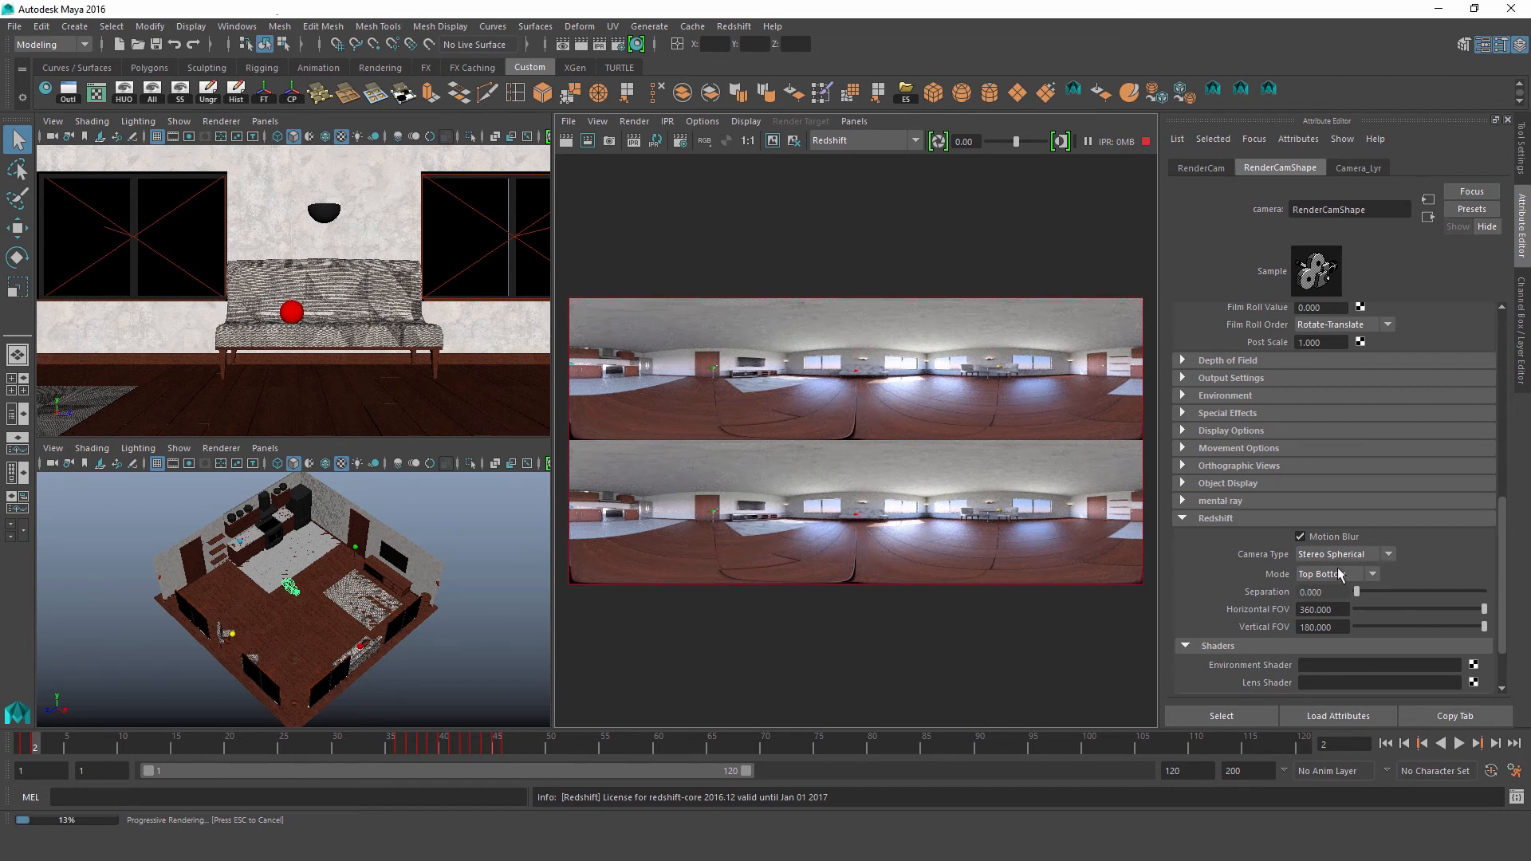
{"action": "left_click", "coordinate": [1335, 573]}
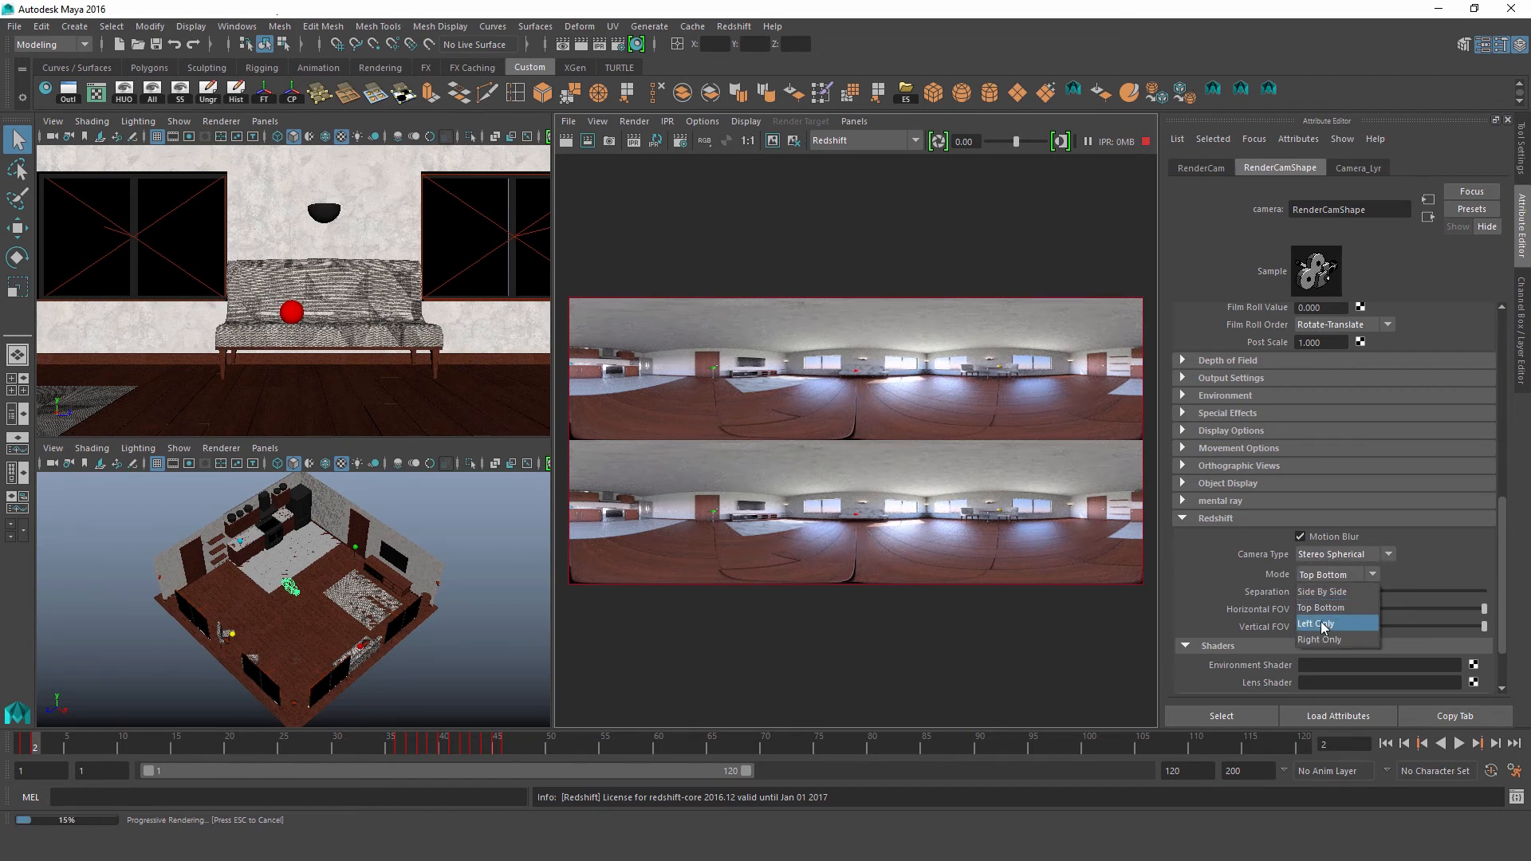
{"action": "left_click", "coordinate": [1317, 622]}
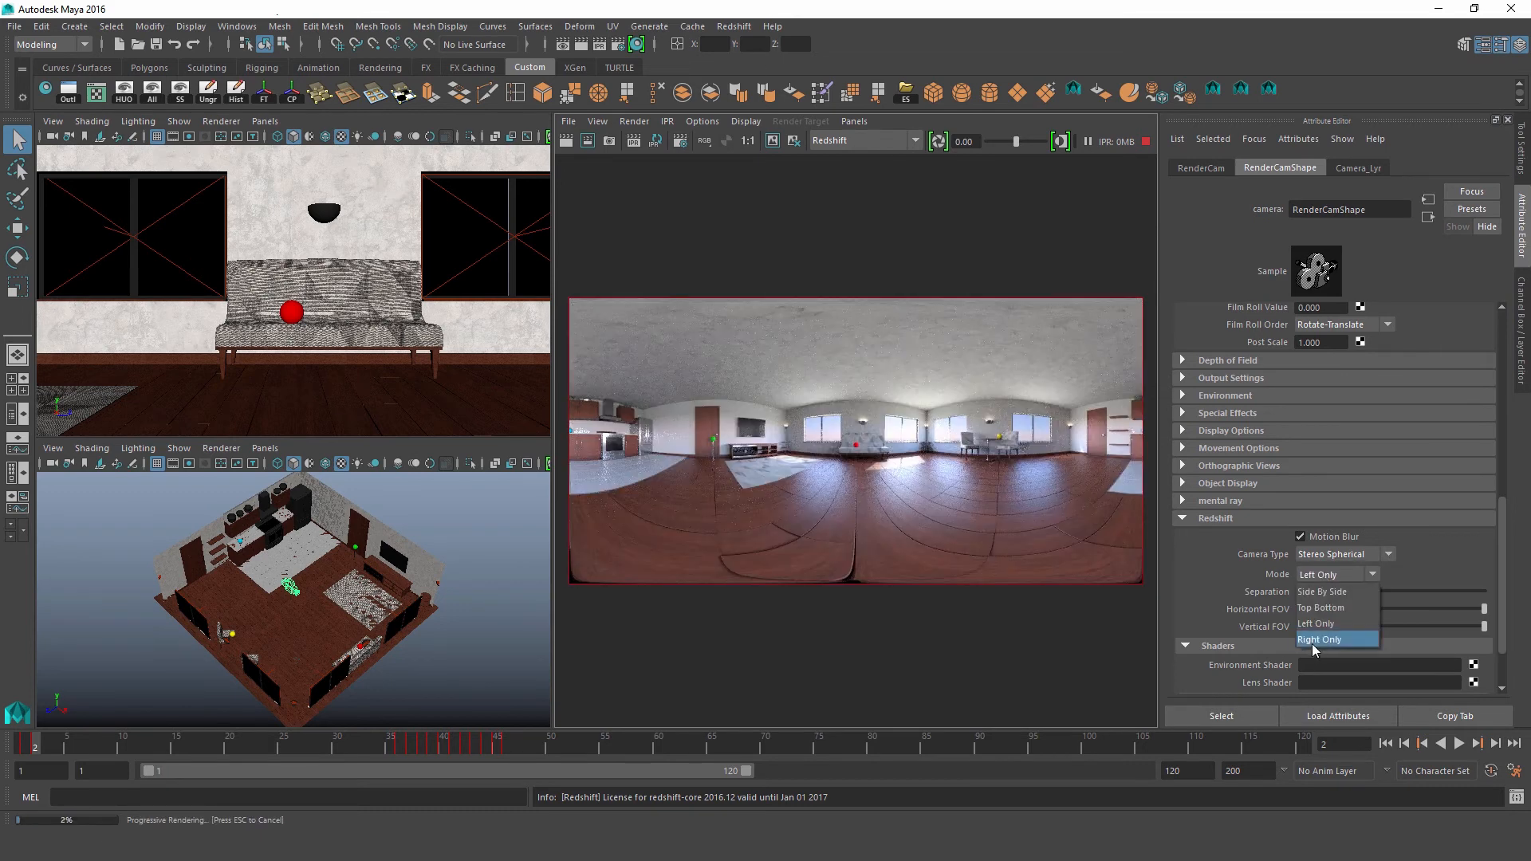
{"action": "left_click", "coordinate": [1319, 639]}
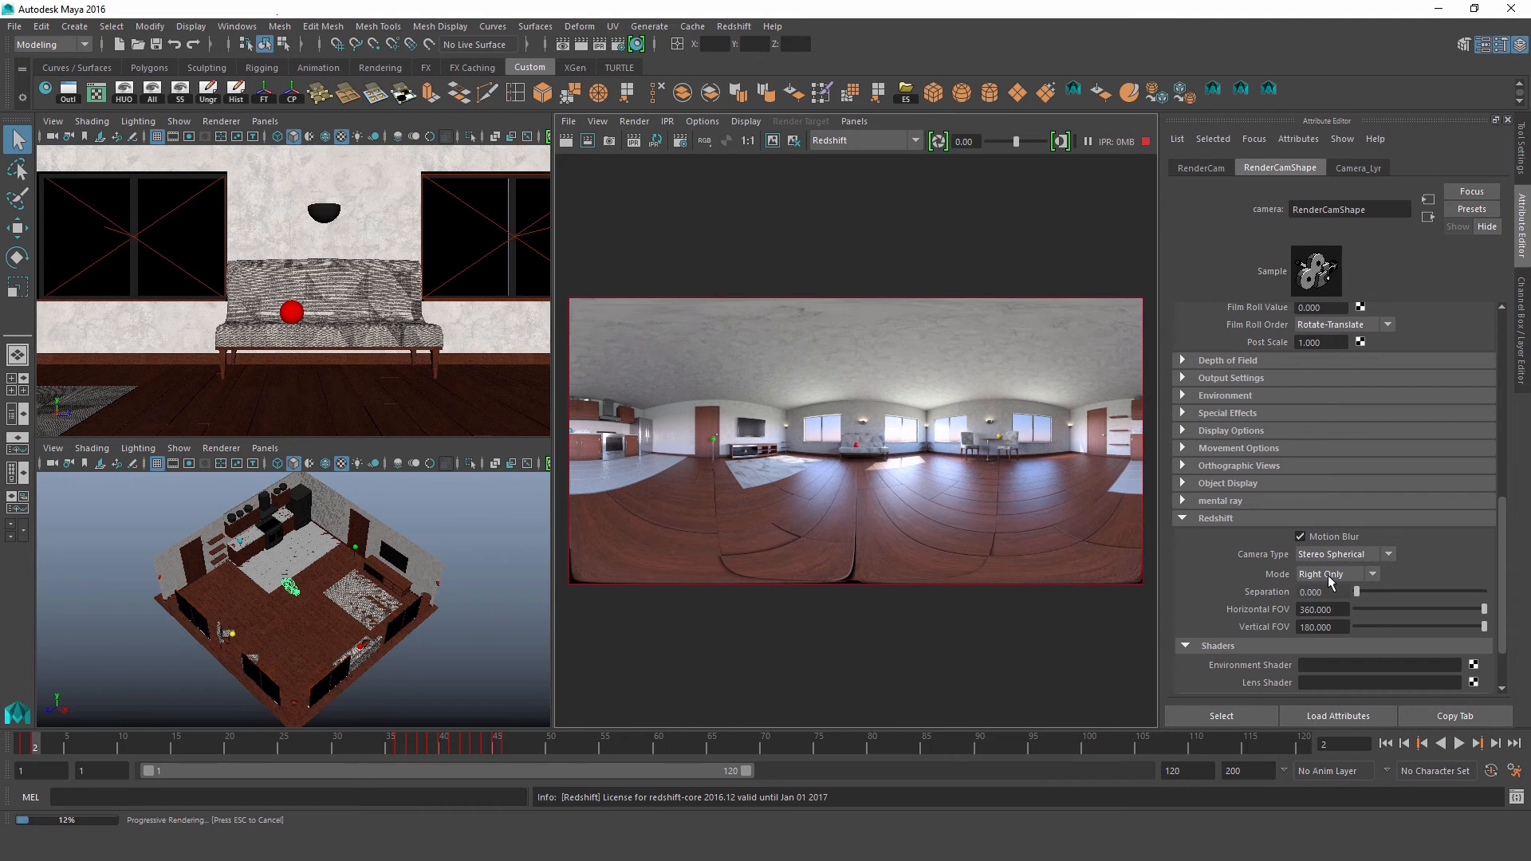
{"action": "mouse_move", "coordinate": [901, 606]}
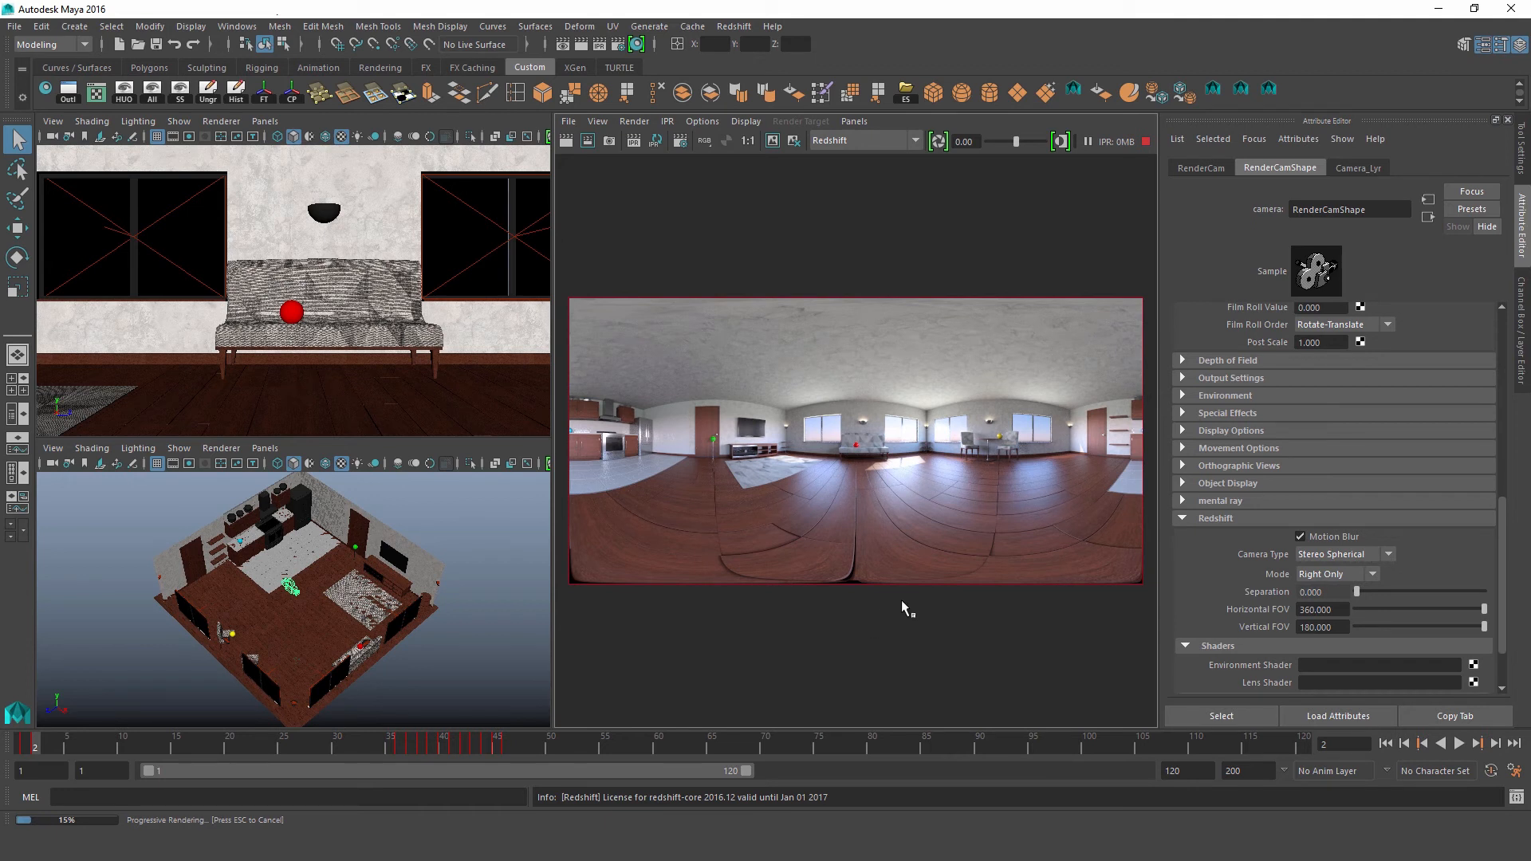
Set eye Separation to 100 and switch the stereo Mode to Right Only
{"action": "left_click", "coordinate": [1366, 573]}
{"action": "type", "text": "100.000"}
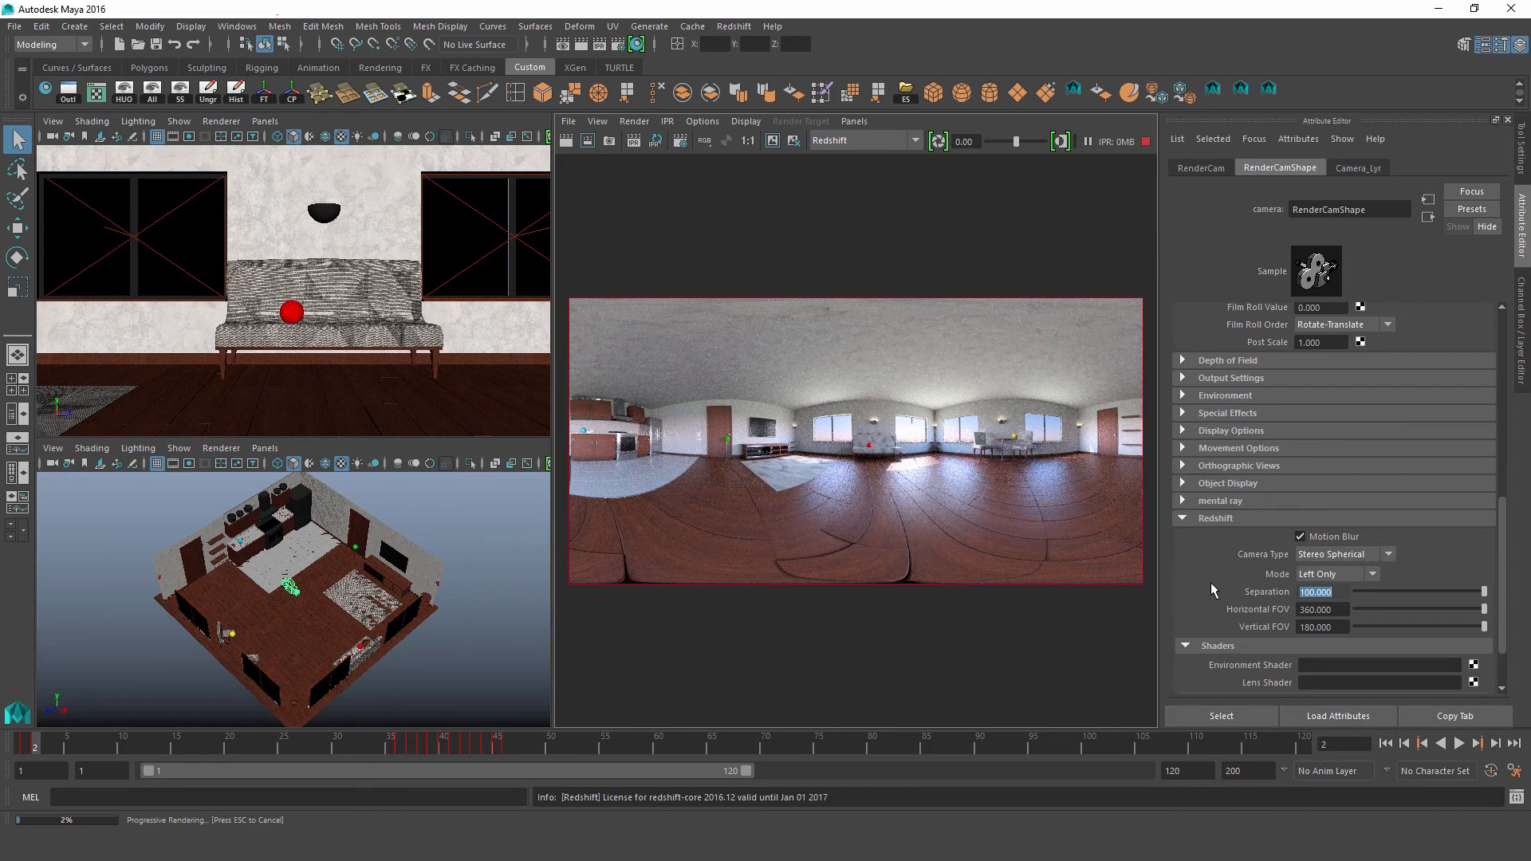
{"action": "left_click", "coordinate": [1338, 573]}
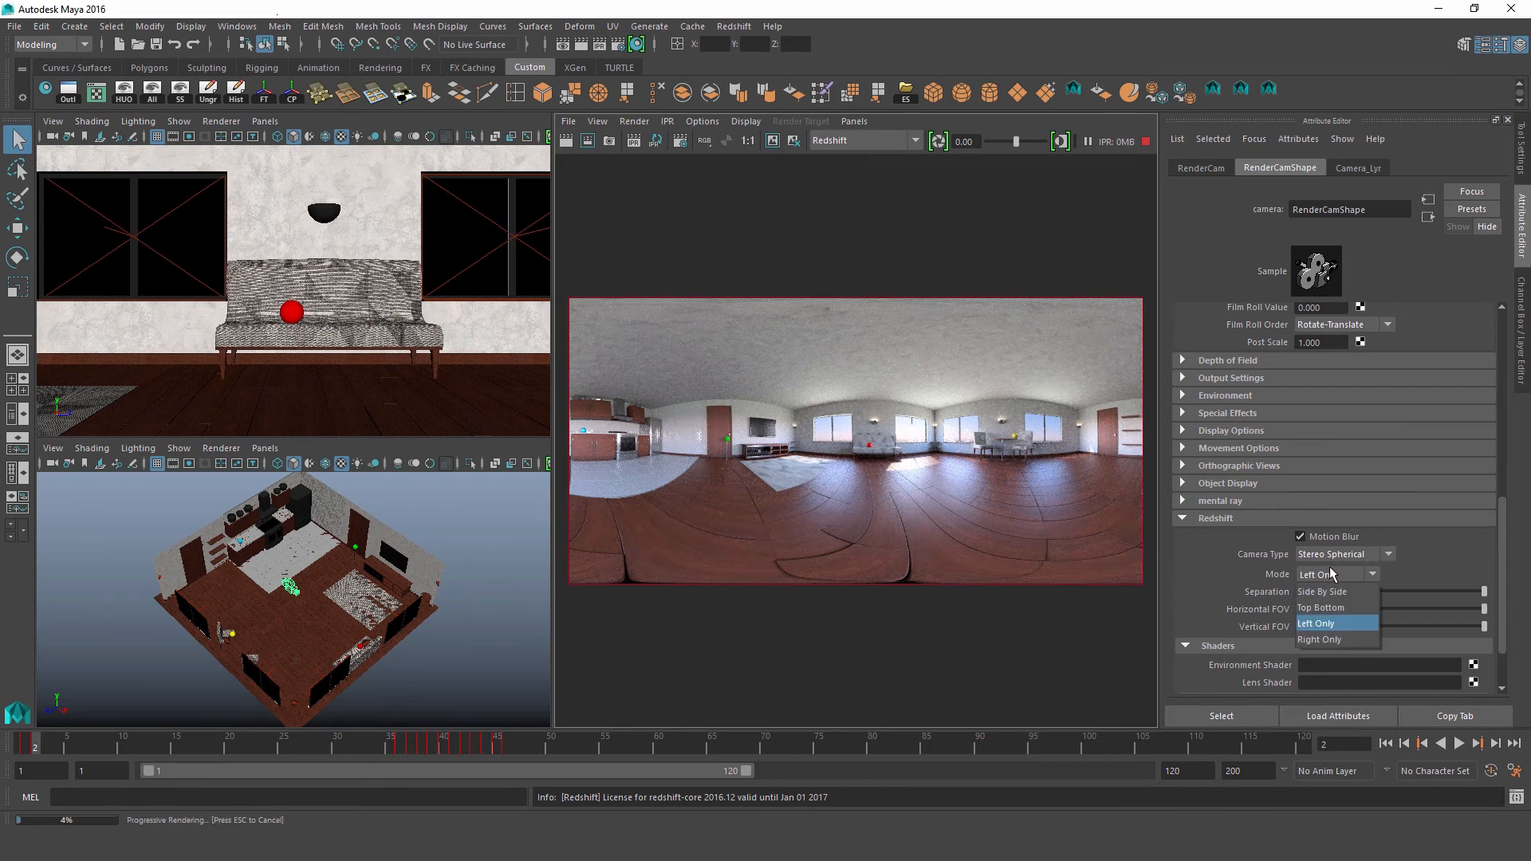
{"action": "left_click", "coordinate": [1319, 639]}
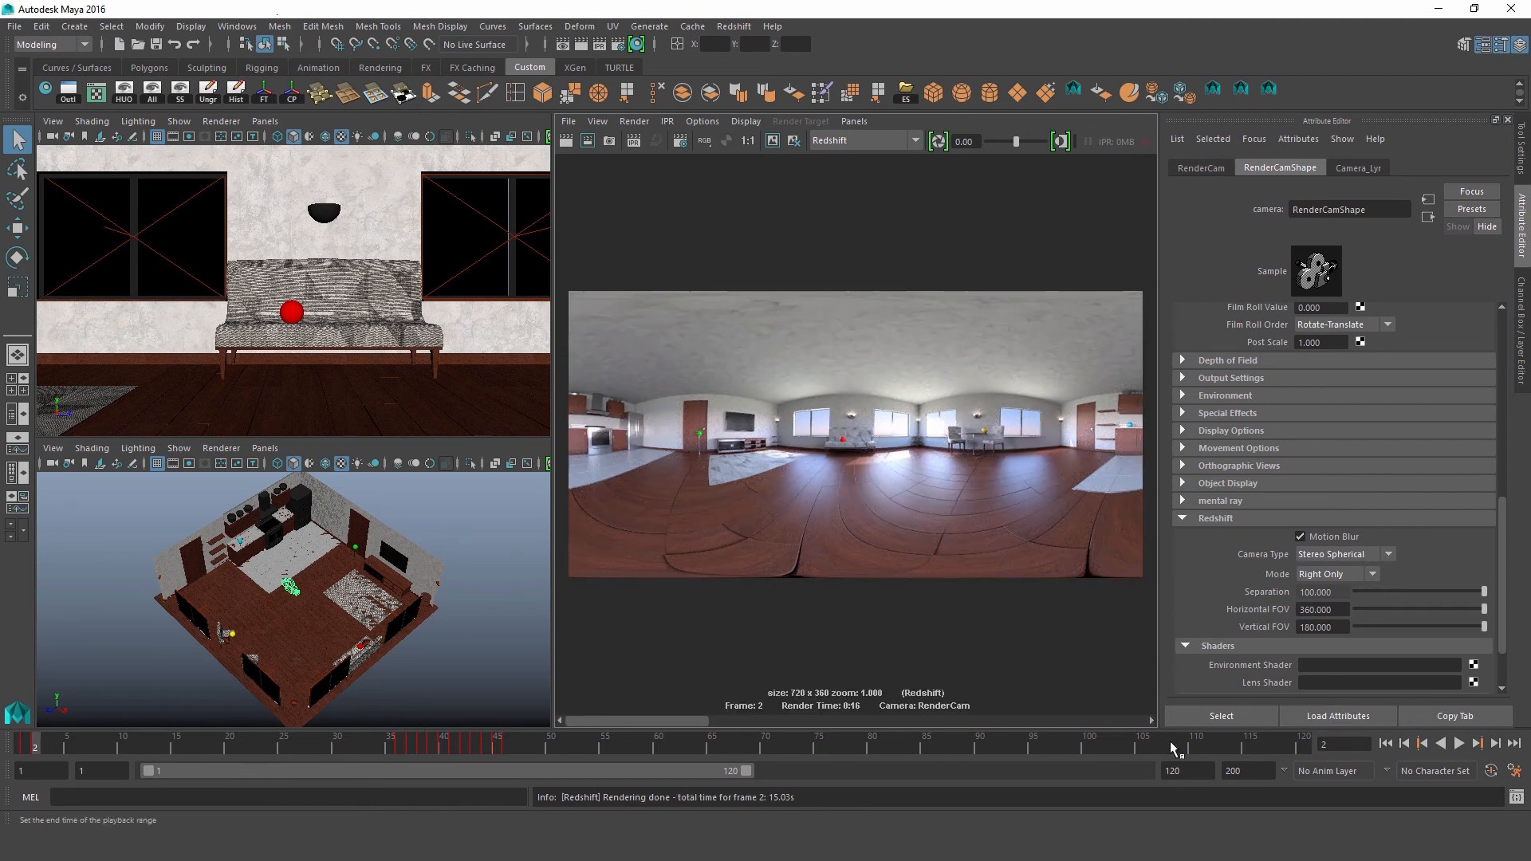
{"action": "mouse_move", "coordinate": [821, 688]}
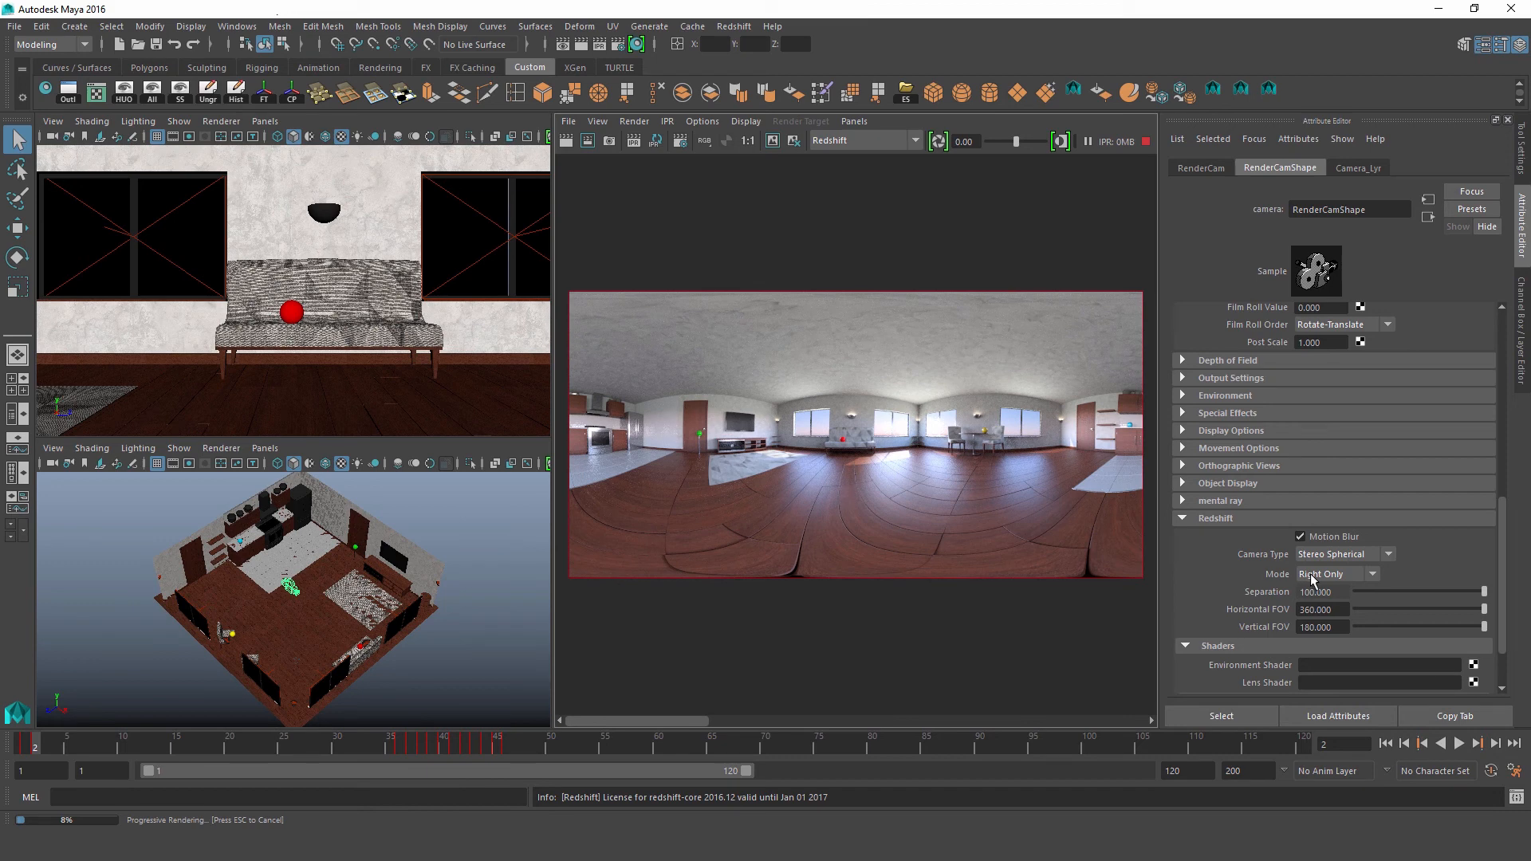
Open the stereo layout Mode list to pick Top Bottom
{"action": "left_click", "coordinate": [1333, 575]}
{"action": "type", "text": "6.000"}
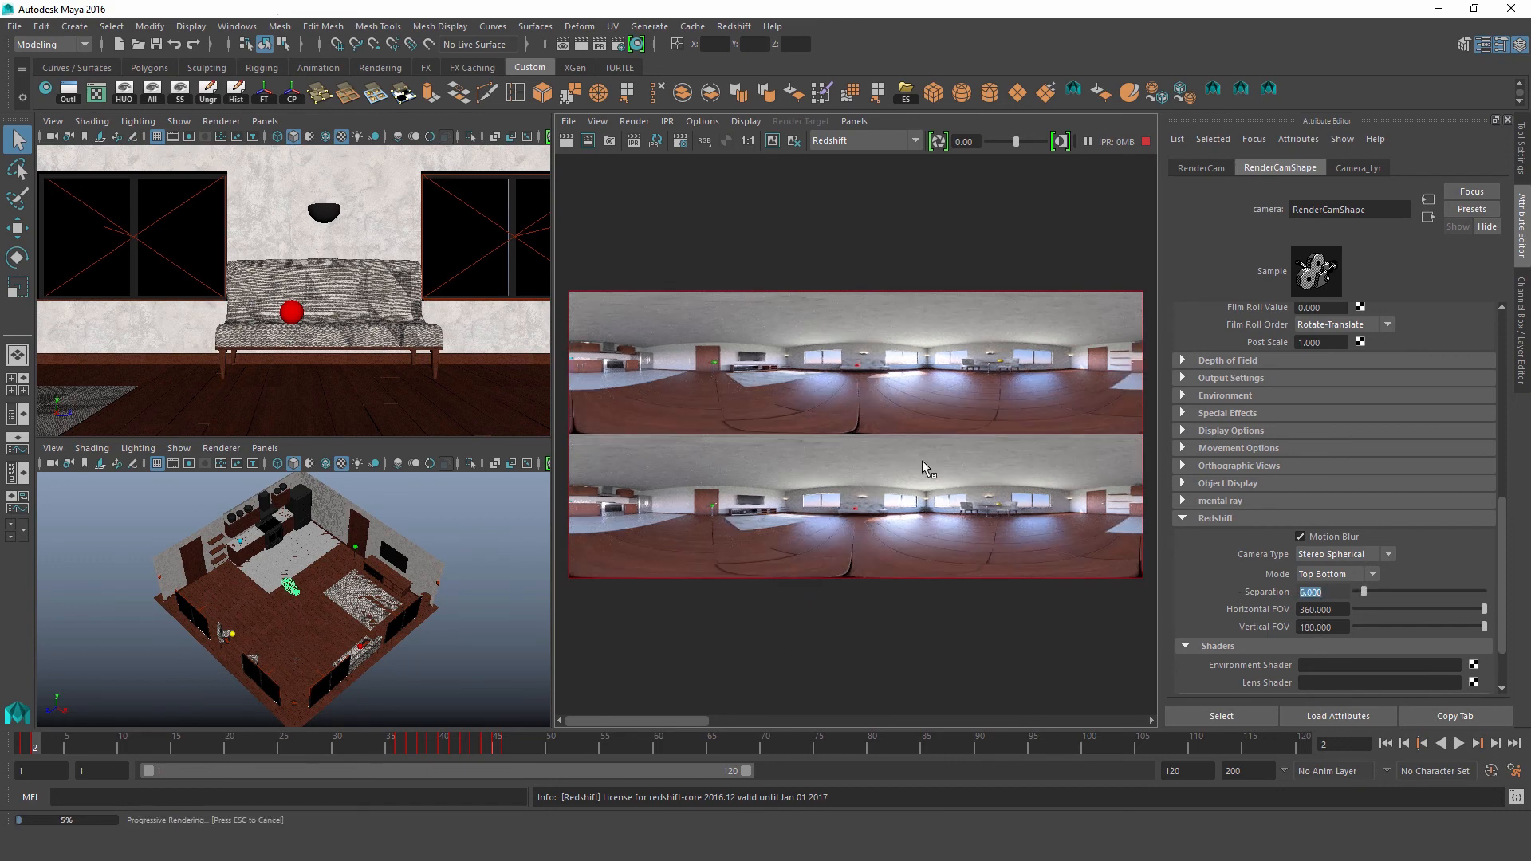
{"action": "mouse_move", "coordinate": [974, 439]}
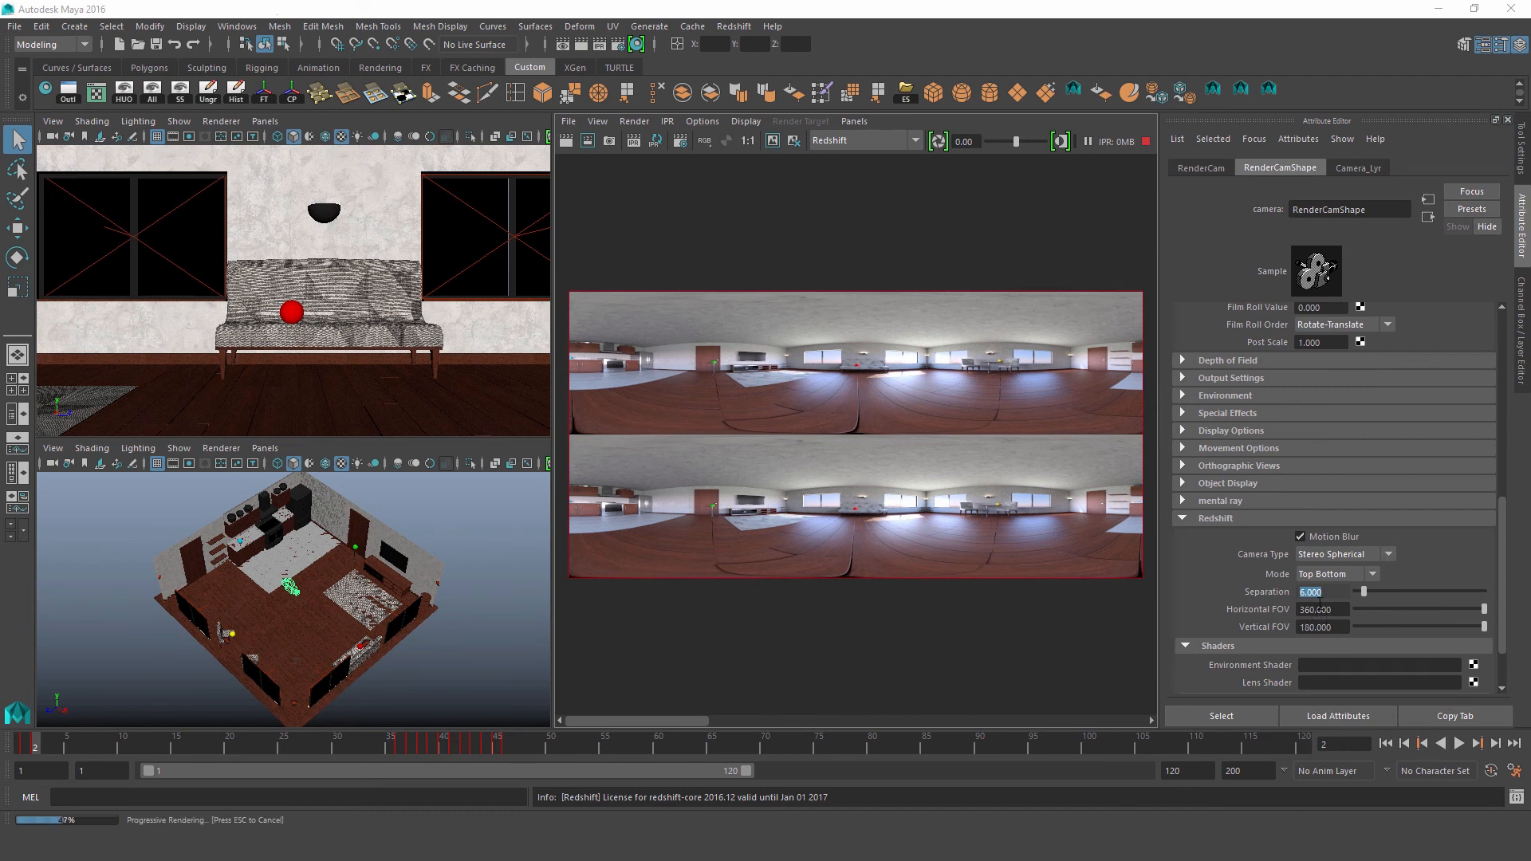
{"action": "mouse_move", "coordinate": [1077, 512]}
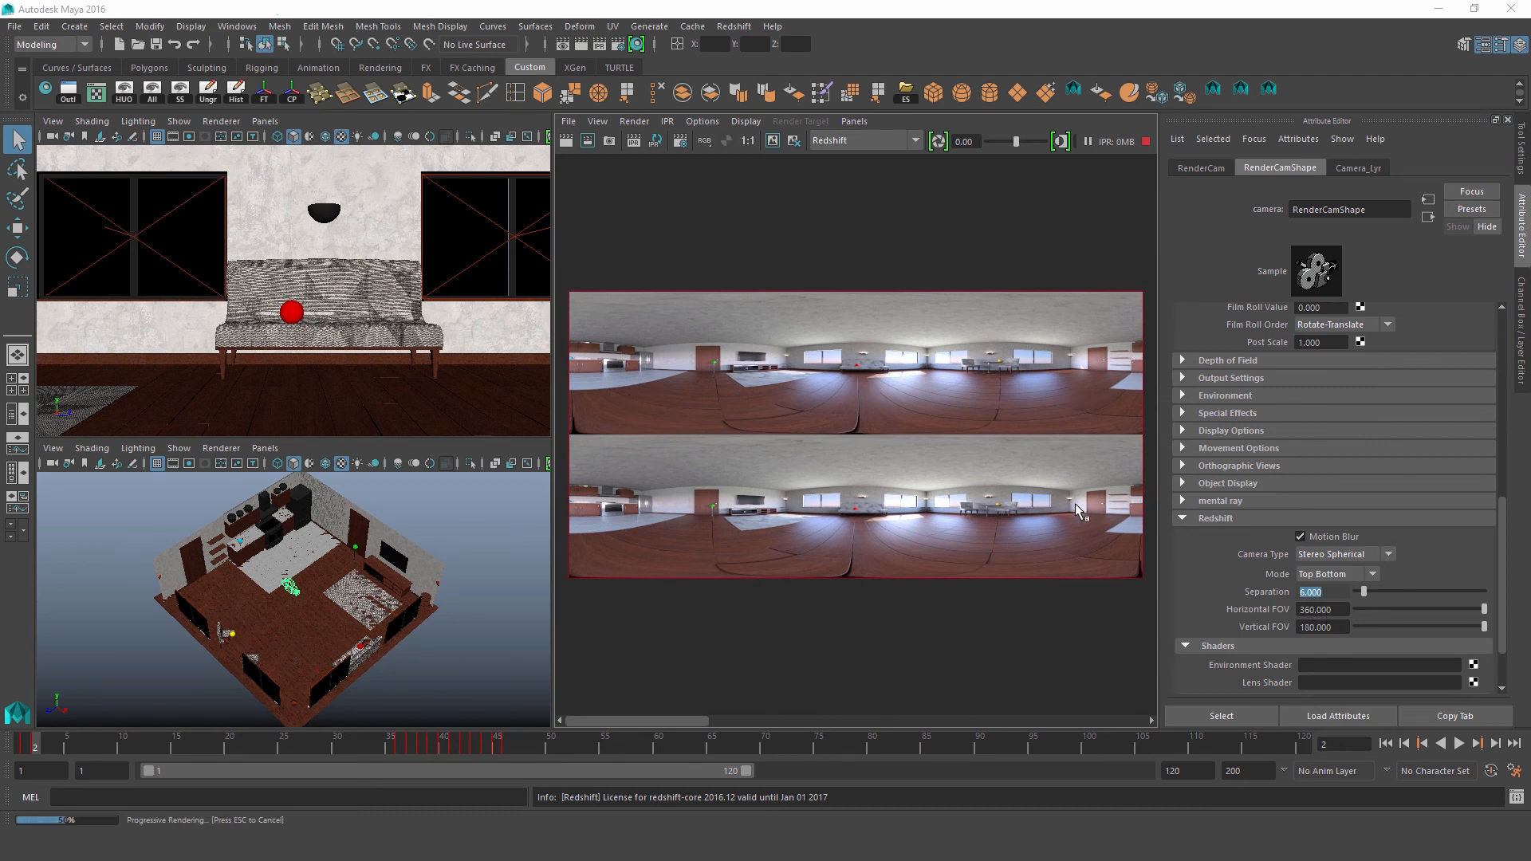
{"action": "mouse_move", "coordinate": [1038, 375]}
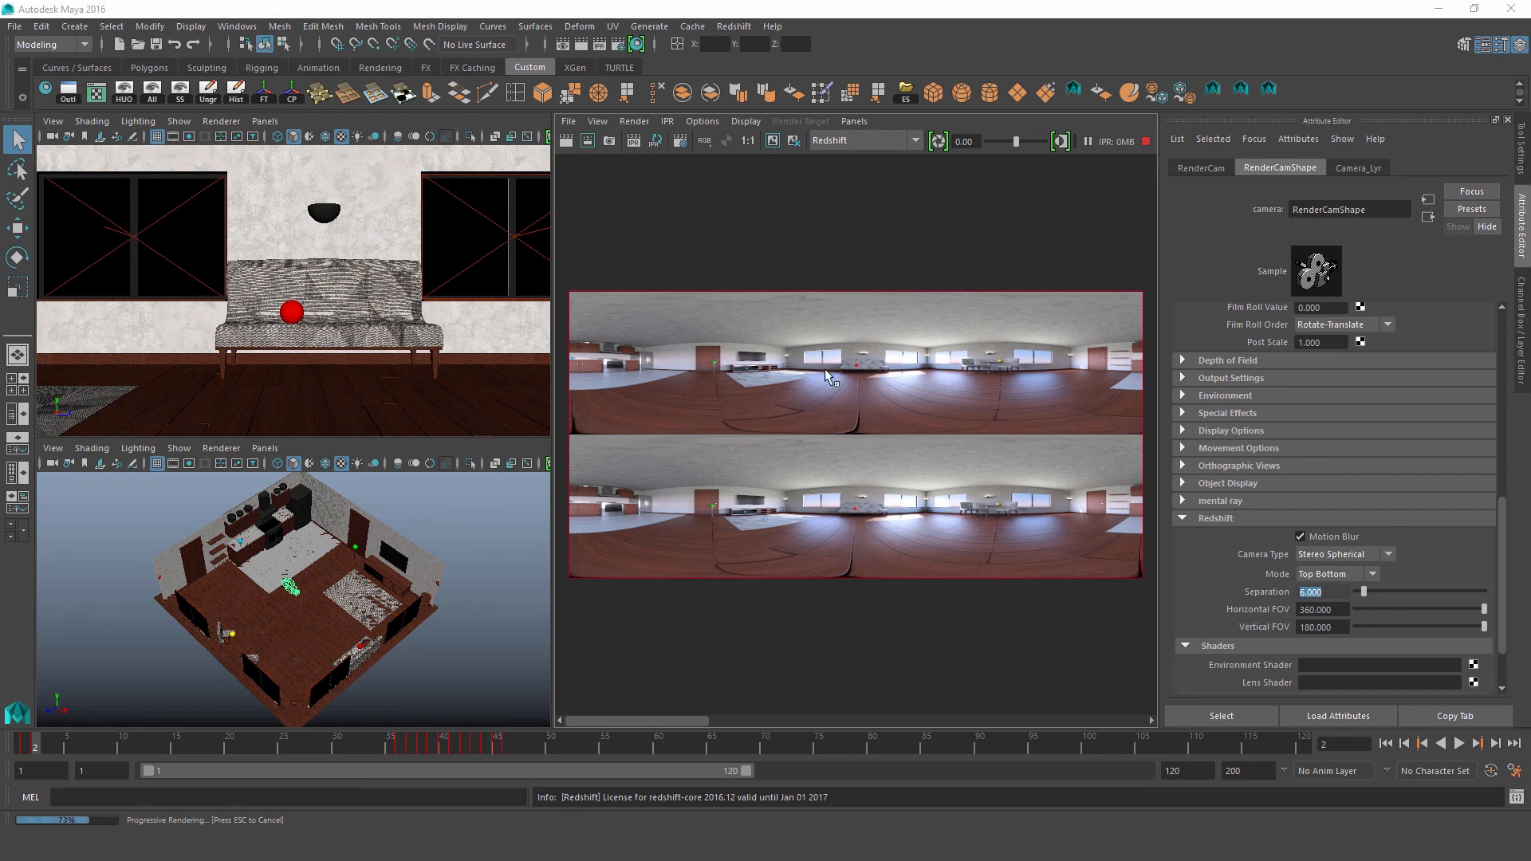
{"action": "mouse_move", "coordinate": [838, 446]}
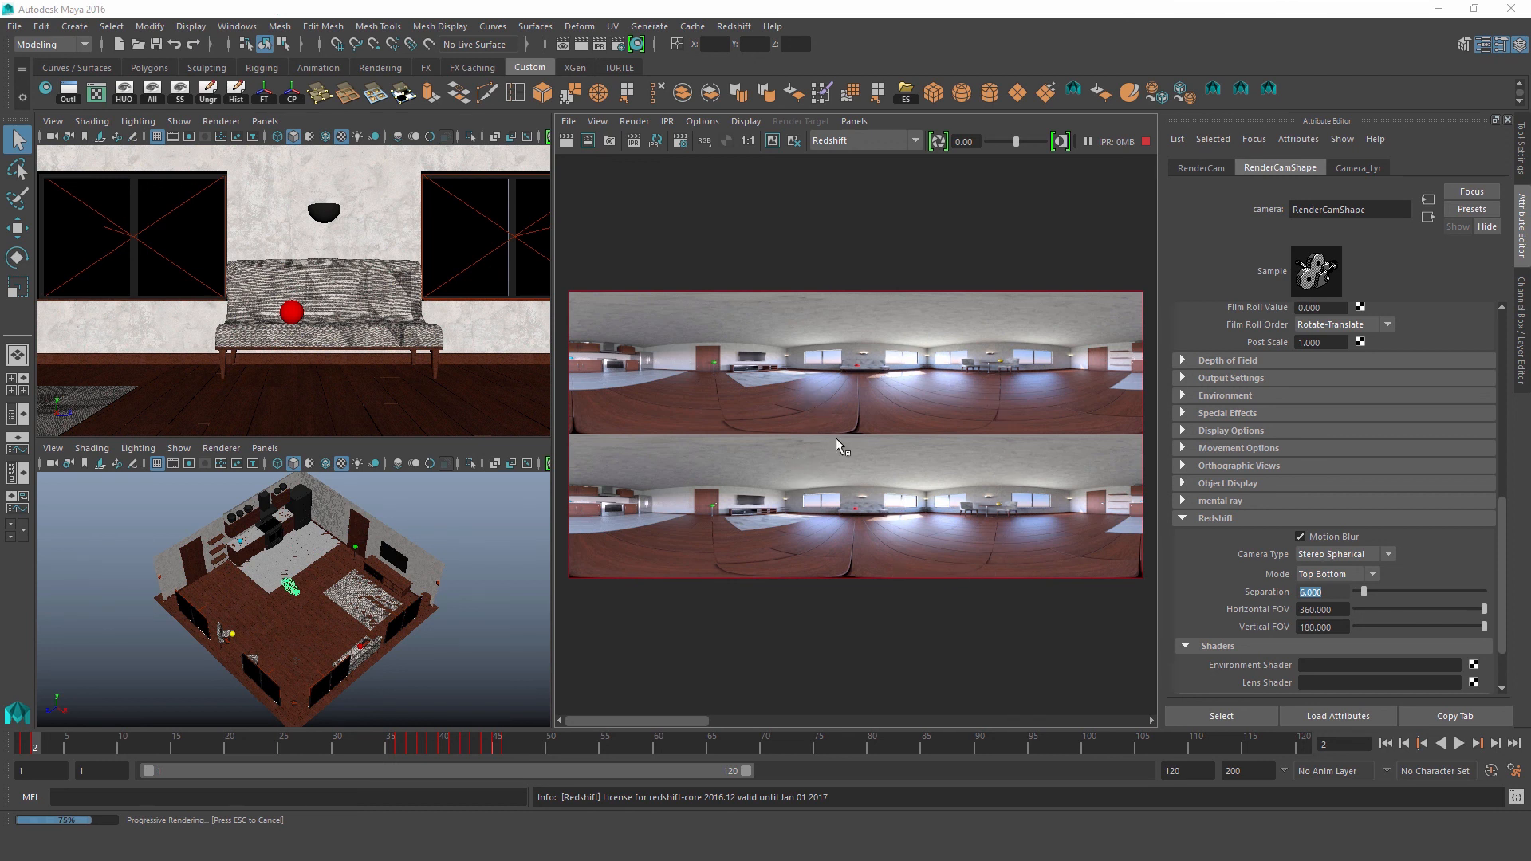
{"action": "mouse_move", "coordinate": [790, 418]}
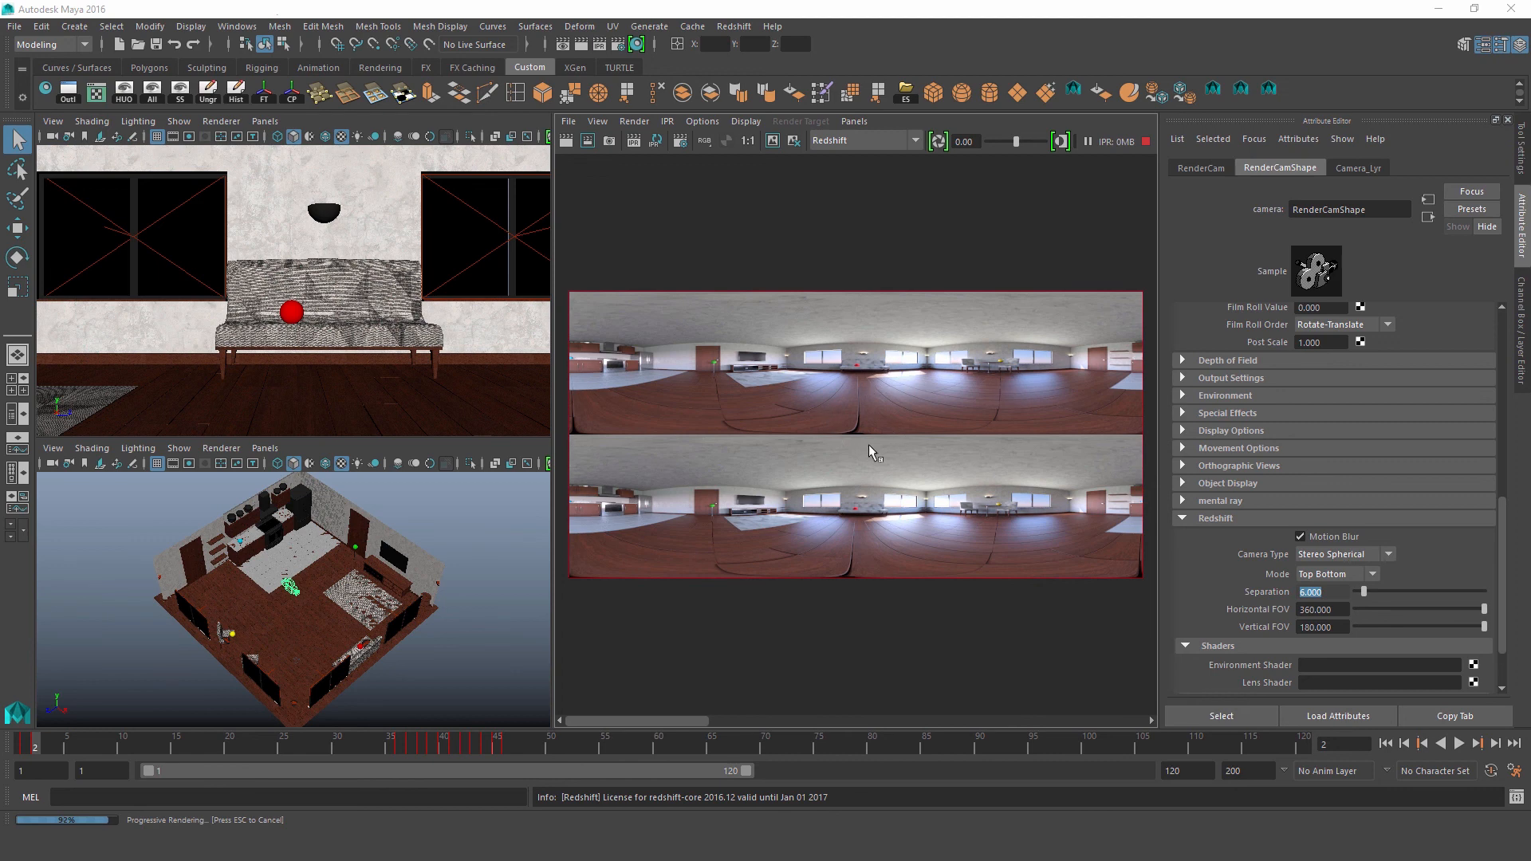
{"action": "mouse_move", "coordinate": [922, 571]}
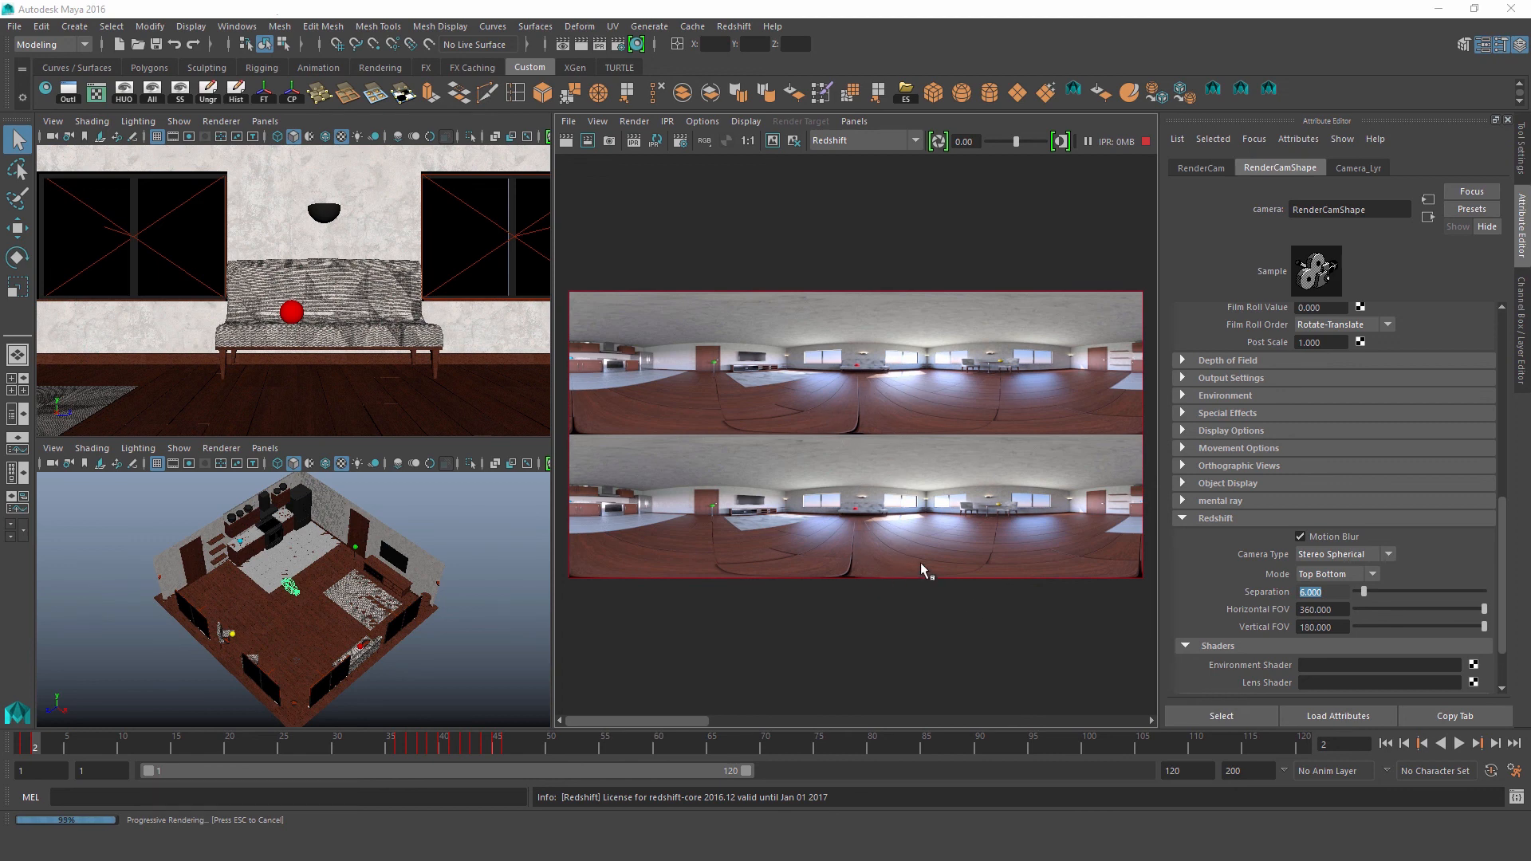